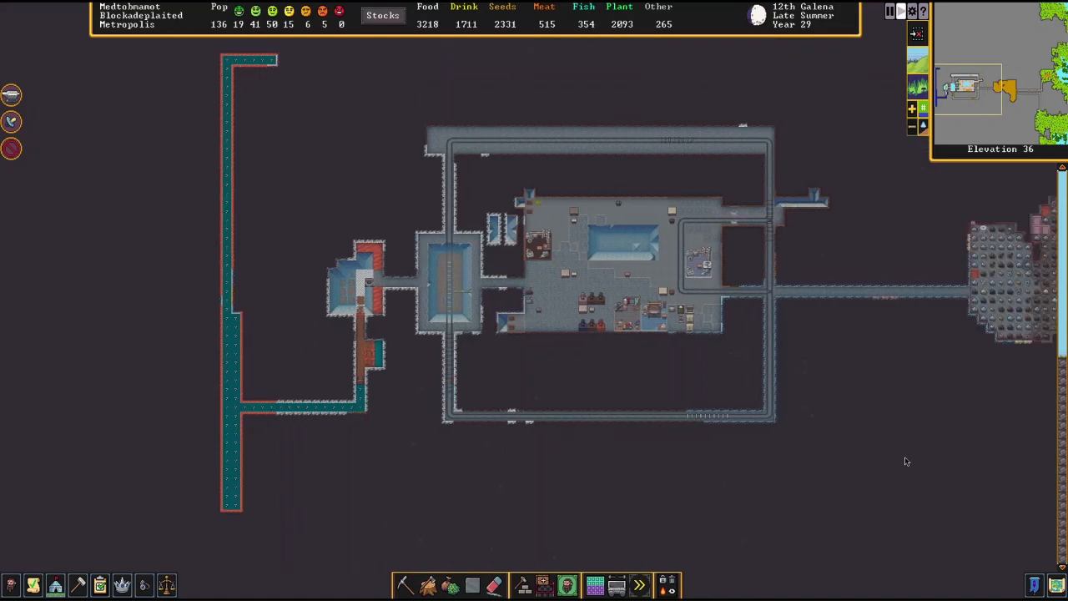
pyautogui.moveTo(794, 373)
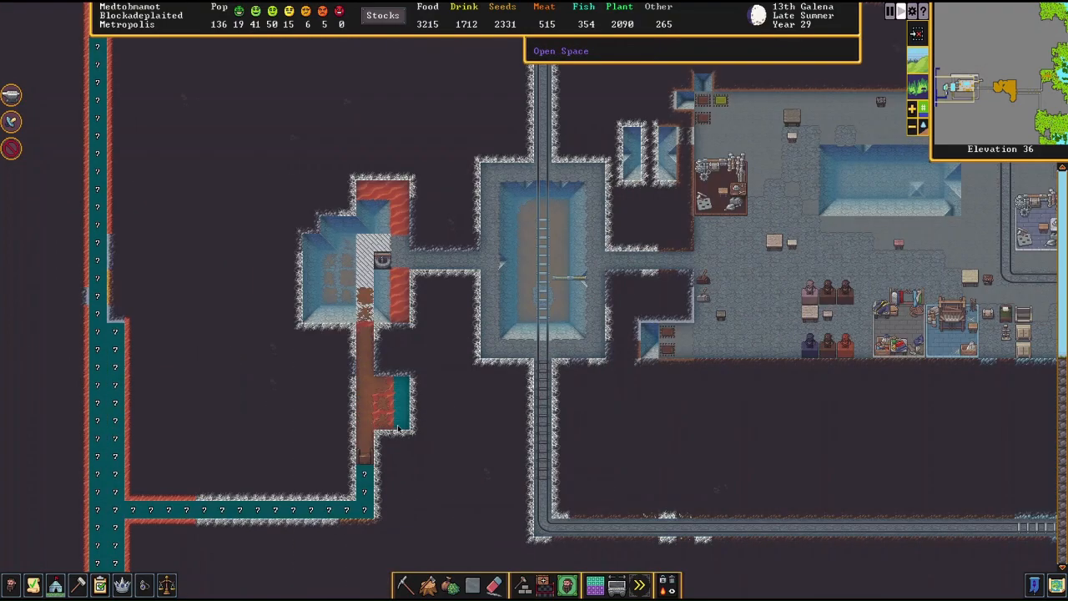
pyautogui.moveTo(334, 419)
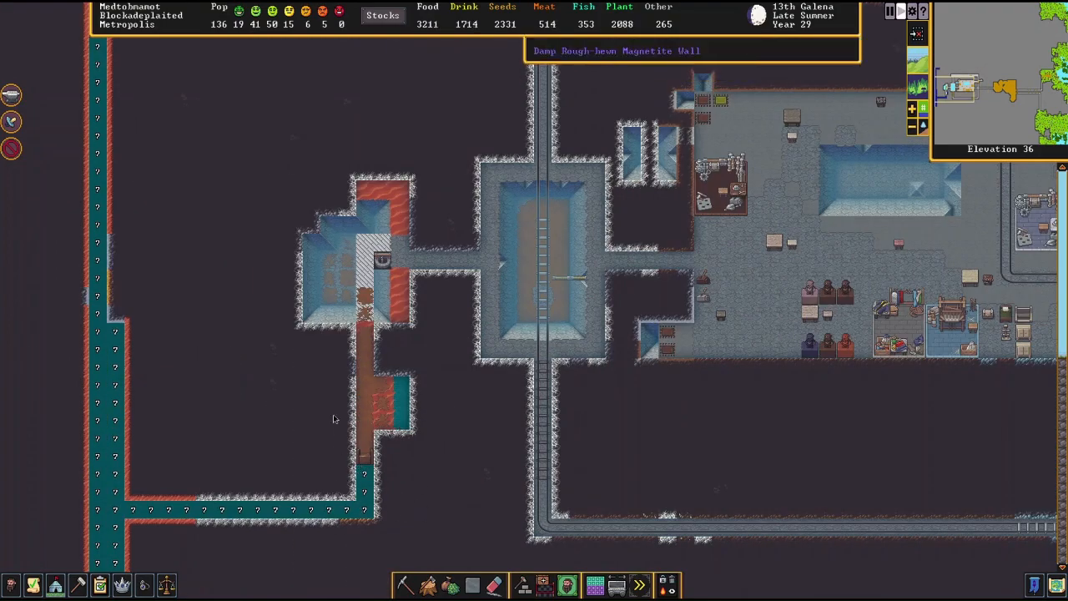
# Step: Go down one level and survey the swim channels
pyautogui.press('<')
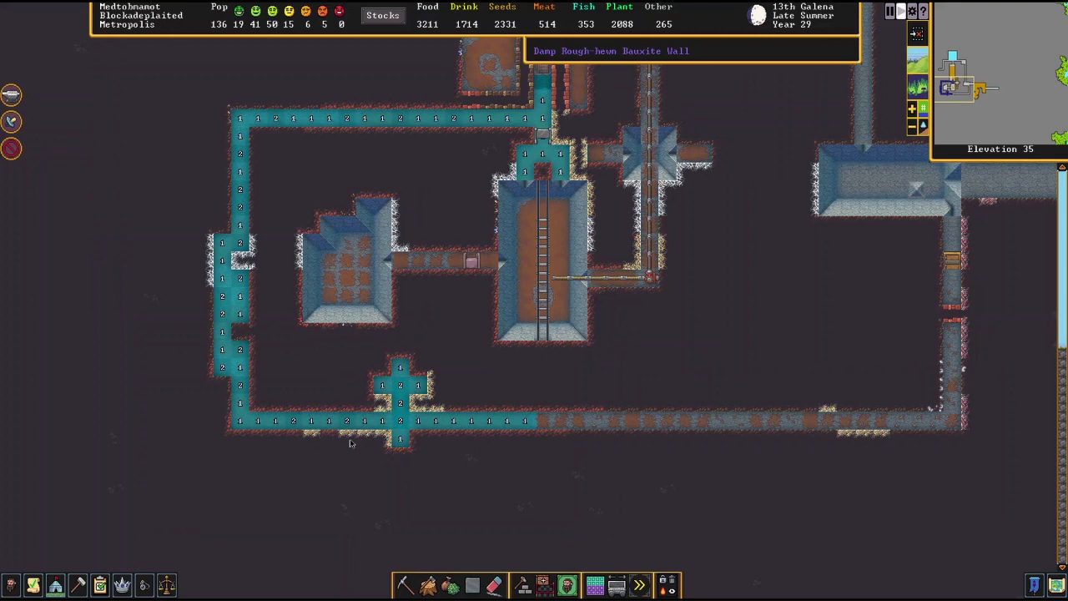
pyautogui.moveTo(634, 485)
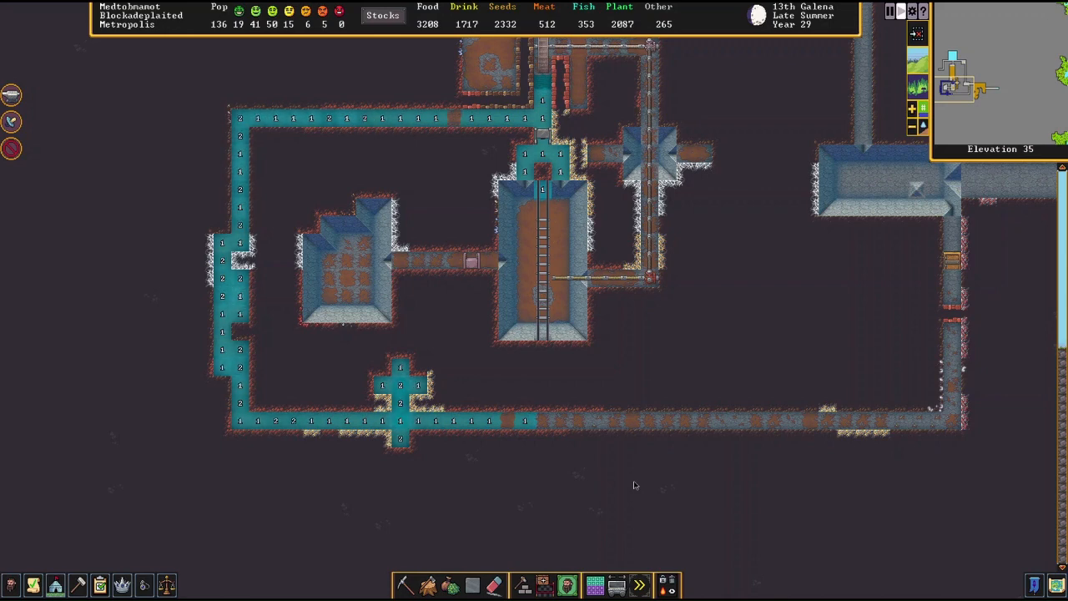
pyautogui.scroll(3)
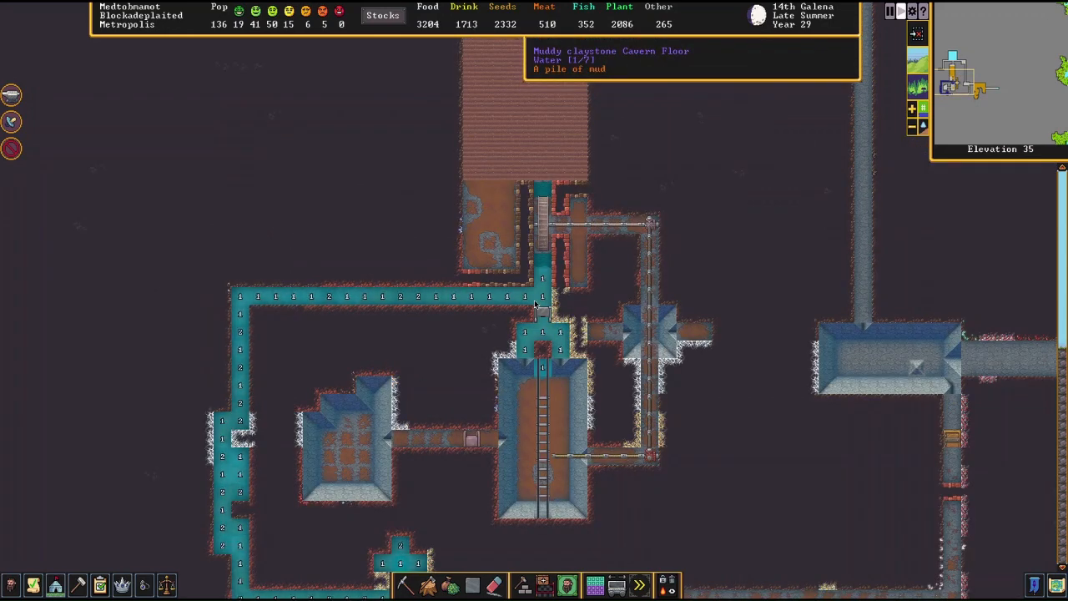
pyautogui.scroll(3)
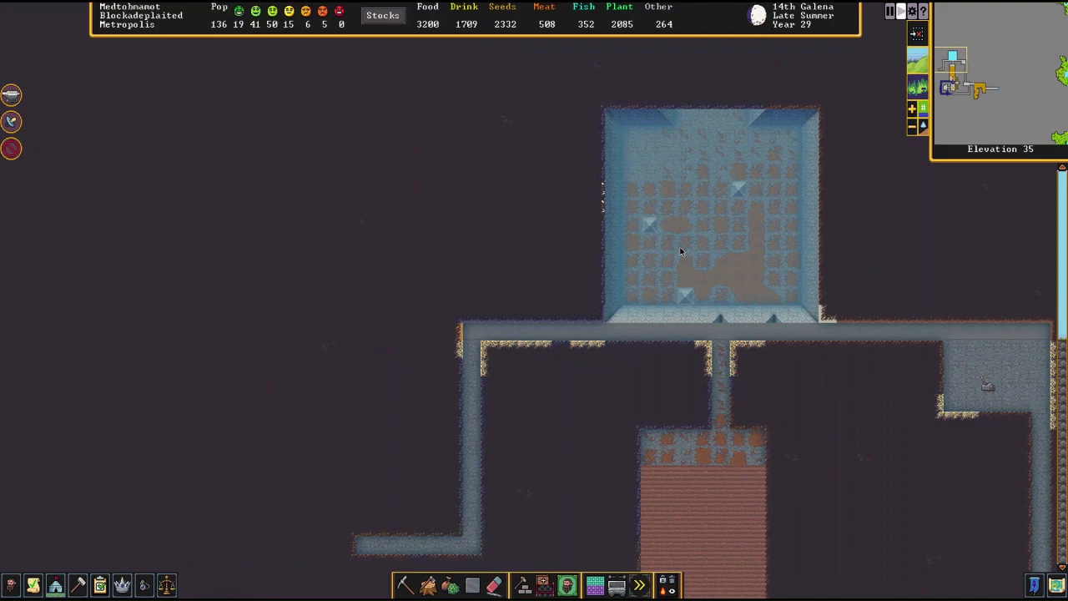
pyautogui.scroll(-3)
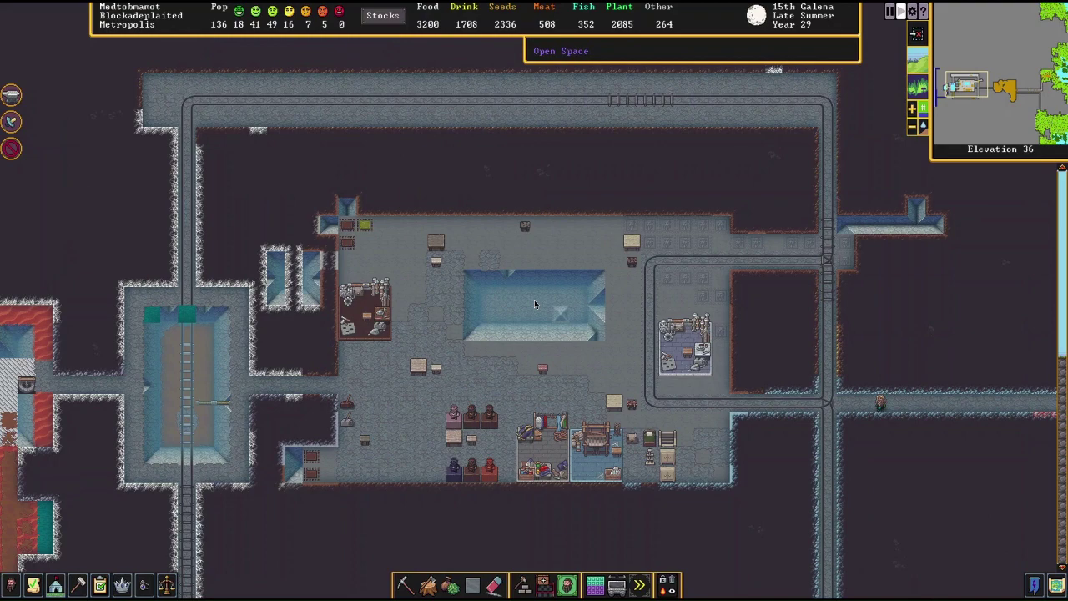
pyautogui.scroll(-3)
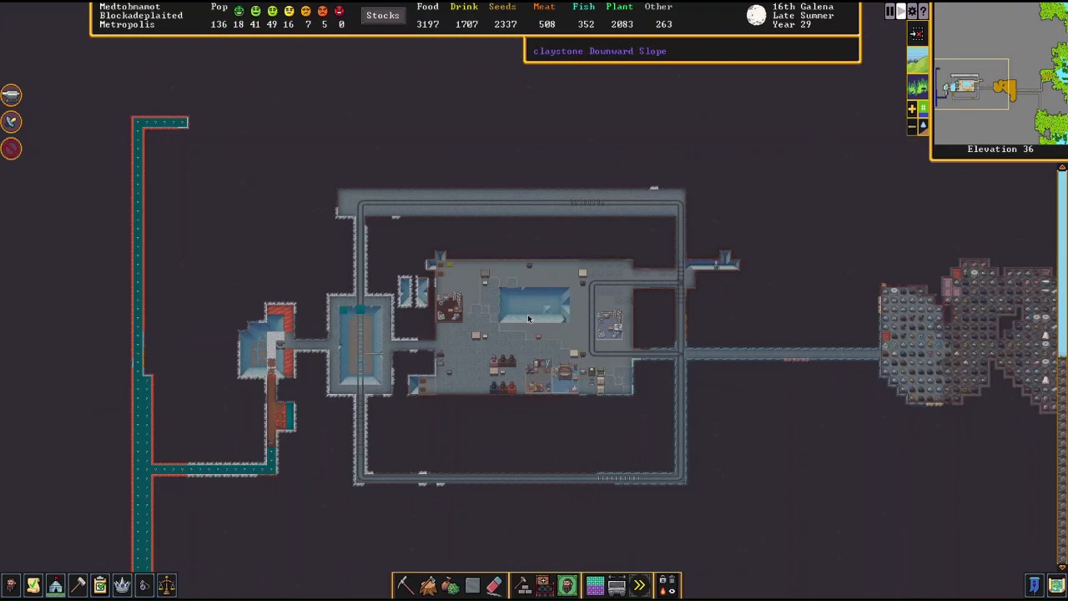
pyautogui.moveTo(395, 501)
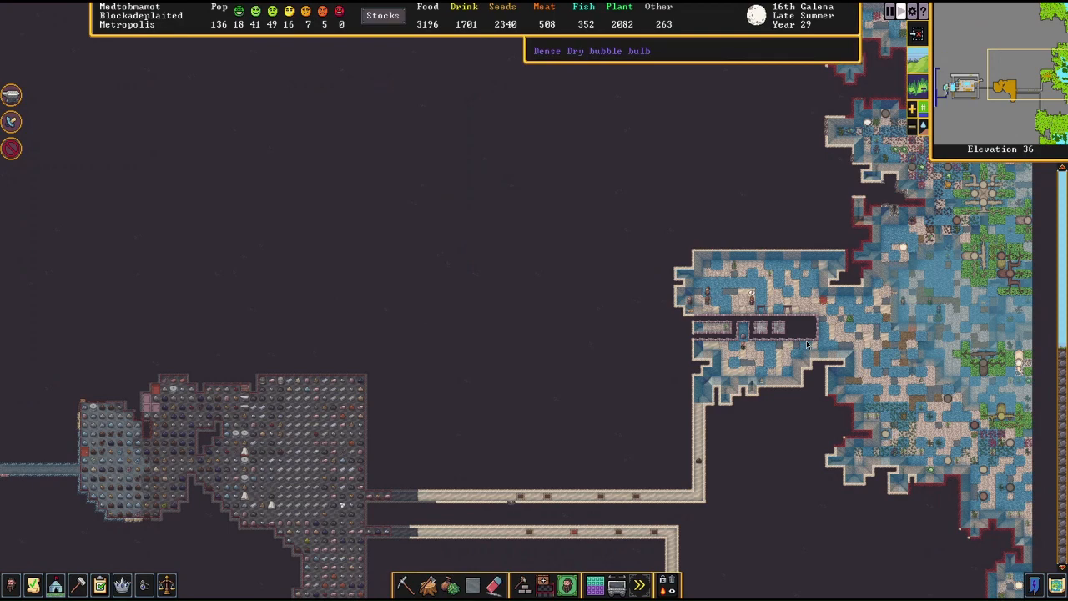
pyautogui.scroll(3)
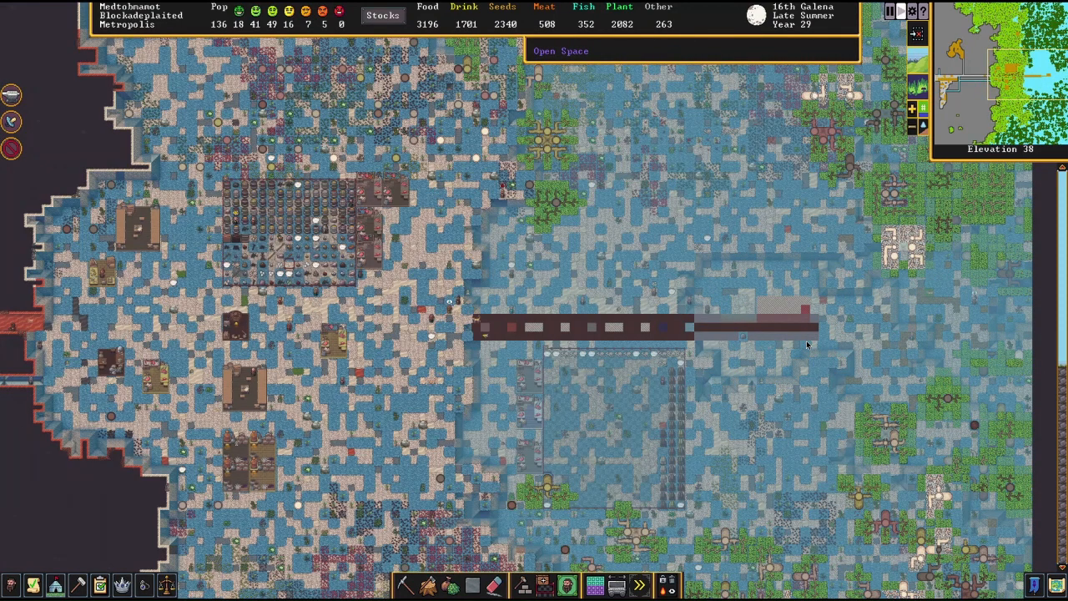
# Step: Designate a continuous wall row along the dark trench, then bring up the main menu
pyautogui.click(522, 584)
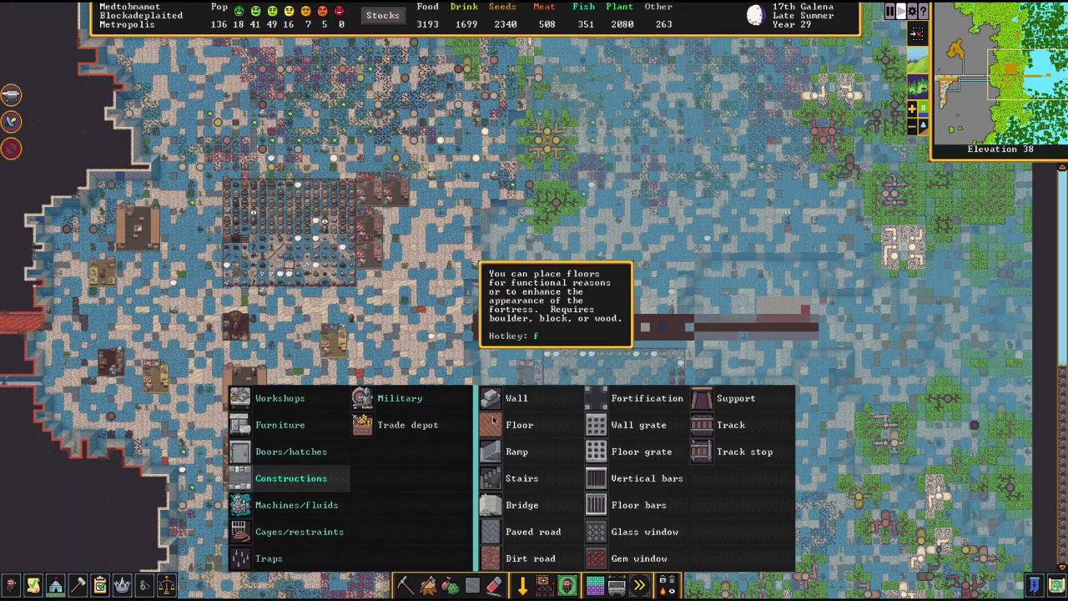
pyautogui.click(516, 398)
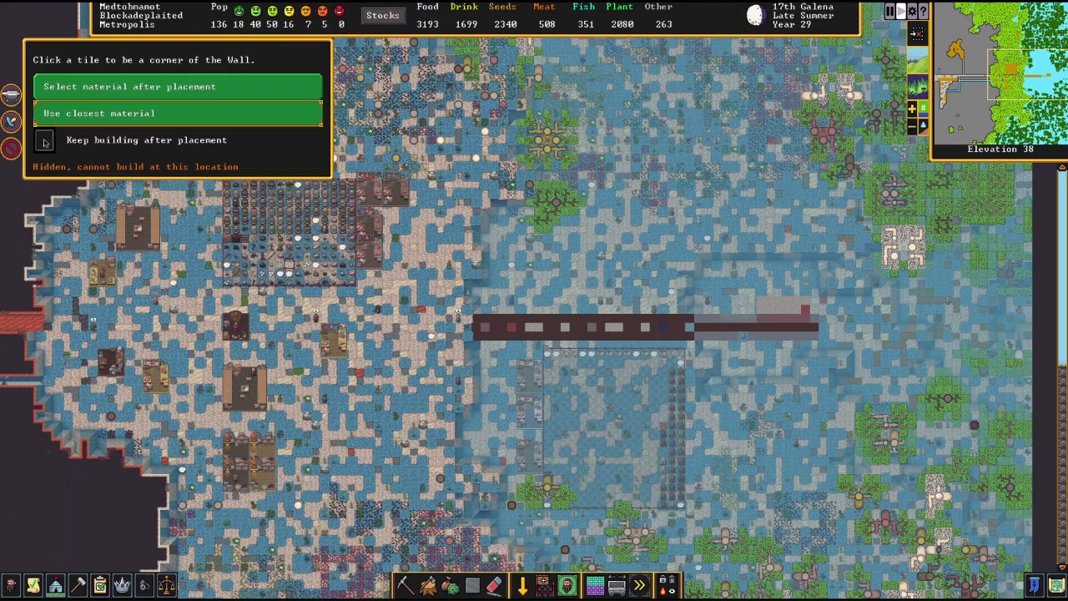
pyautogui.click(44, 139)
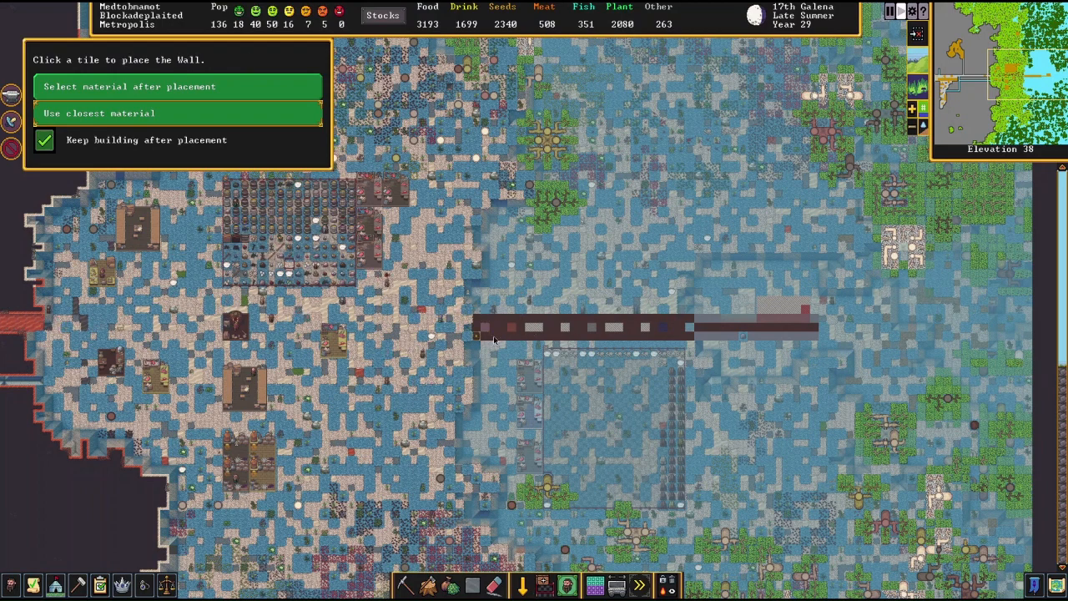
pyautogui.click(475, 336)
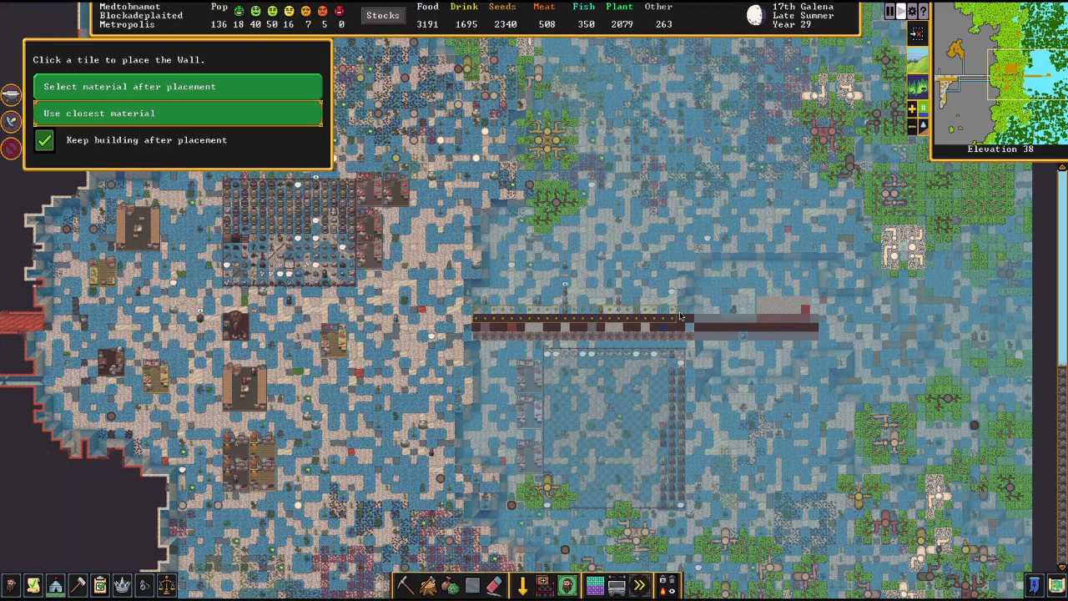
pyautogui.click(680, 317)
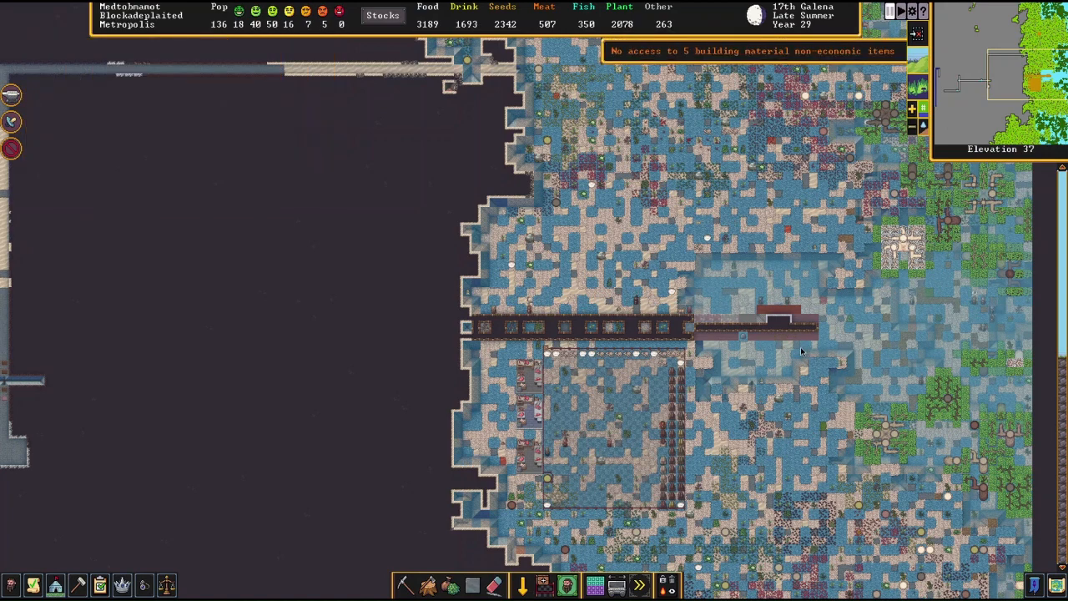
pyautogui.press('Escape')
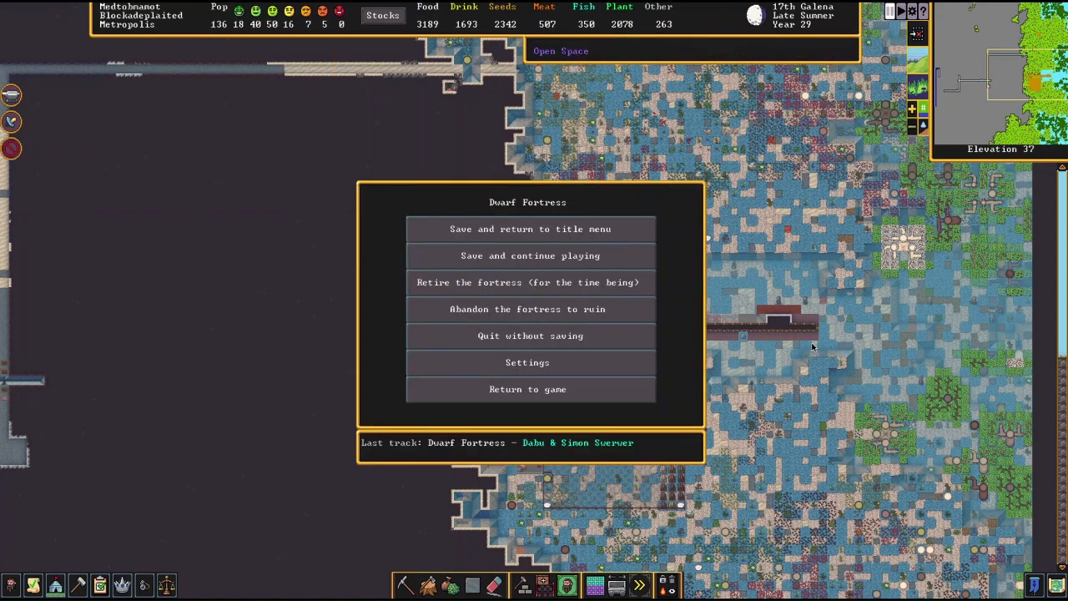
# Step: Save and continue playing, then scroll down through the levels toward the water channel
pyautogui.click(528, 389)
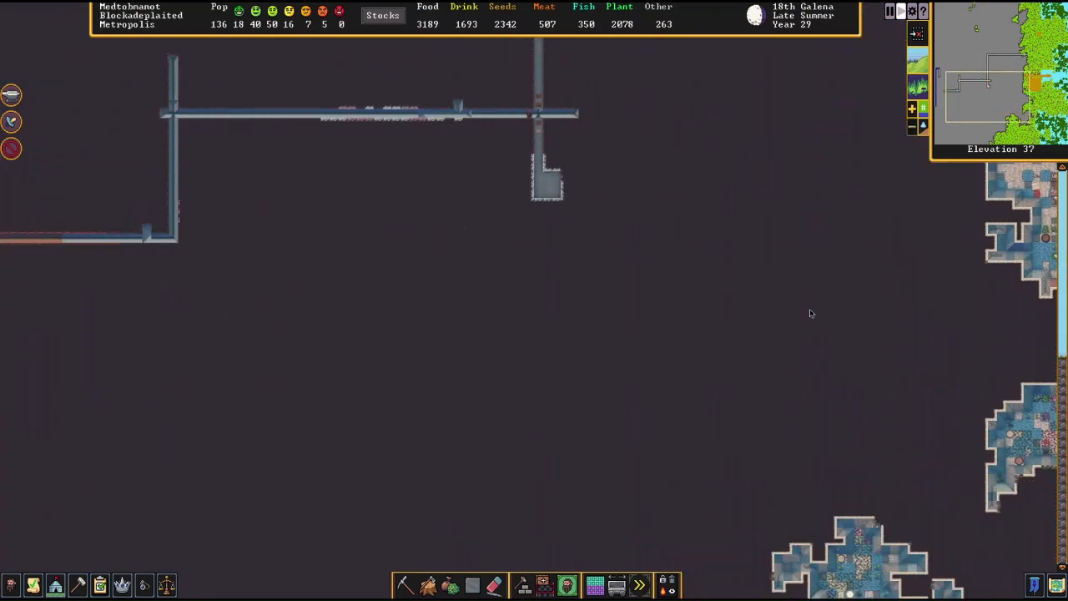
pyautogui.scroll(-3)
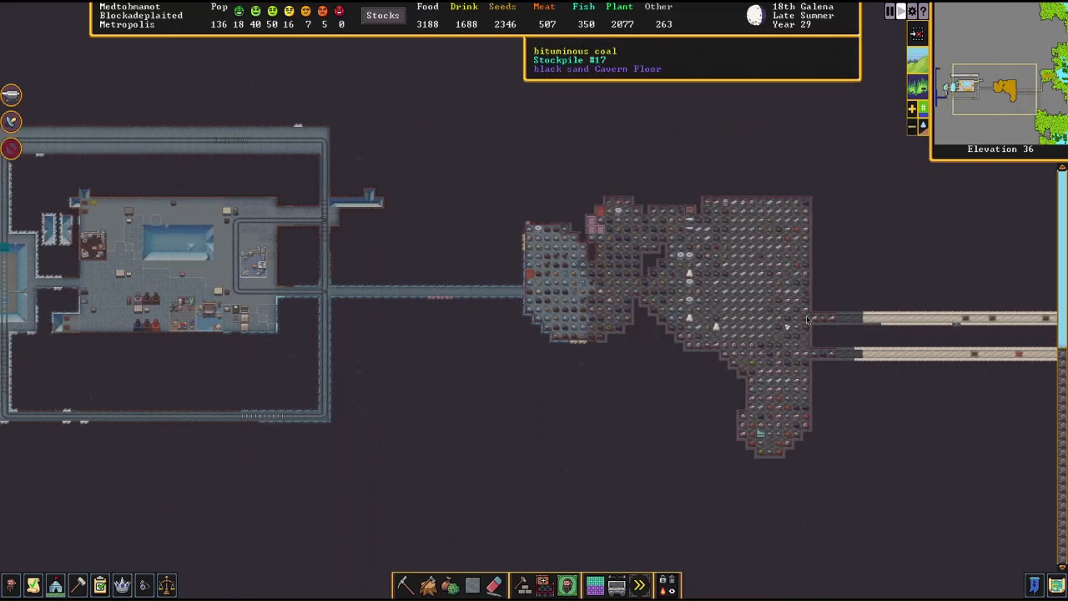
pyautogui.scroll(-3)
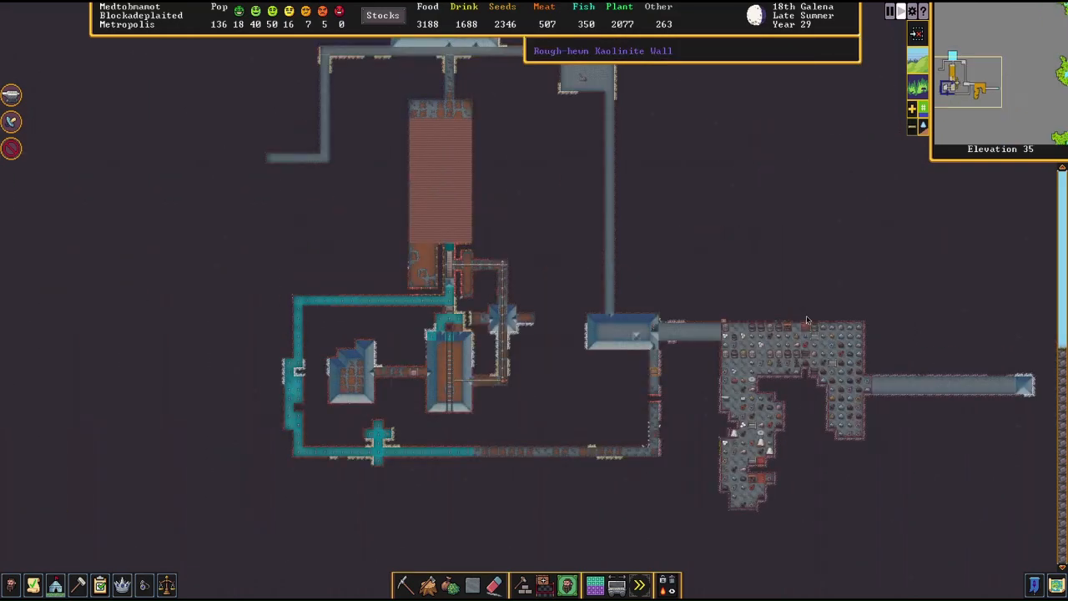
pyautogui.scroll(-3)
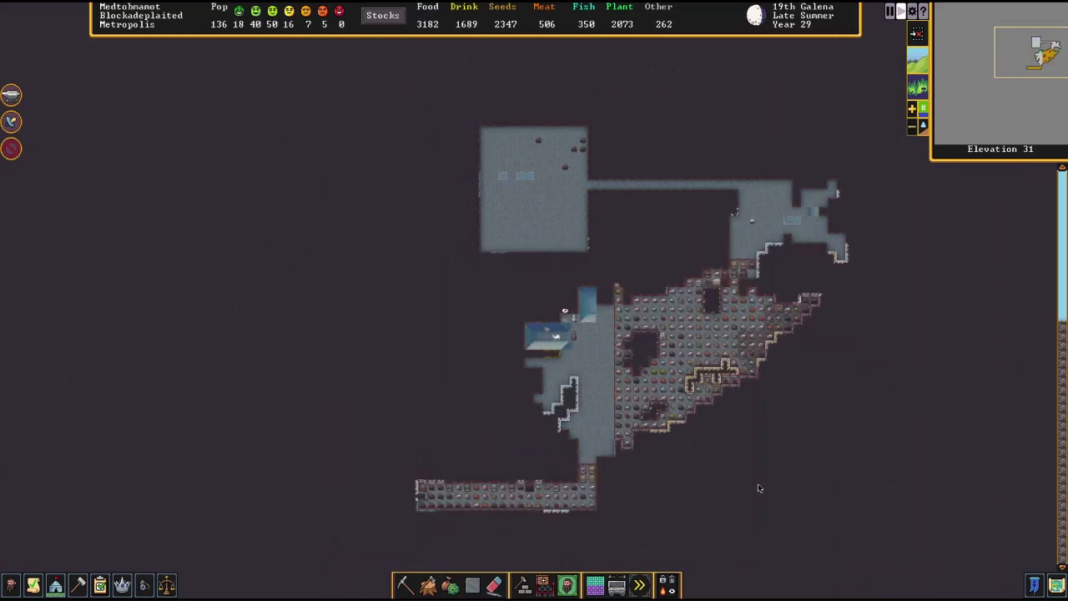
pyautogui.scroll(-3)
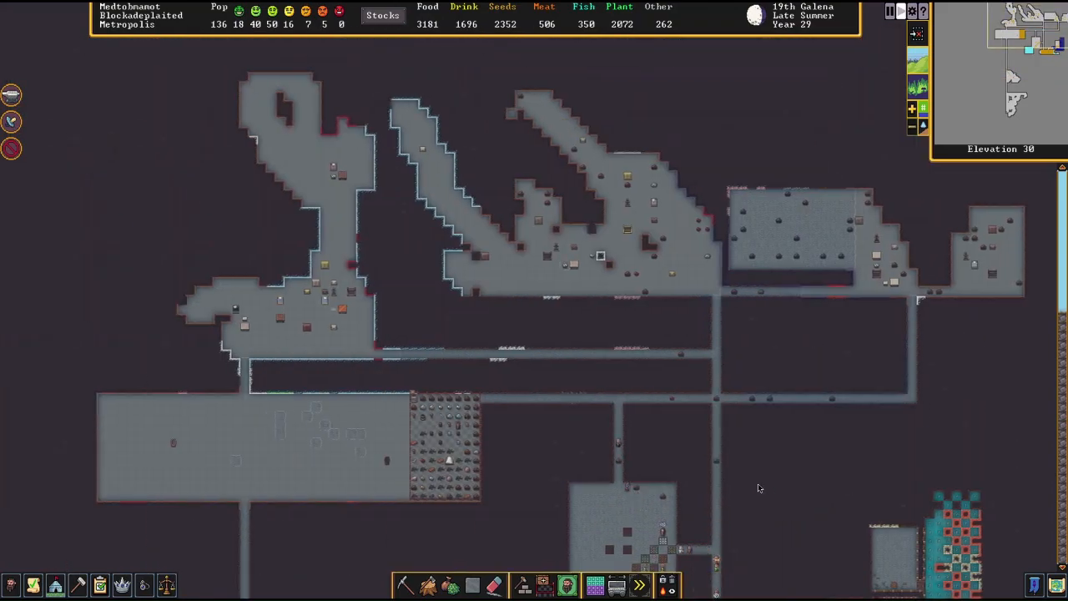
pyautogui.scroll(-3)
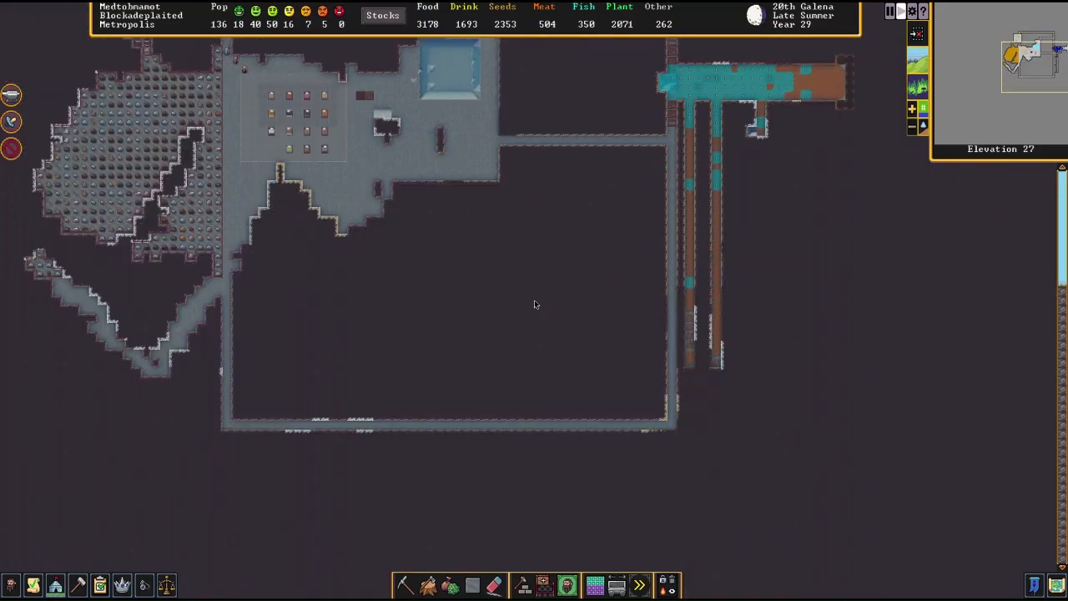
pyautogui.scroll(-3)
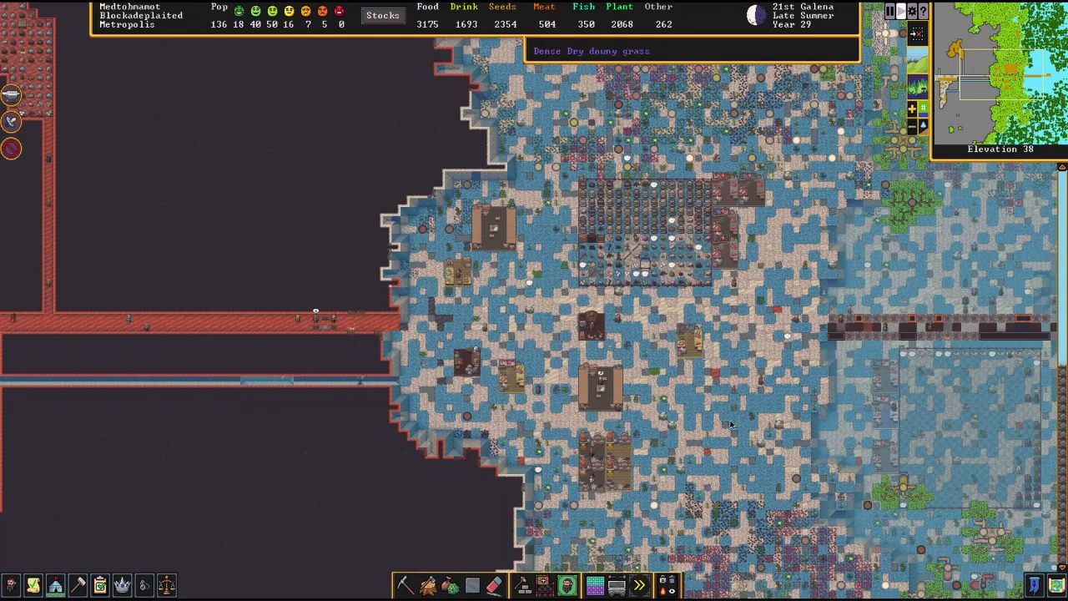
pyautogui.scroll(-3)
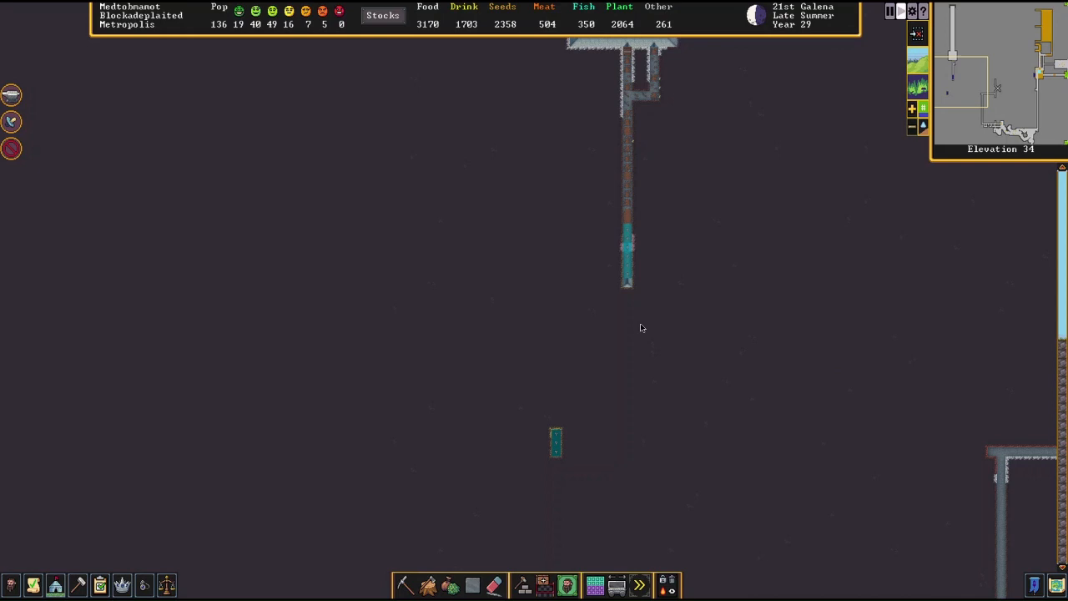
pyautogui.click(522, 584)
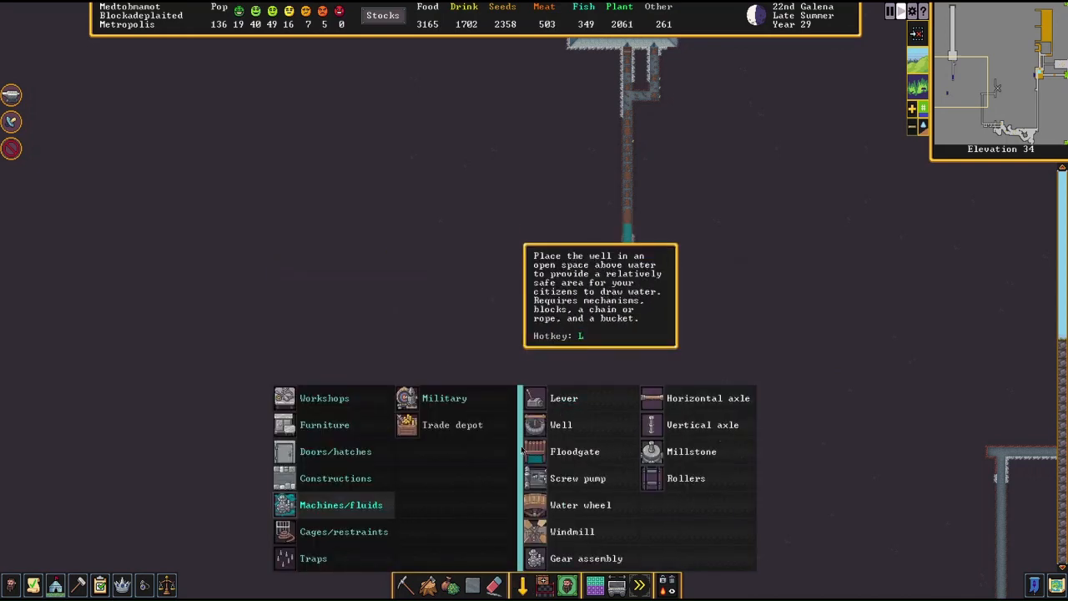
pyautogui.click(581, 505)
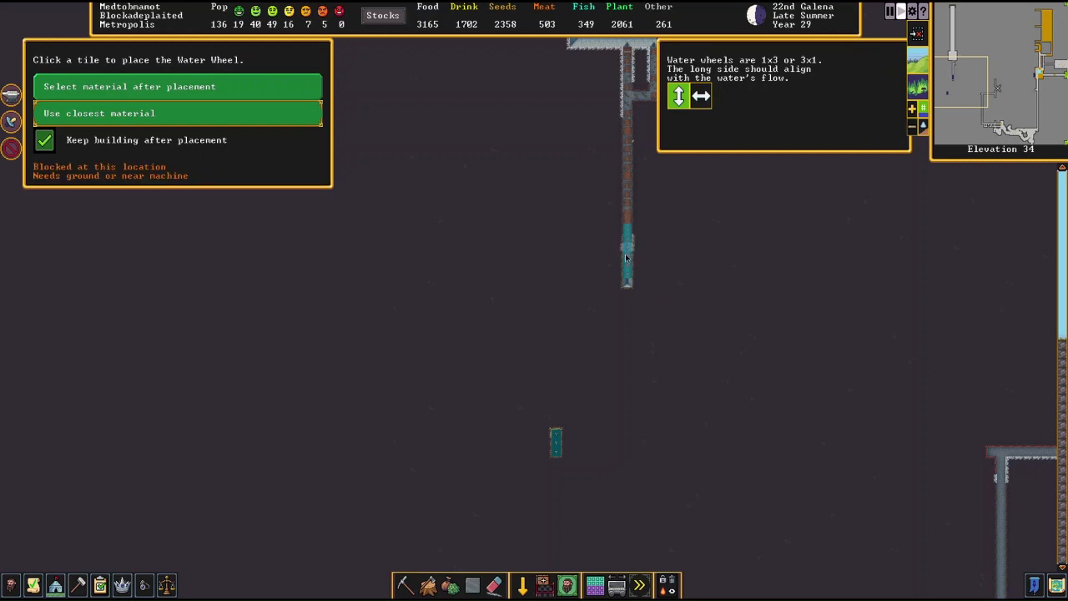
pyautogui.moveTo(666, 256)
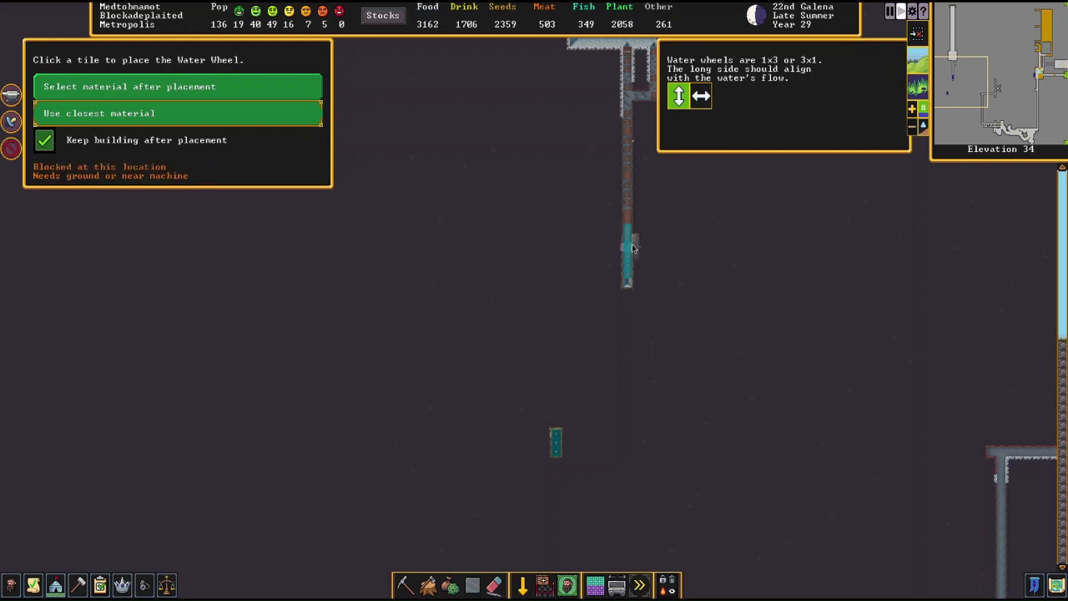
pyautogui.moveTo(628, 248)
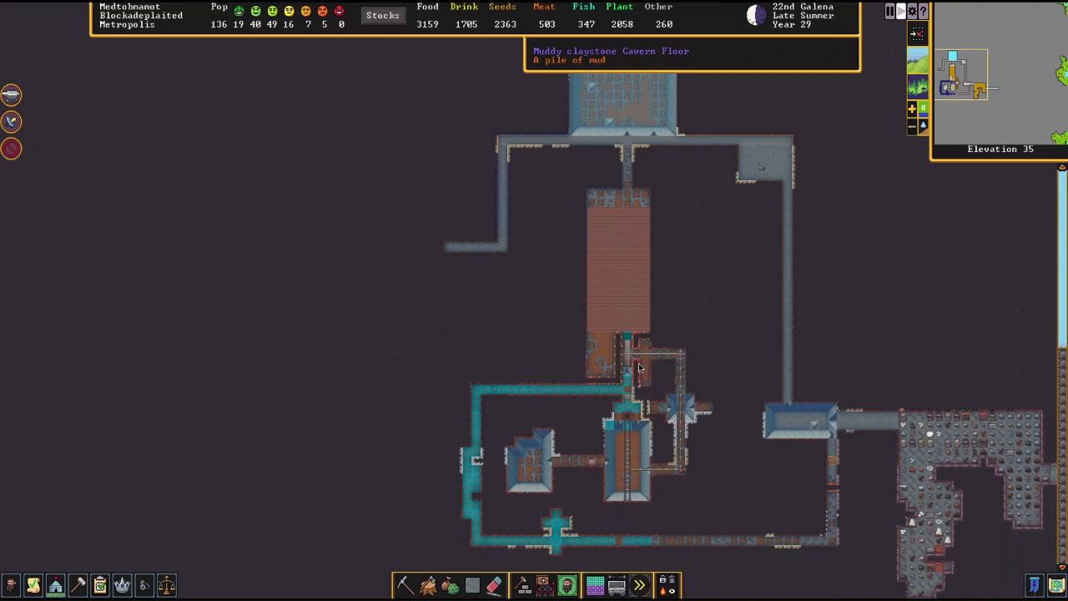
pyautogui.moveTo(630, 338)
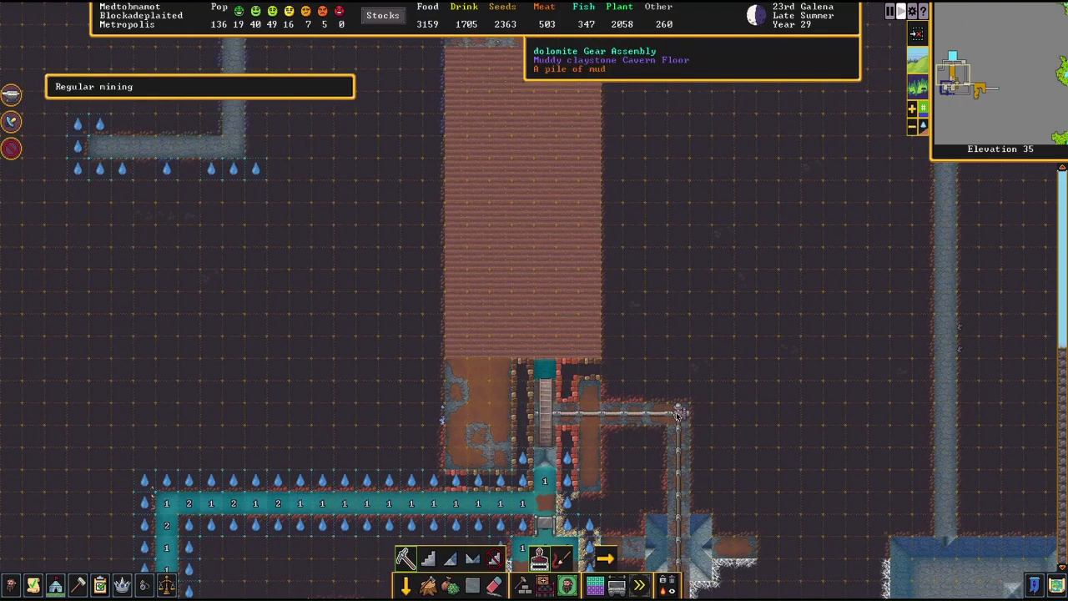
pyautogui.scroll(-3)
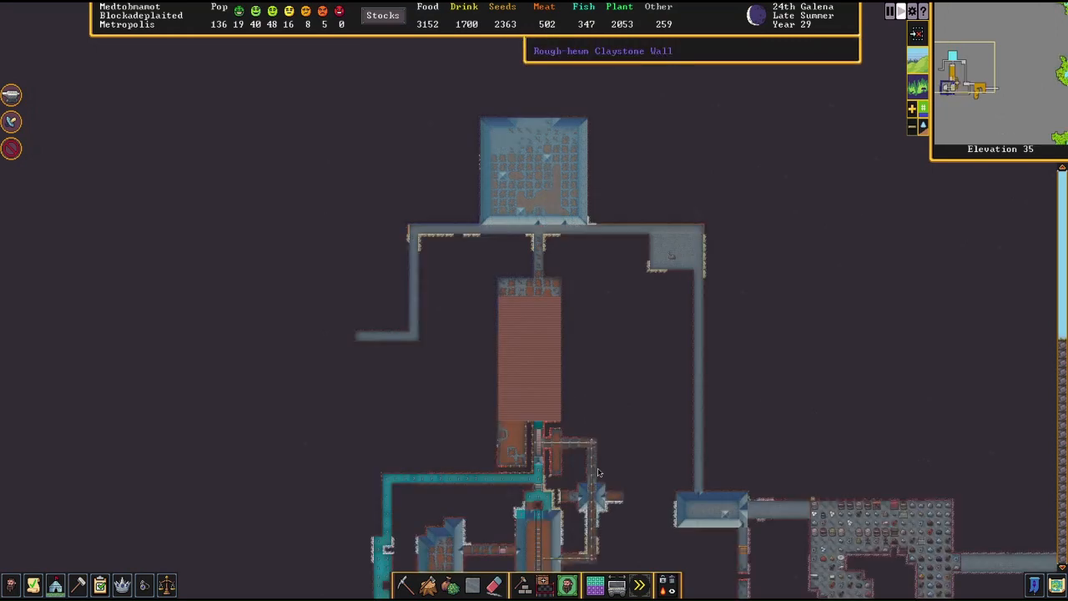
pyautogui.scroll(-3)
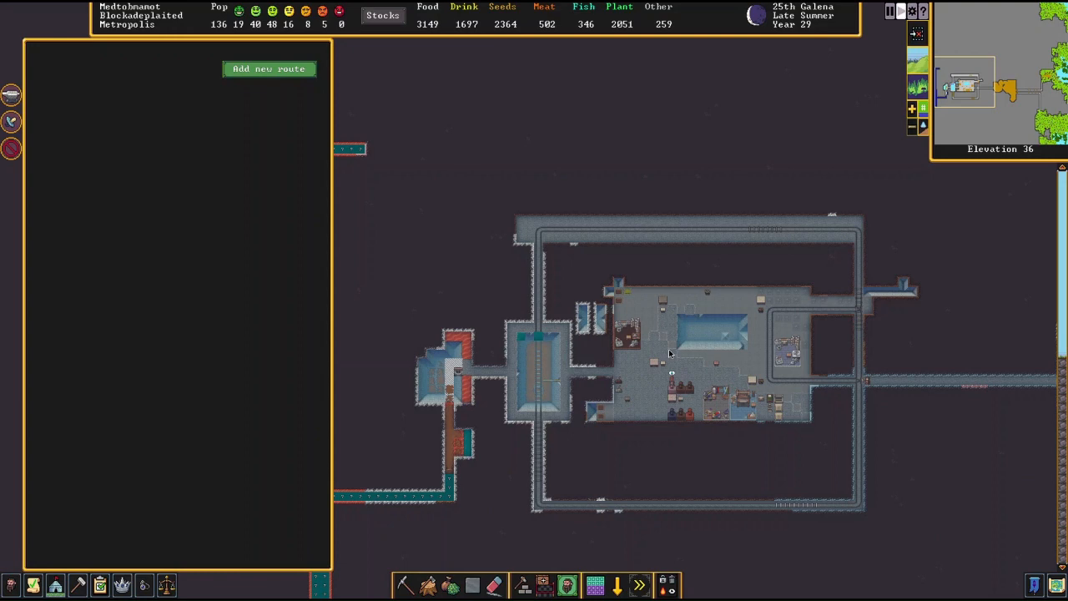
# Step: Create Route 4 with Stop 1 set to ride west, departing always at 0%
pyautogui.click(269, 68)
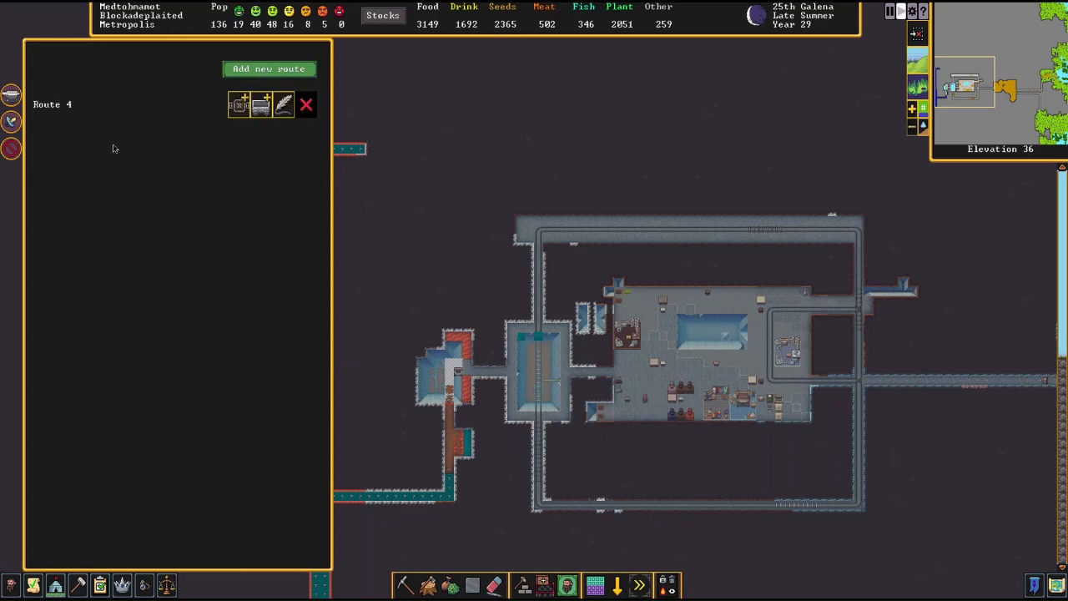
pyautogui.moveTo(261, 104)
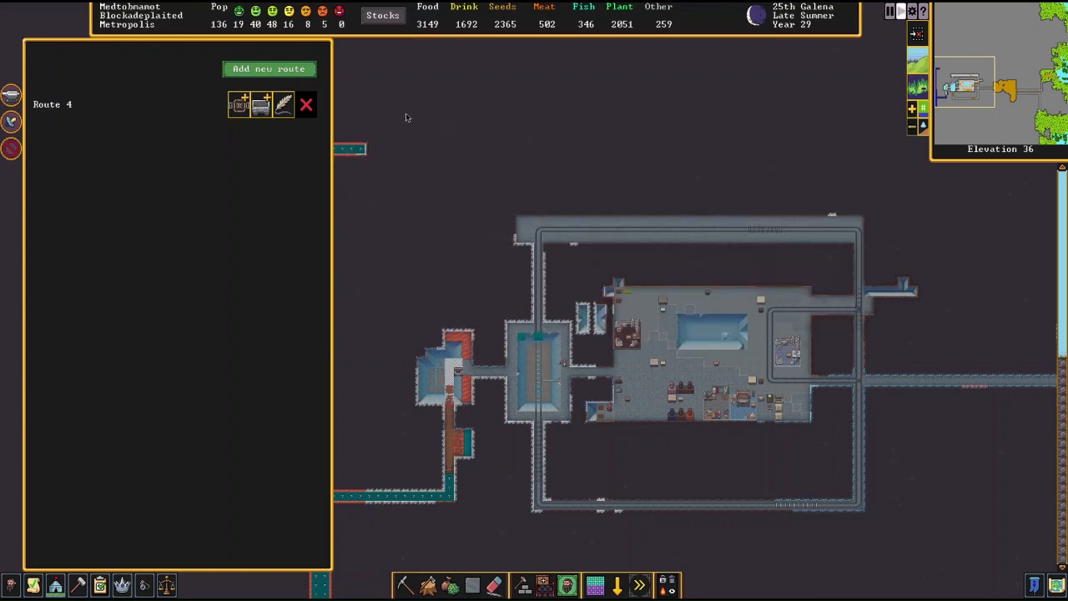
pyautogui.click(269, 68)
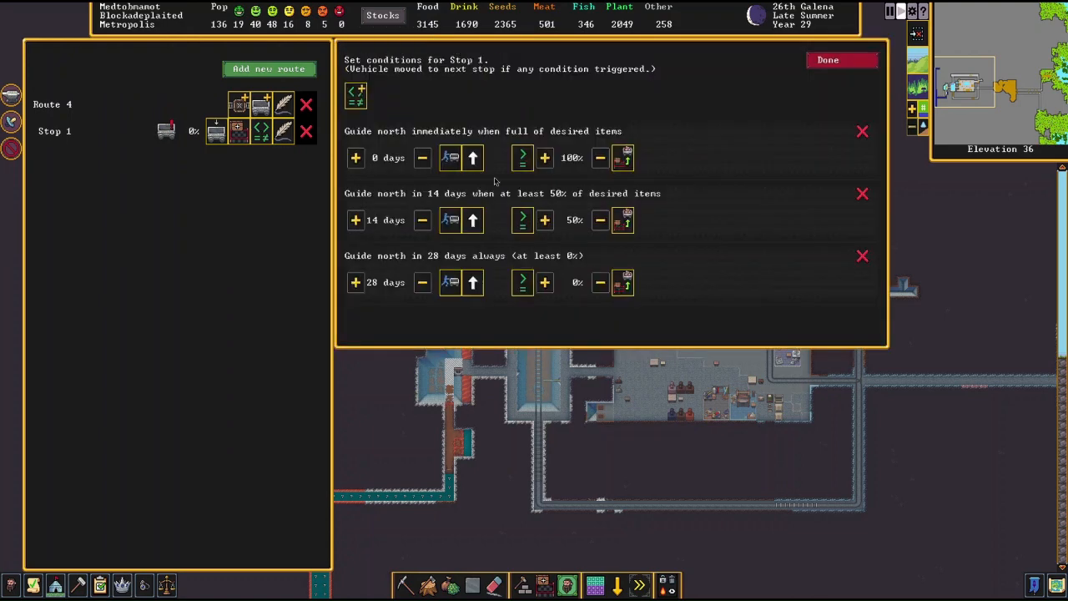
pyautogui.click(600, 158)
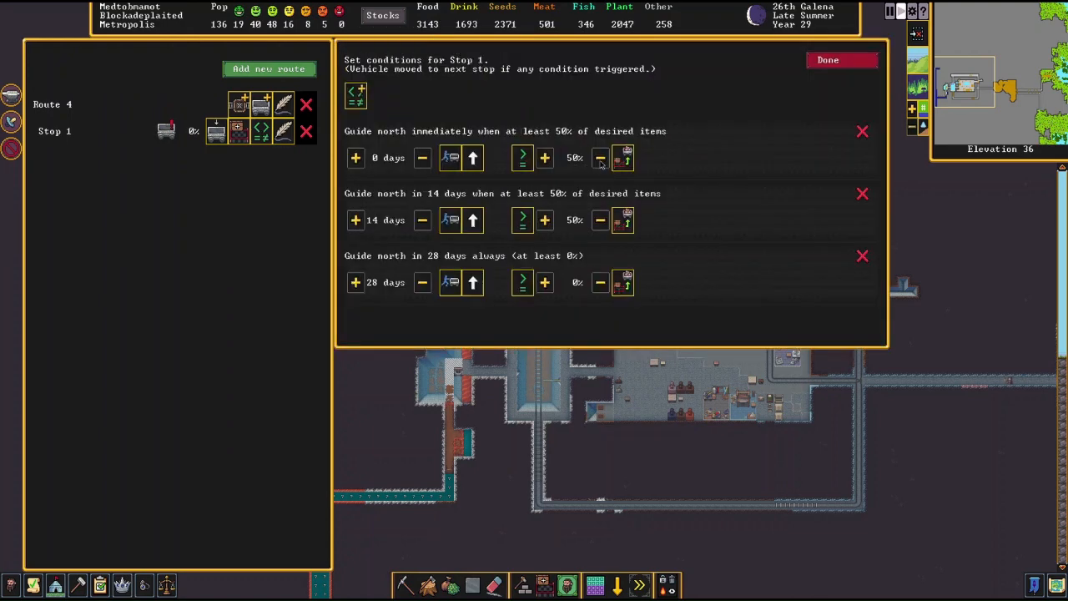
pyautogui.click(600, 158)
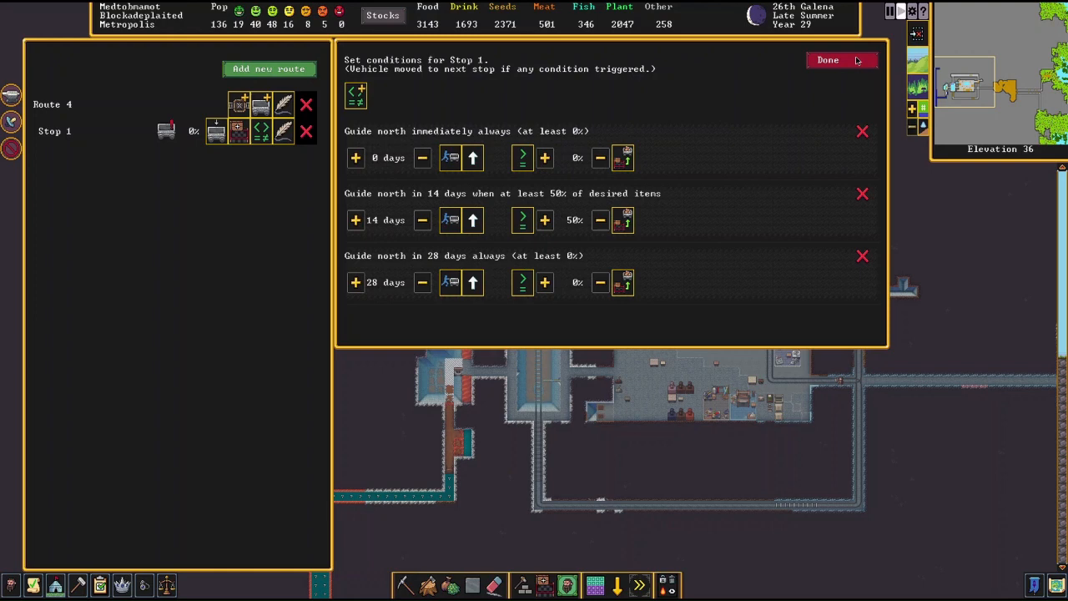
pyautogui.click(450, 158)
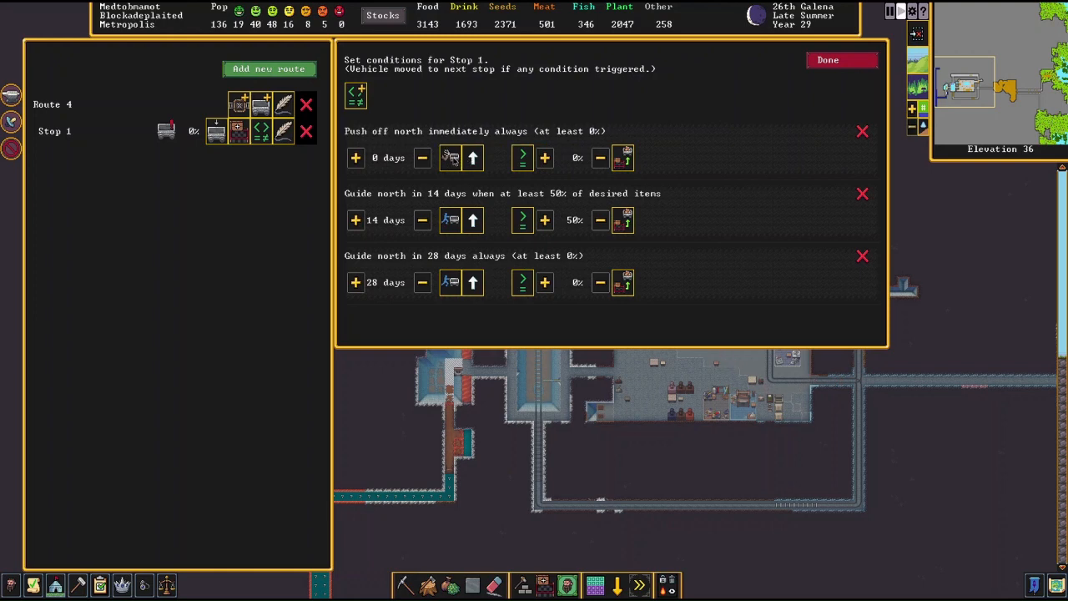
pyautogui.click(472, 158)
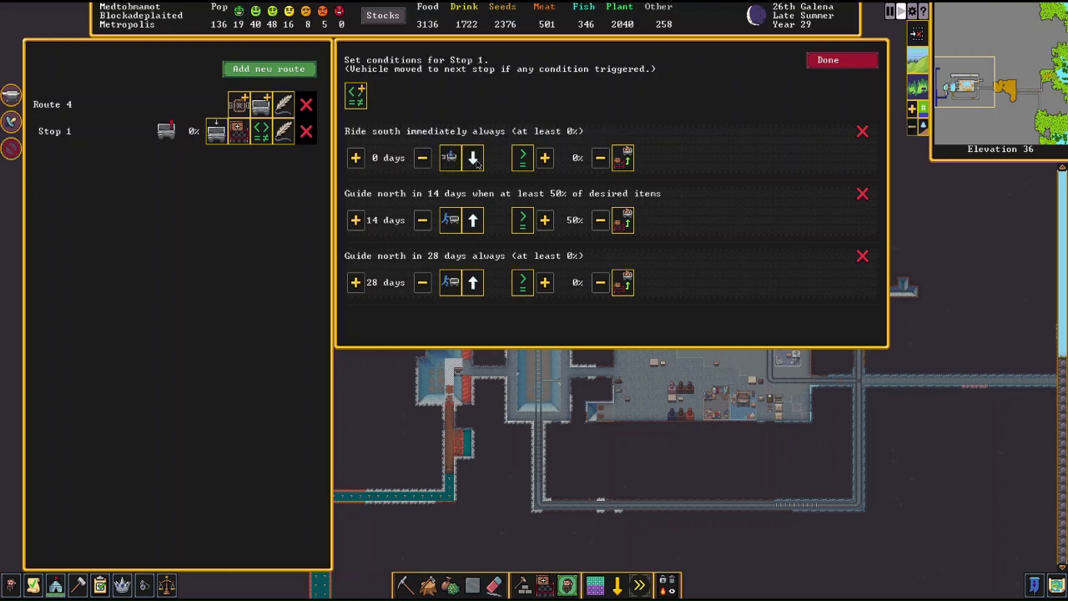
pyautogui.click(472, 158)
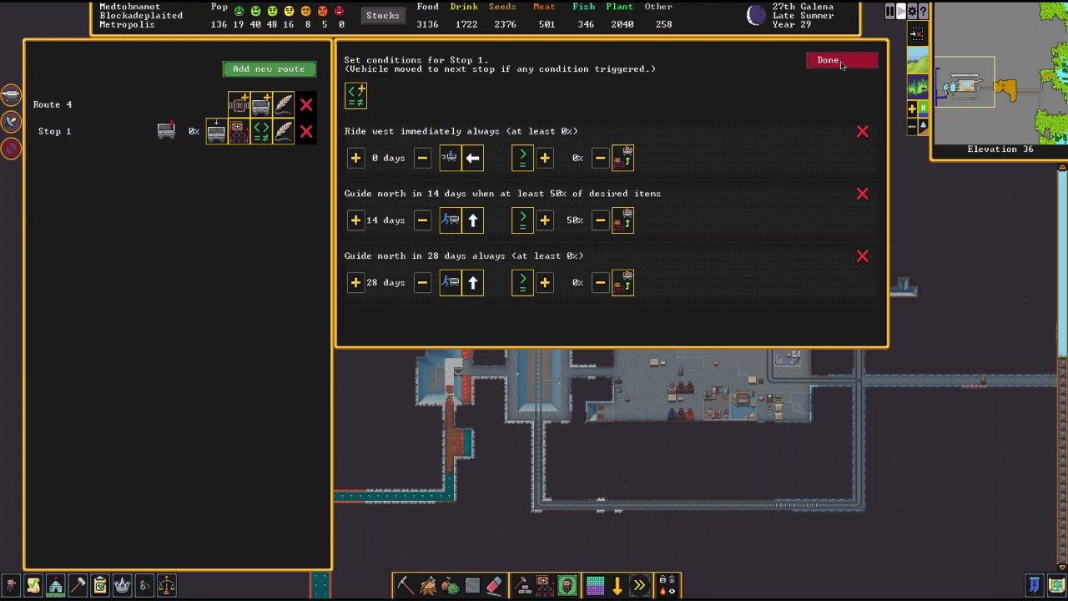
pyautogui.click(842, 59)
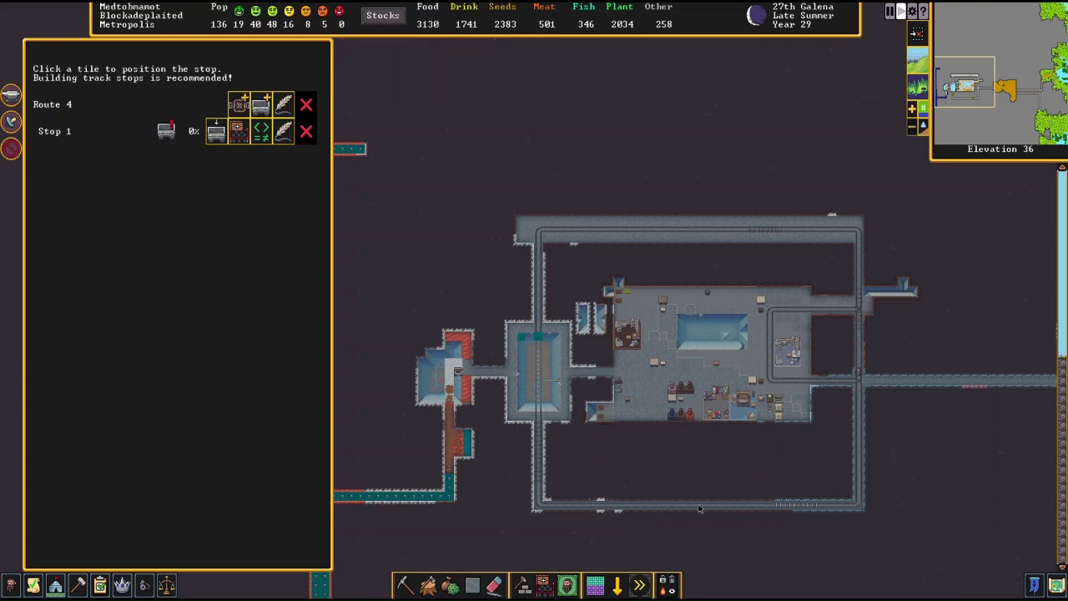
# Step: Add Stop 2 on the track, set to ride east, departing always at 0%
pyautogui.click(700, 509)
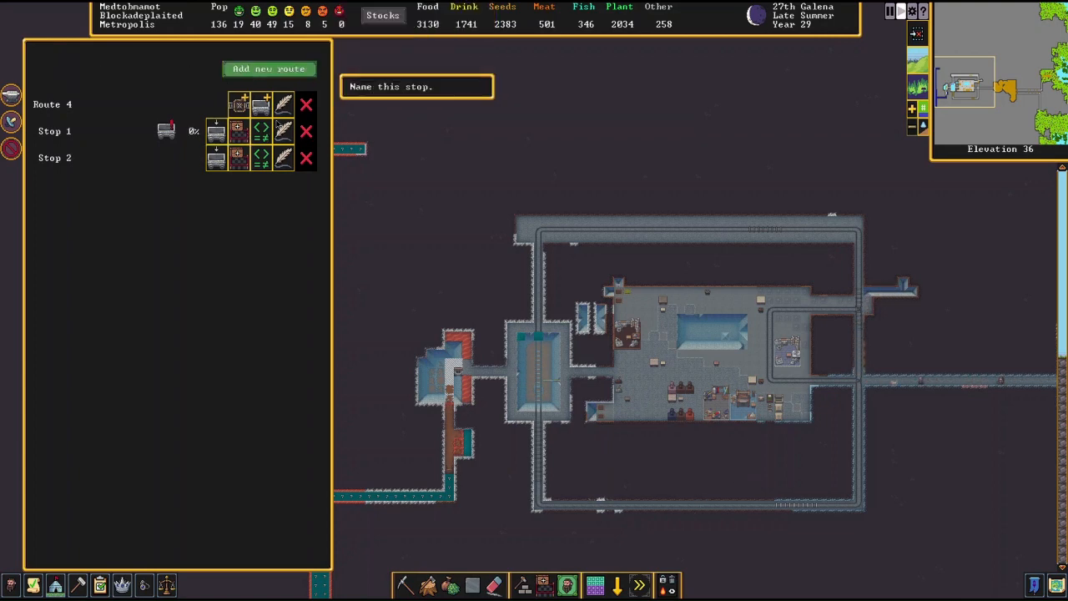
pyautogui.click(238, 158)
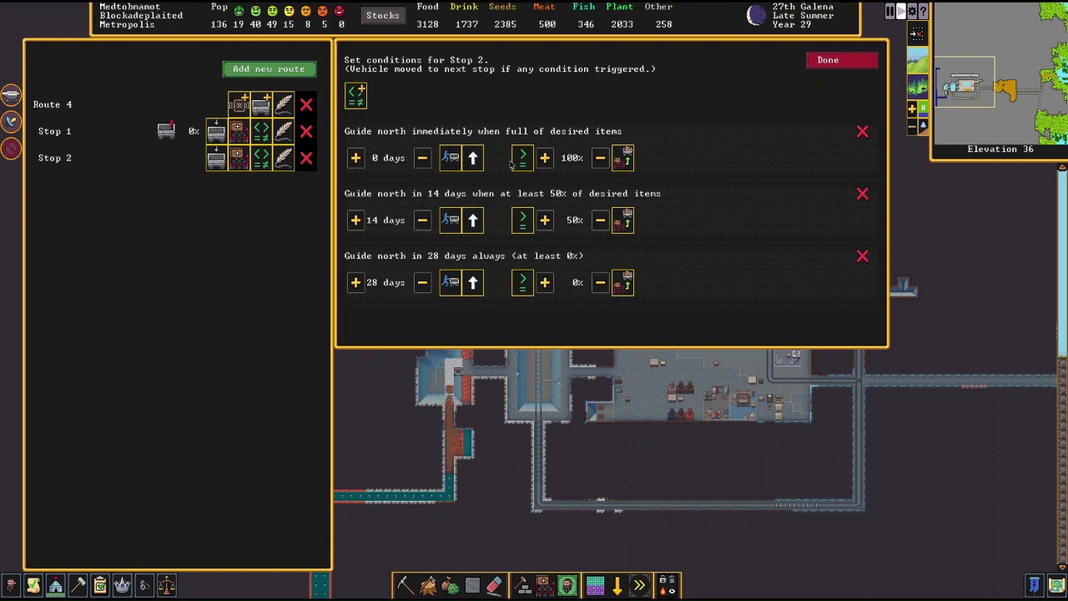
pyautogui.click(473, 158)
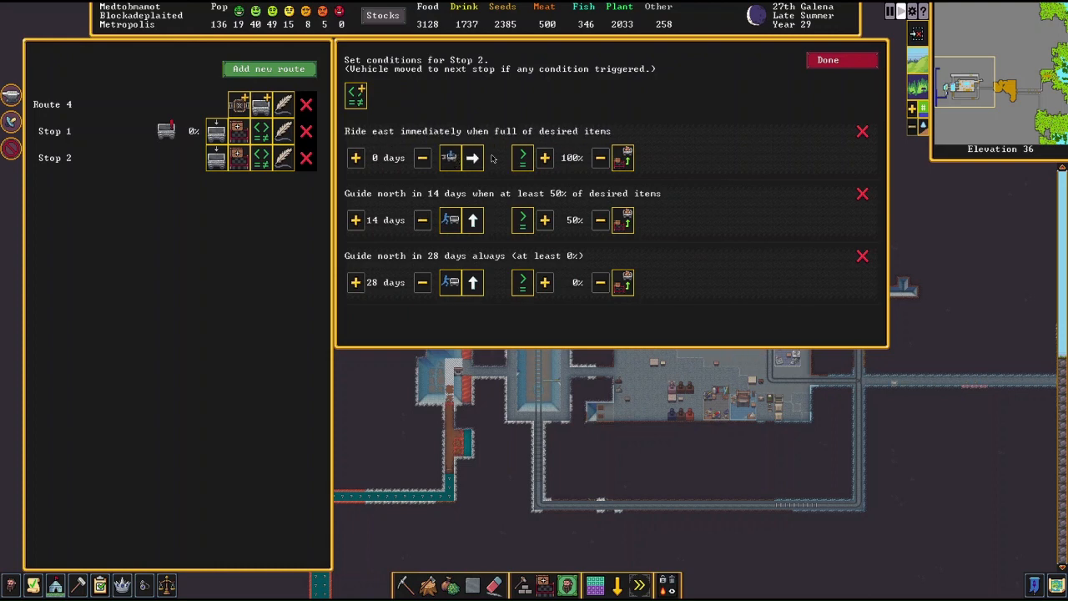
pyautogui.click(599, 158)
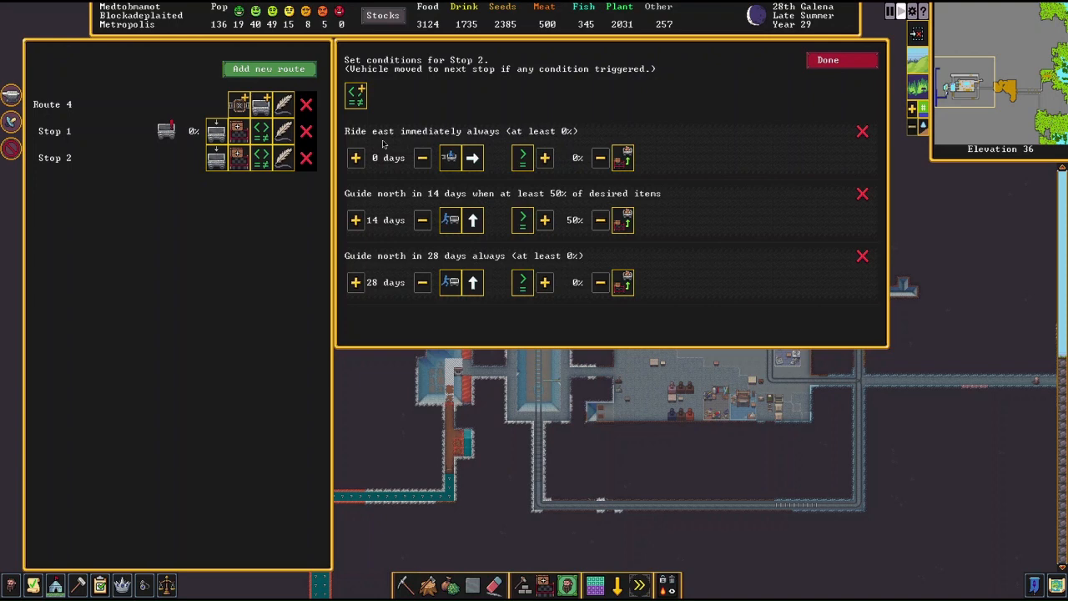
pyautogui.moveTo(784, 93)
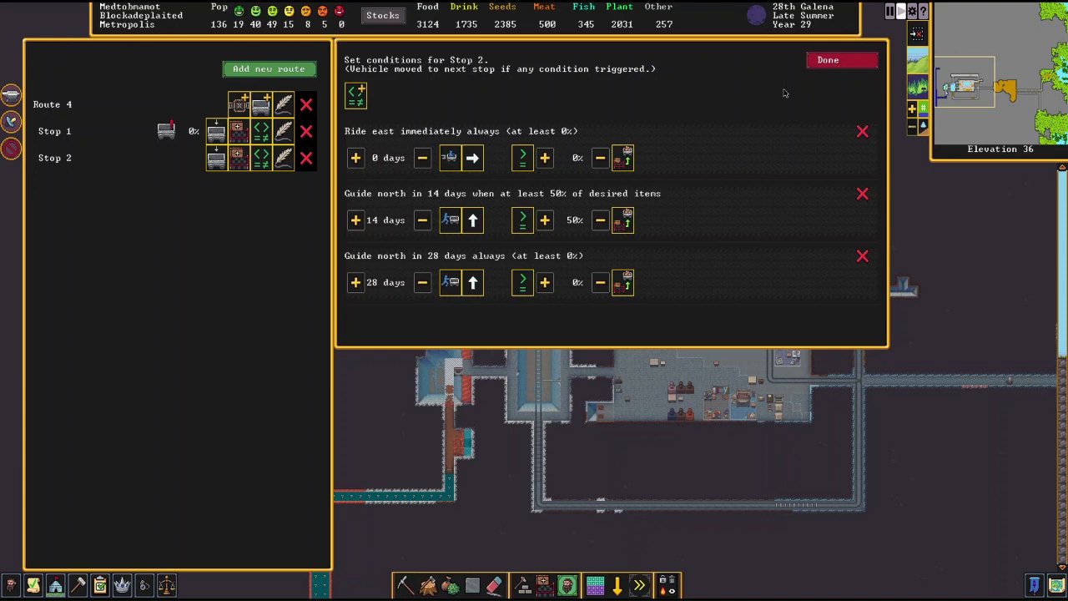
pyautogui.click(827, 59)
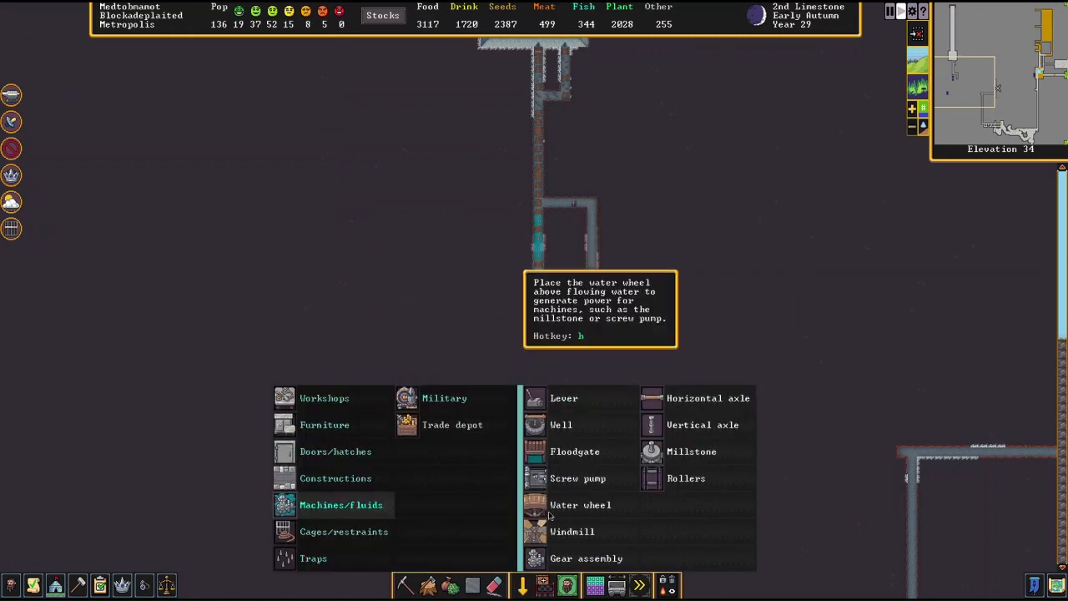
# Step: Abandon placing a water wheel and move one level down to the cart loop
pyautogui.click(581, 504)
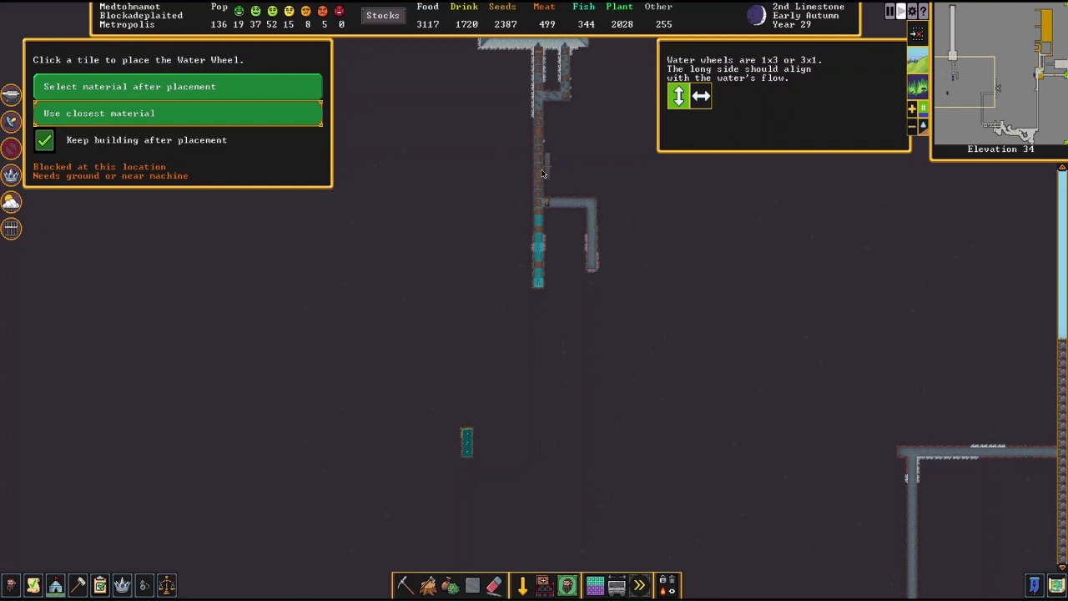
pyautogui.moveTo(539, 206)
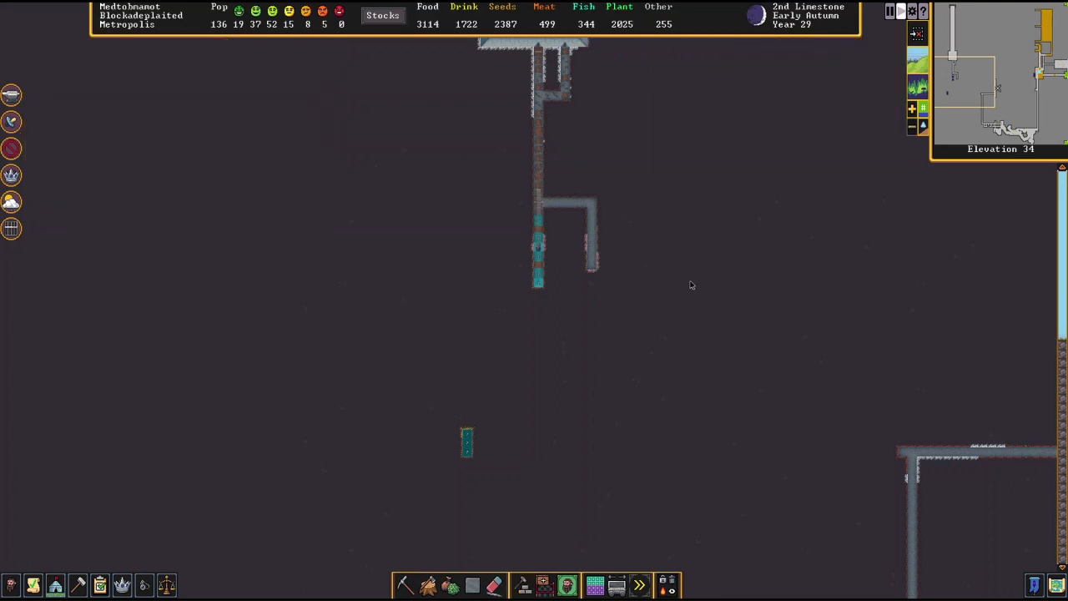
pyautogui.scroll(3)
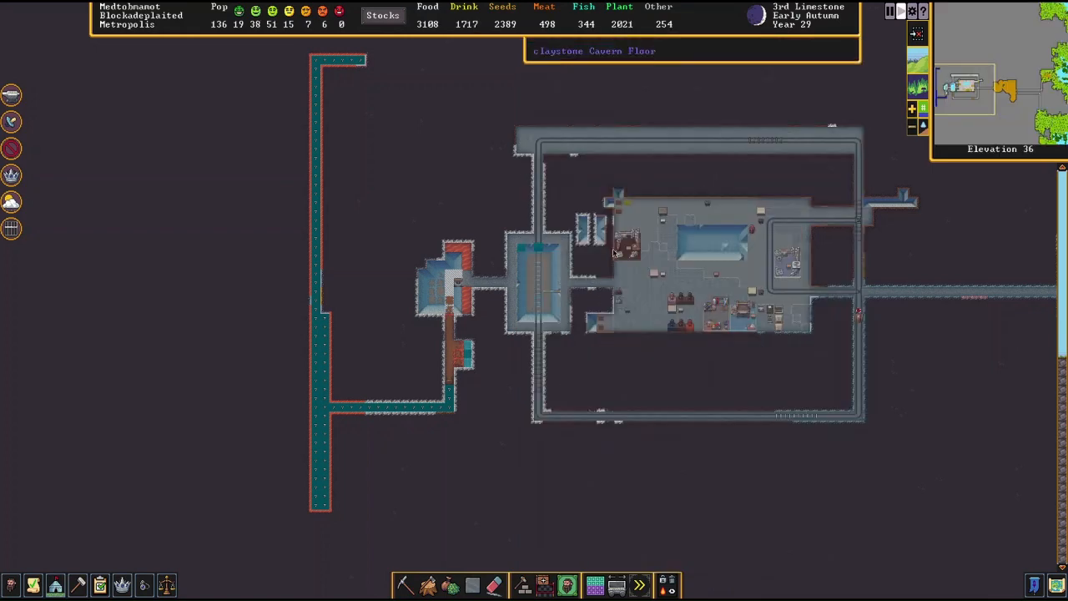
pyautogui.press('<')
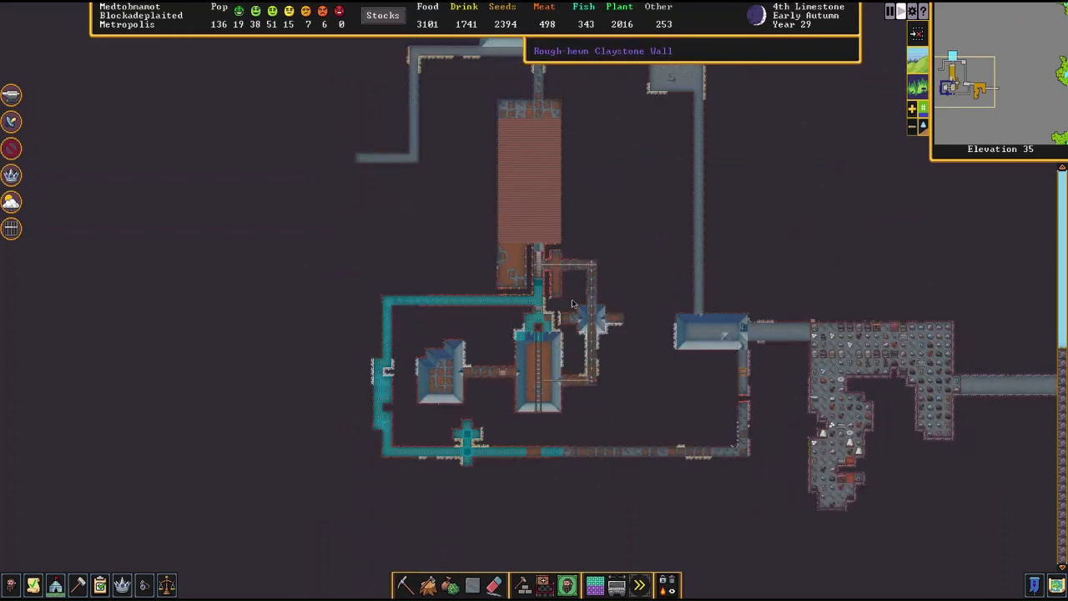
# Step: Close the mudstone lever's details and scroll over to inspect the water wheel
pyautogui.scroll(-3)
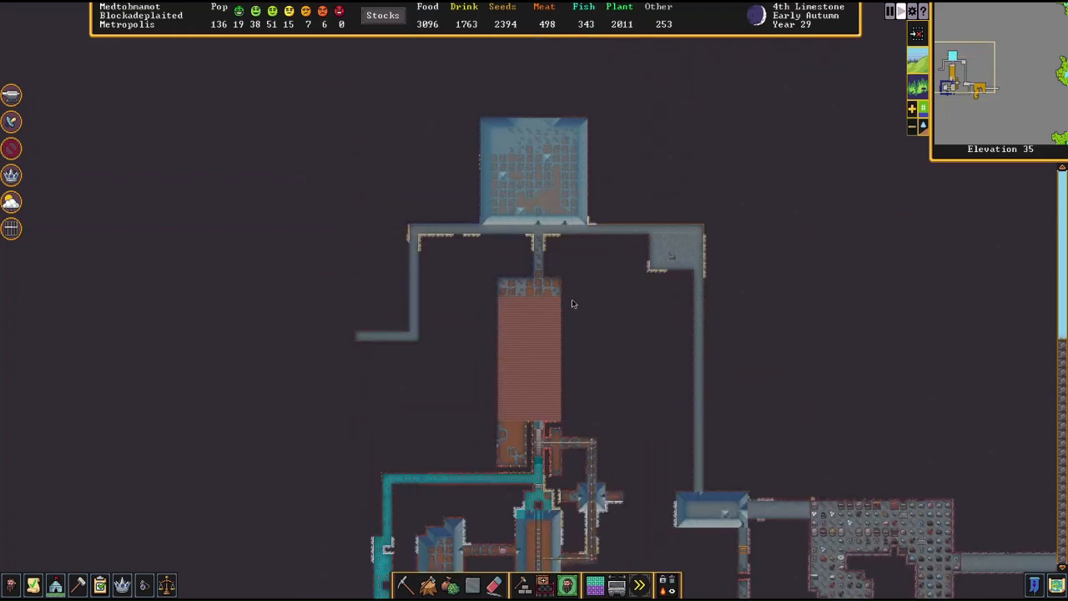
pyautogui.scroll(-3)
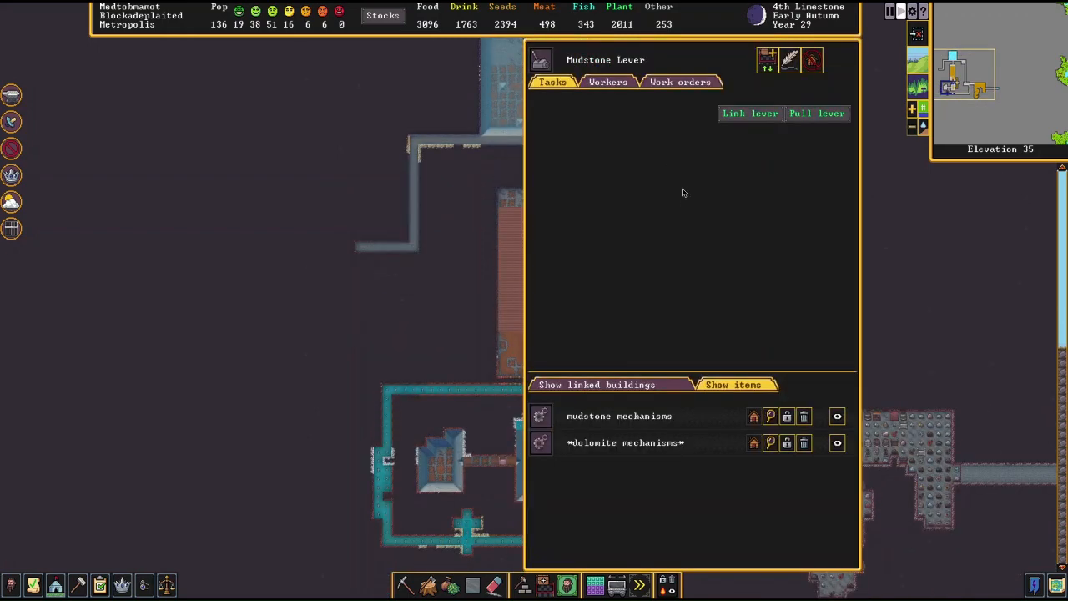
pyautogui.click(816, 114)
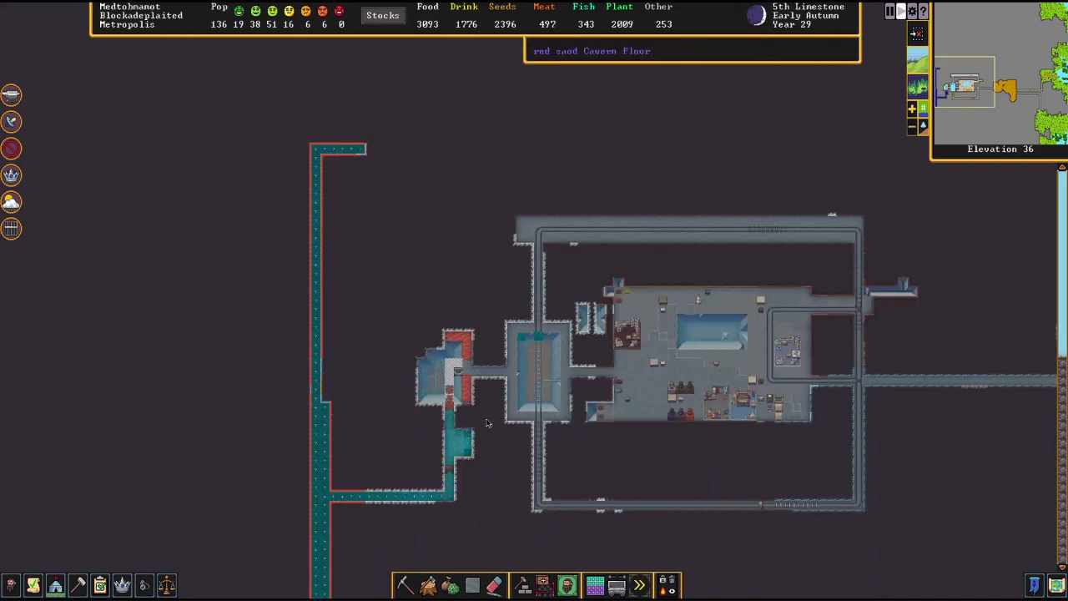
pyautogui.moveTo(453, 403)
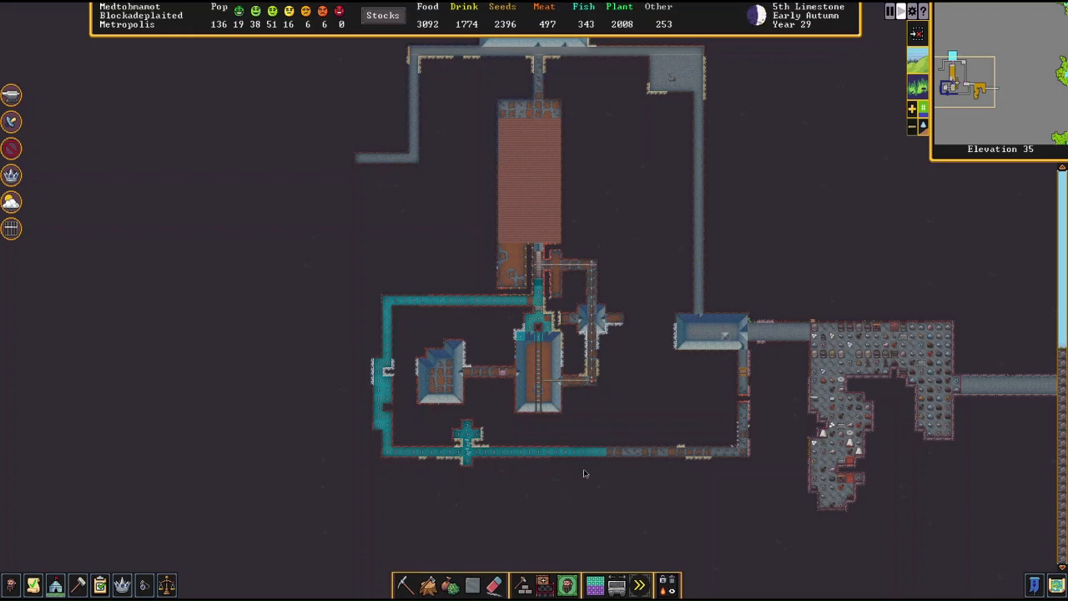
pyautogui.scroll(-3)
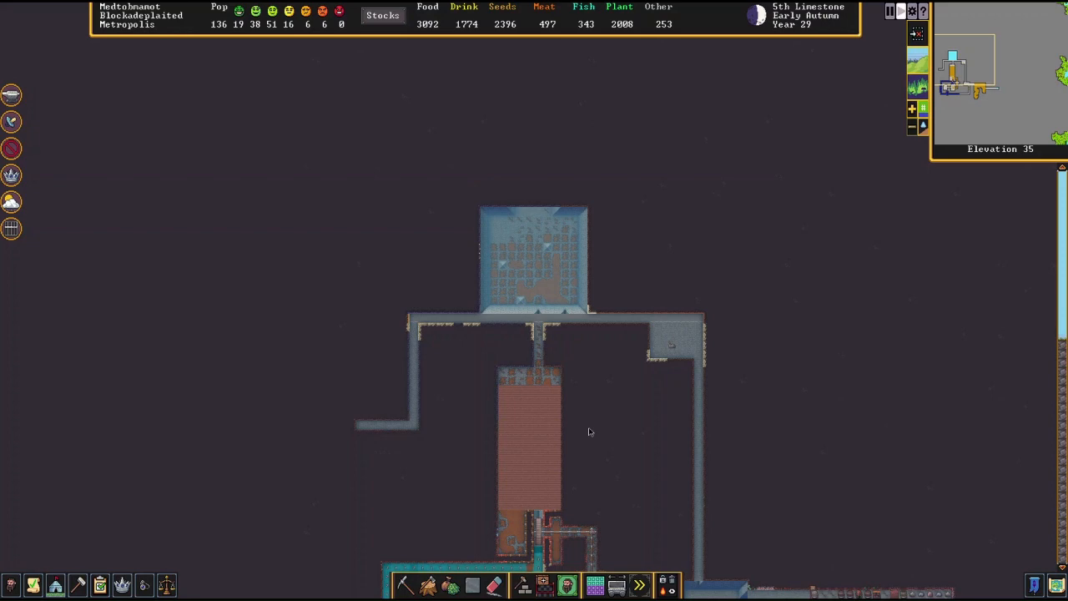
pyautogui.scroll(-3)
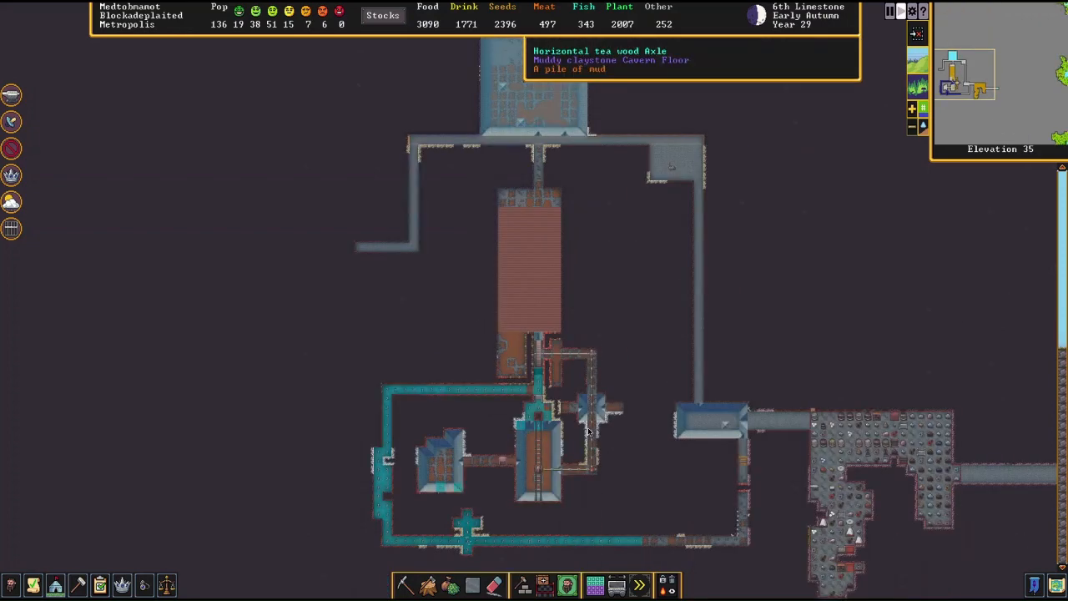
pyautogui.scroll(3)
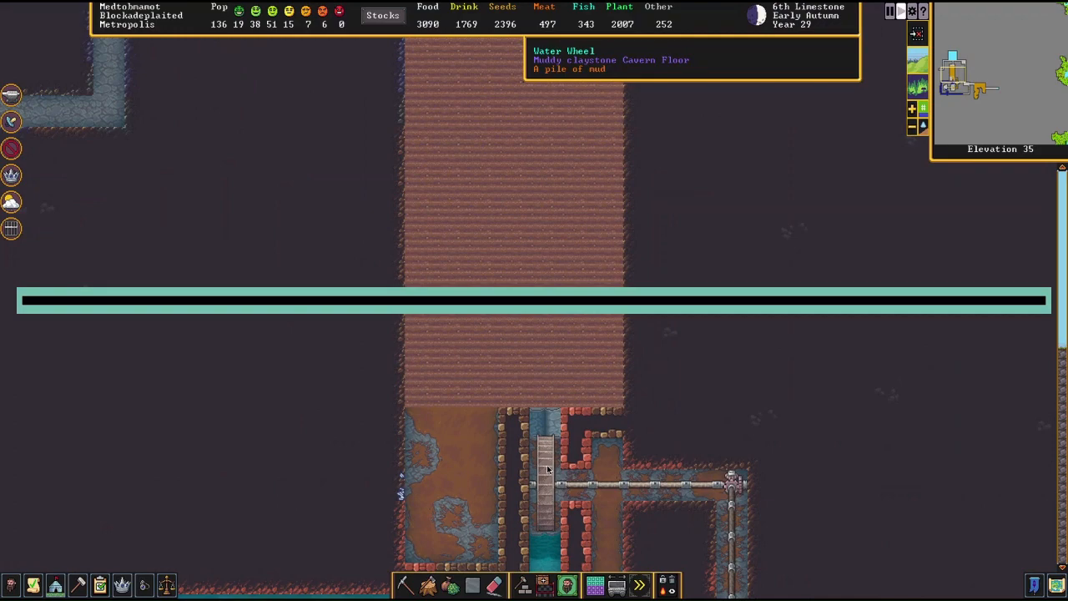
pyautogui.scroll(-3)
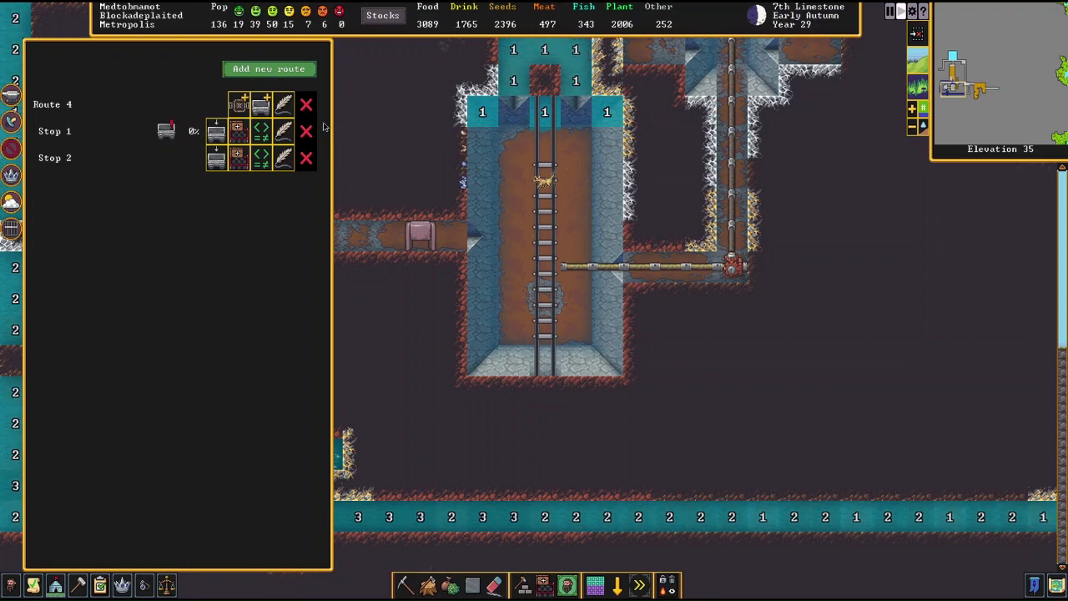
pyautogui.click(306, 131)
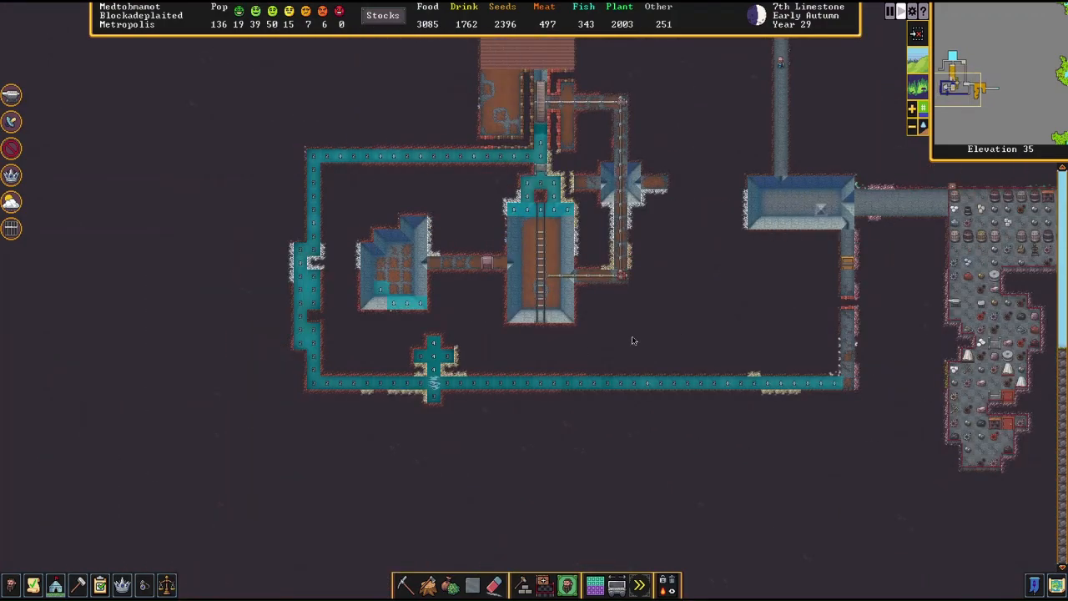
pyautogui.scroll(-3)
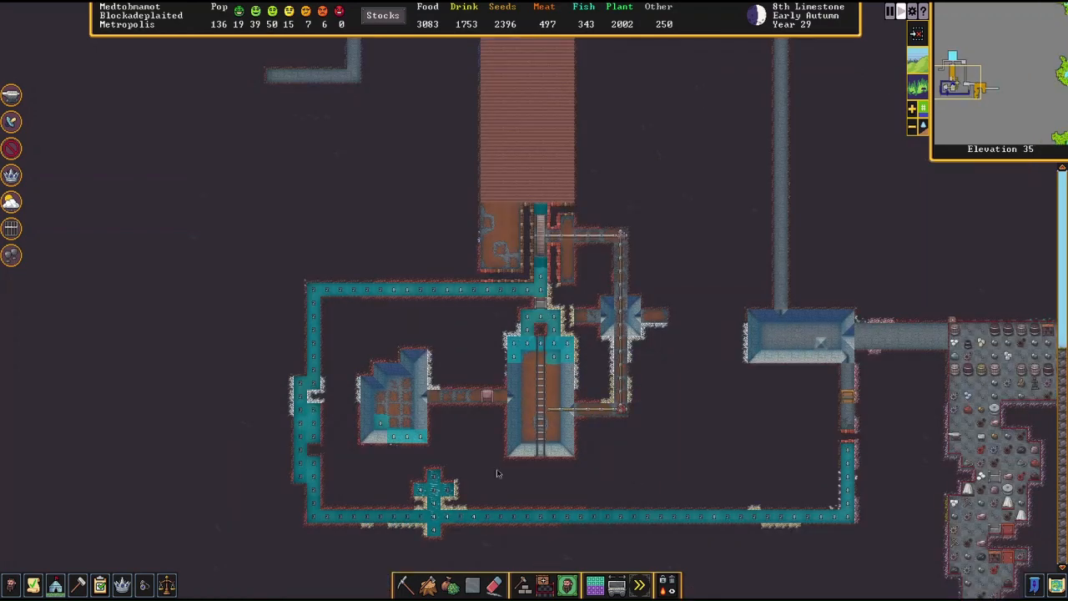
pyautogui.scroll(-3)
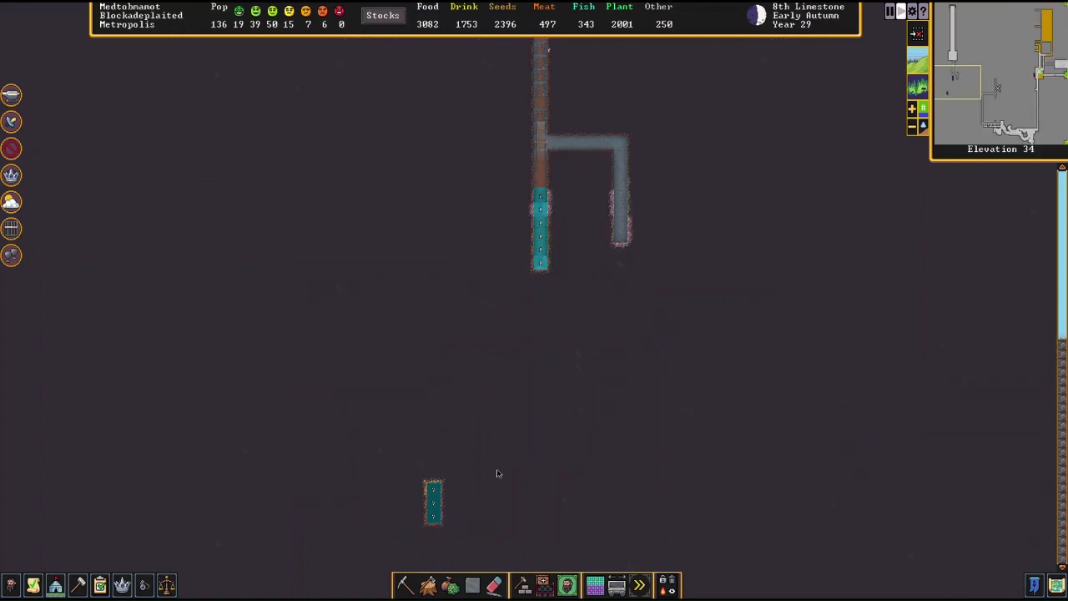
pyautogui.scroll(3)
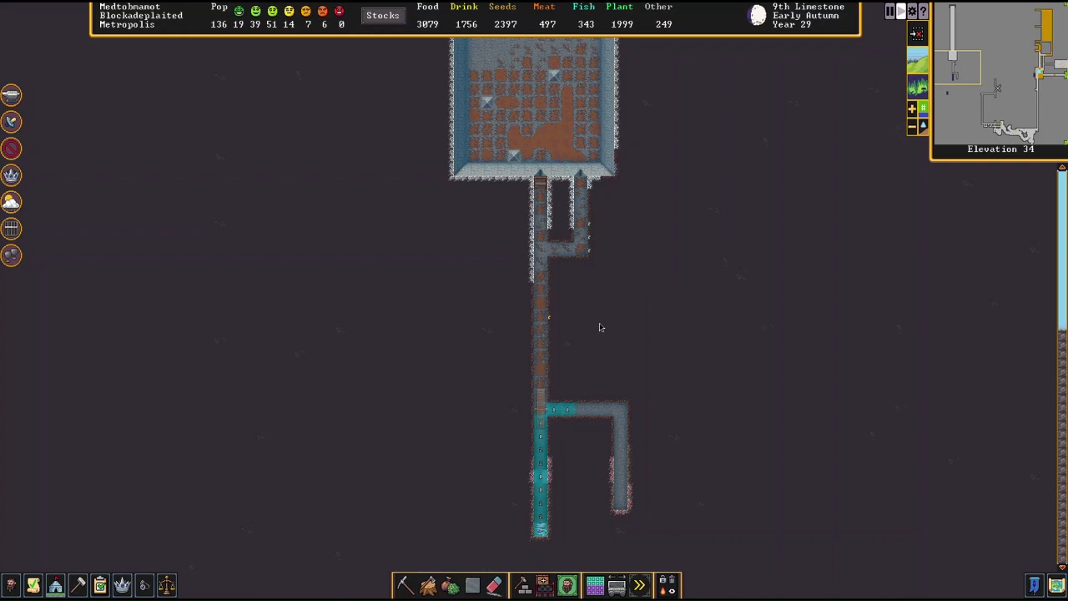
pyautogui.scroll(-3)
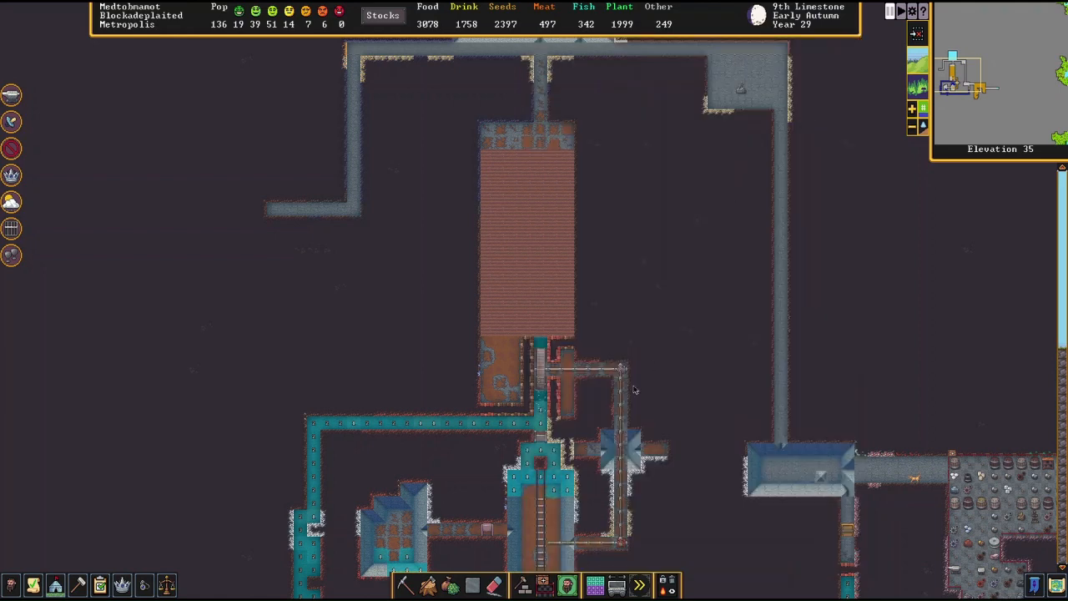
pyautogui.moveTo(762, 89)
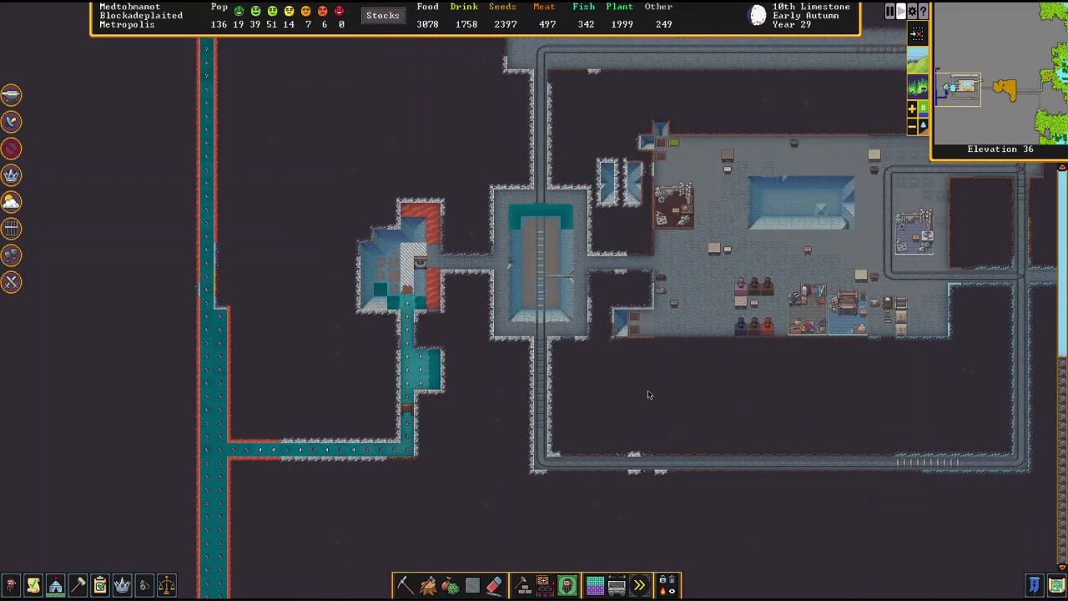
pyautogui.moveTo(661, 283)
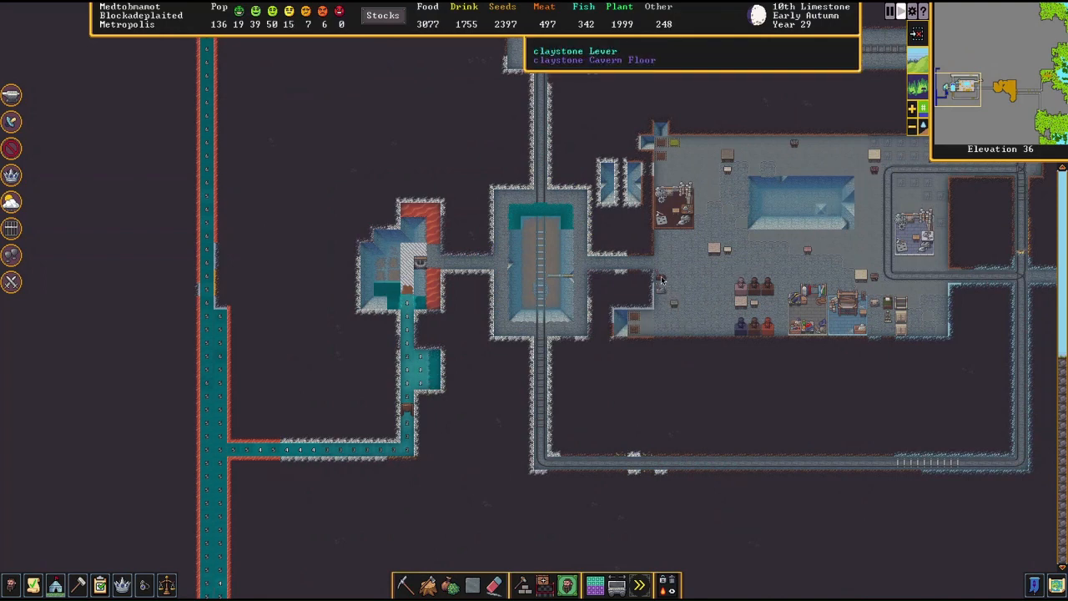
# Step: Give the claystone lever's pull top priority, view its linked floodgate, and pull the mudstone lever
pyautogui.click(542, 242)
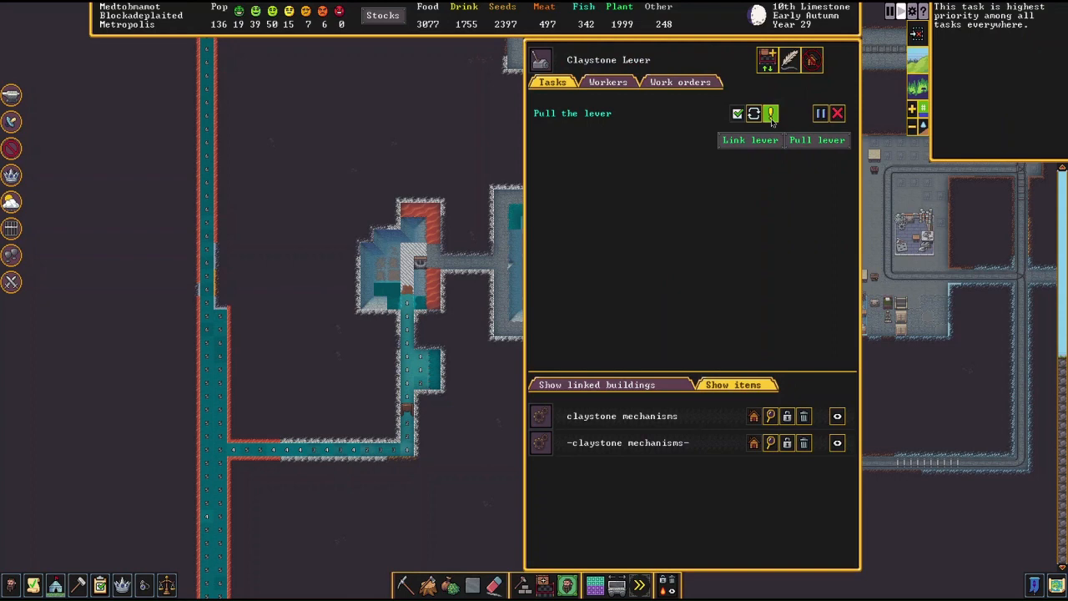
pyautogui.click(837, 113)
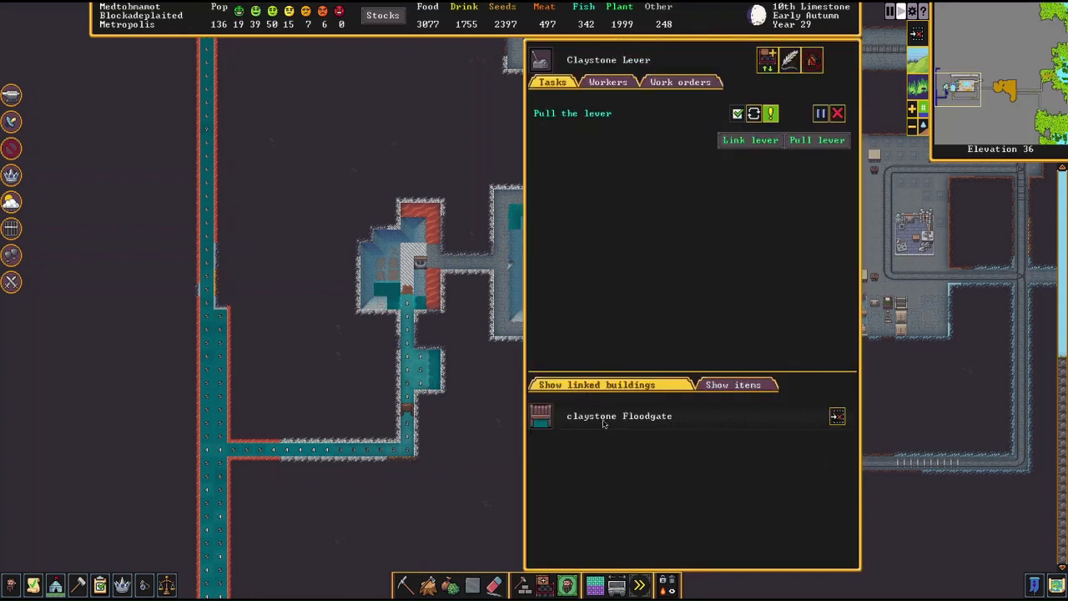
pyautogui.click(837, 112)
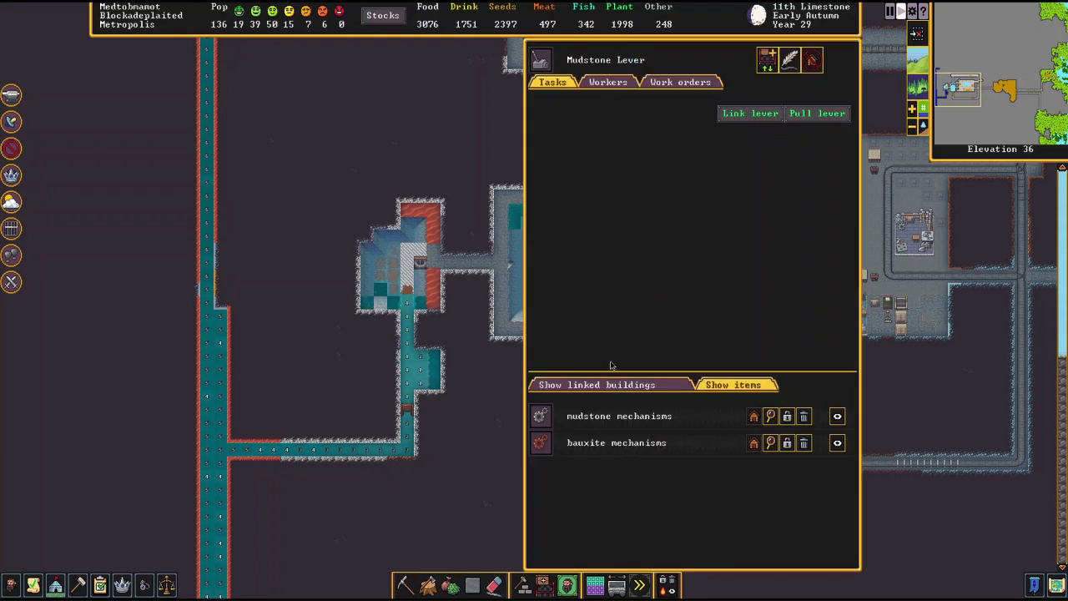
pyautogui.click(816, 113)
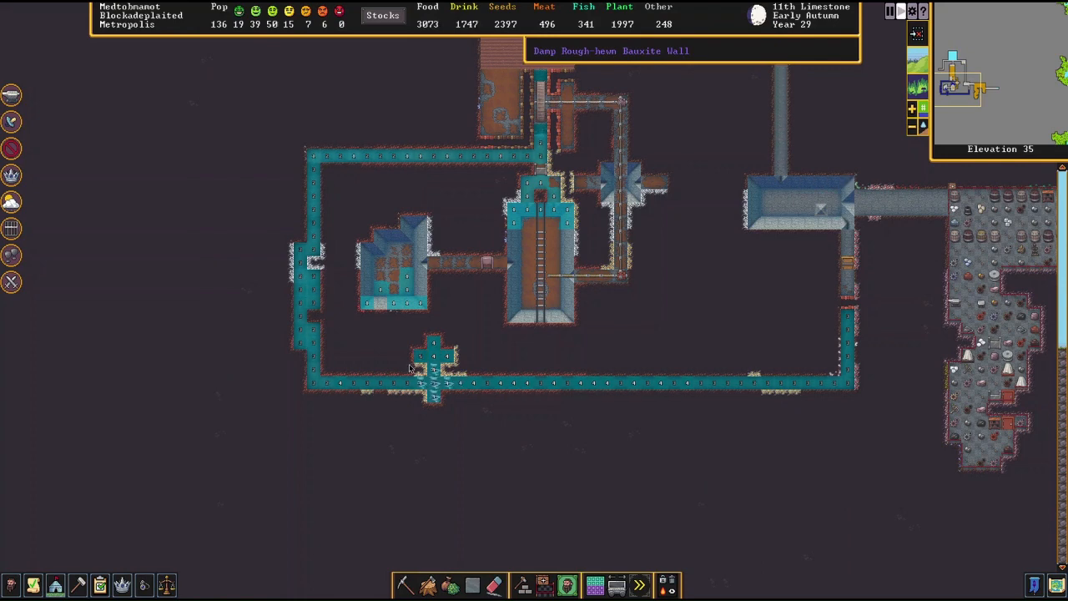
pyautogui.moveTo(597, 352)
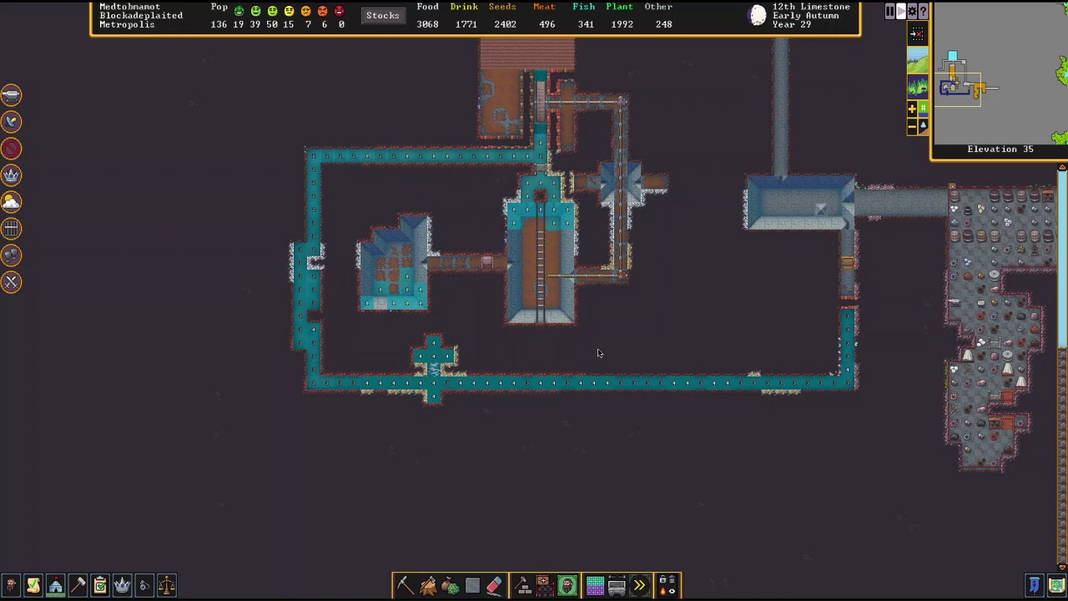
pyautogui.scroll(-3)
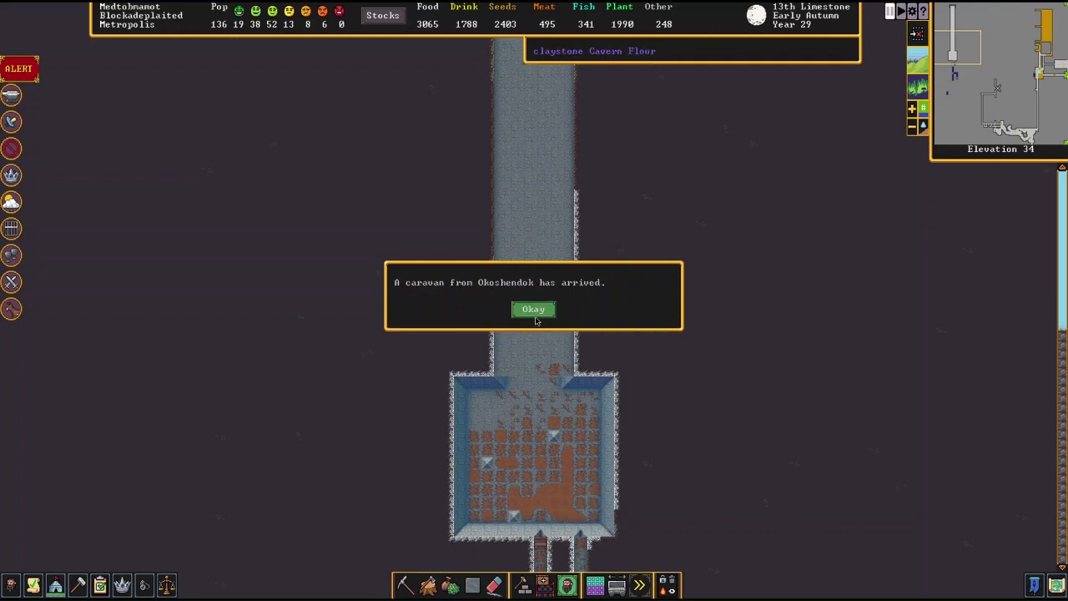
# Step: Dismiss the caravan notice and manually save the fortress as 'be cool,'
pyautogui.click(533, 309)
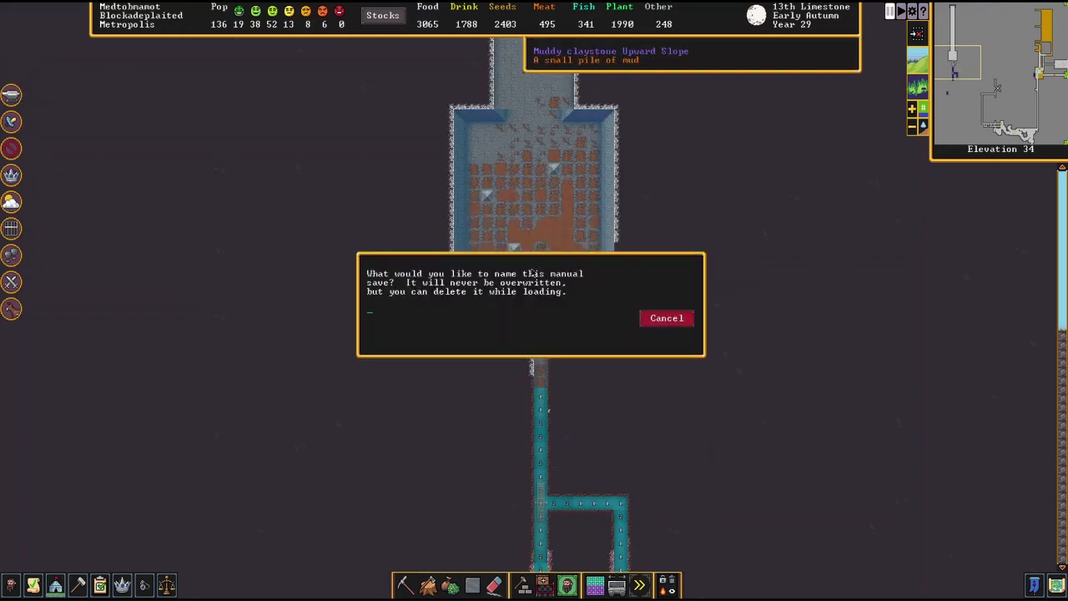
pyautogui.write('be cool,')
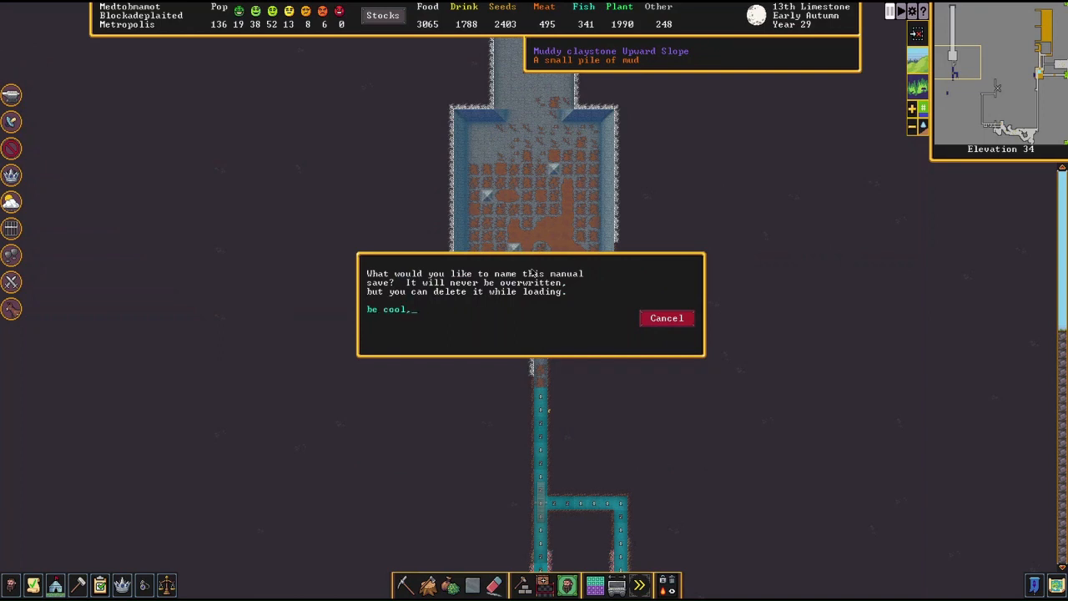
pyautogui.press('Return')
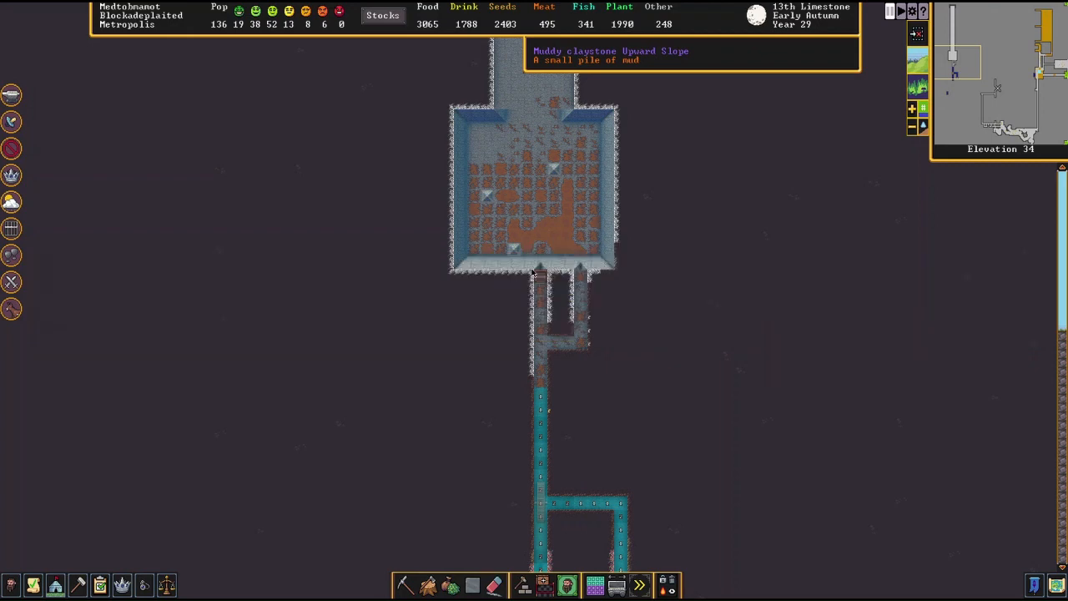
pyautogui.moveTo(513, 62)
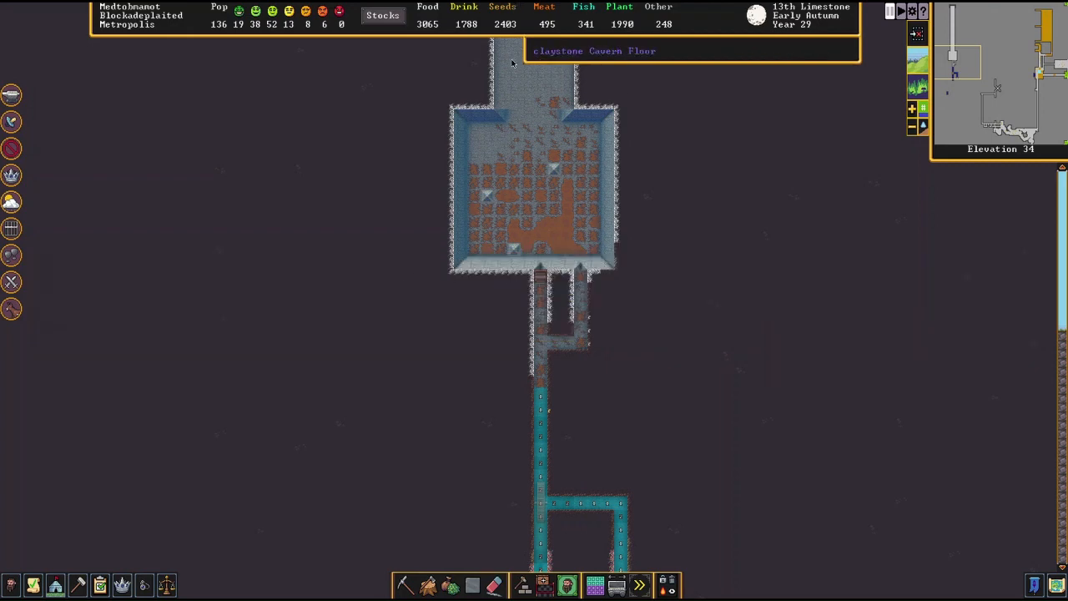
pyautogui.scroll(-3)
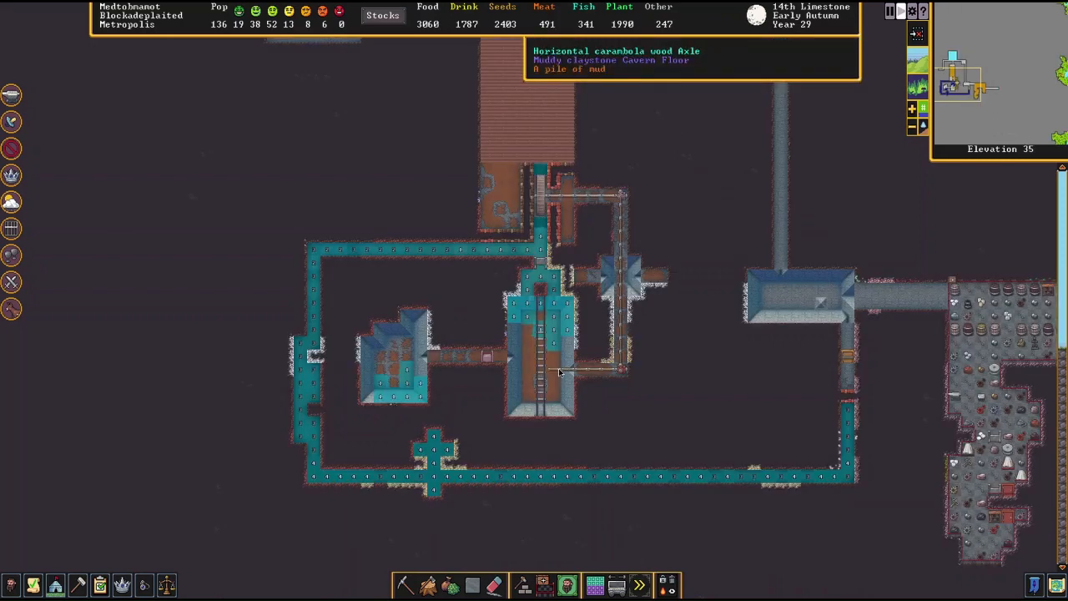
pyautogui.scroll(3)
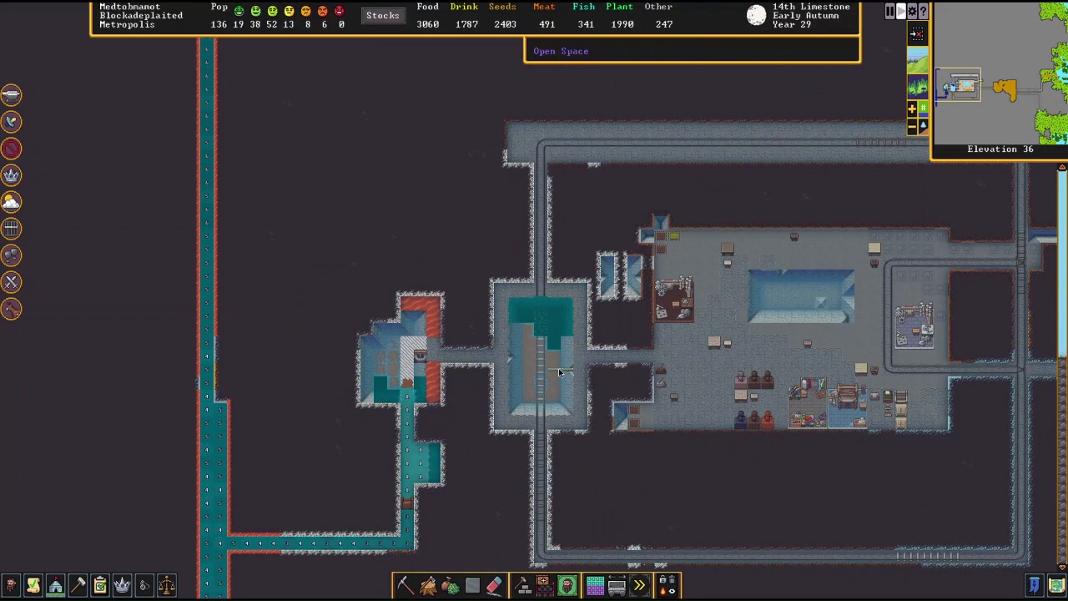
pyautogui.scroll(-3)
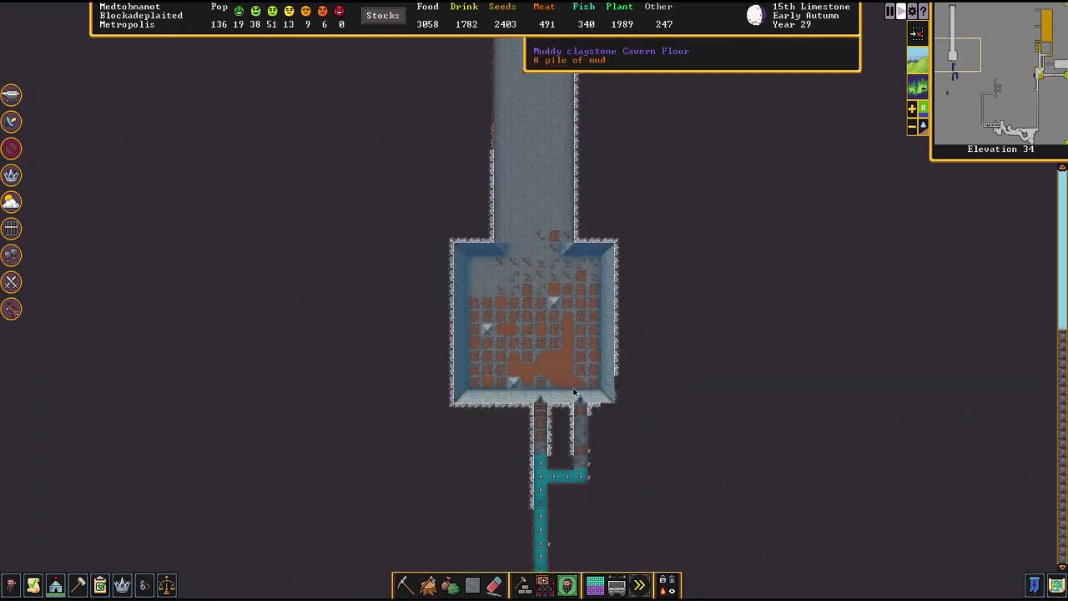
pyautogui.scroll(-3)
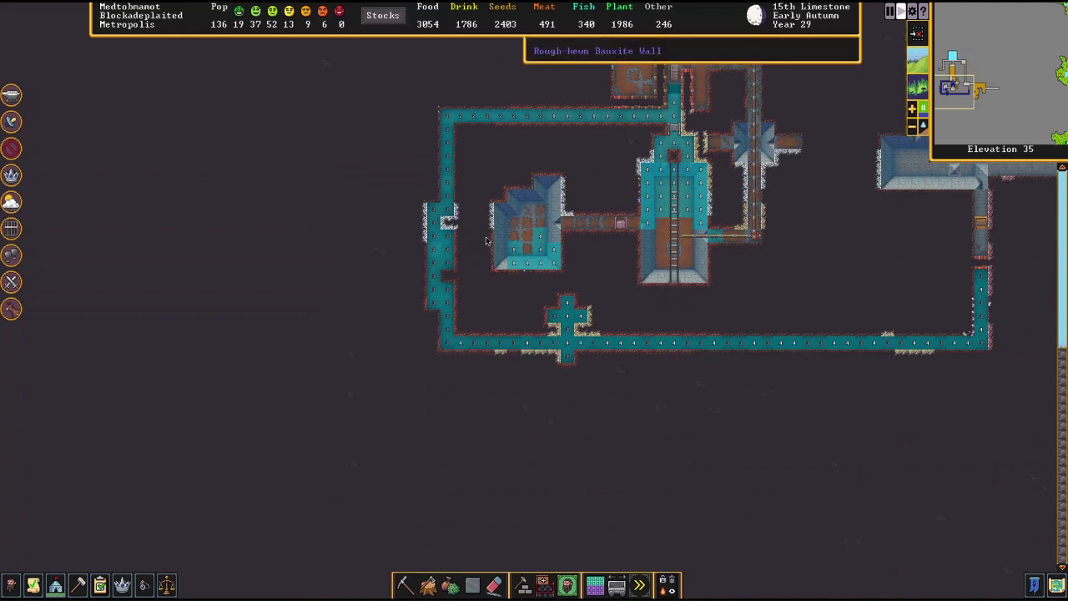
pyautogui.moveTo(446, 256)
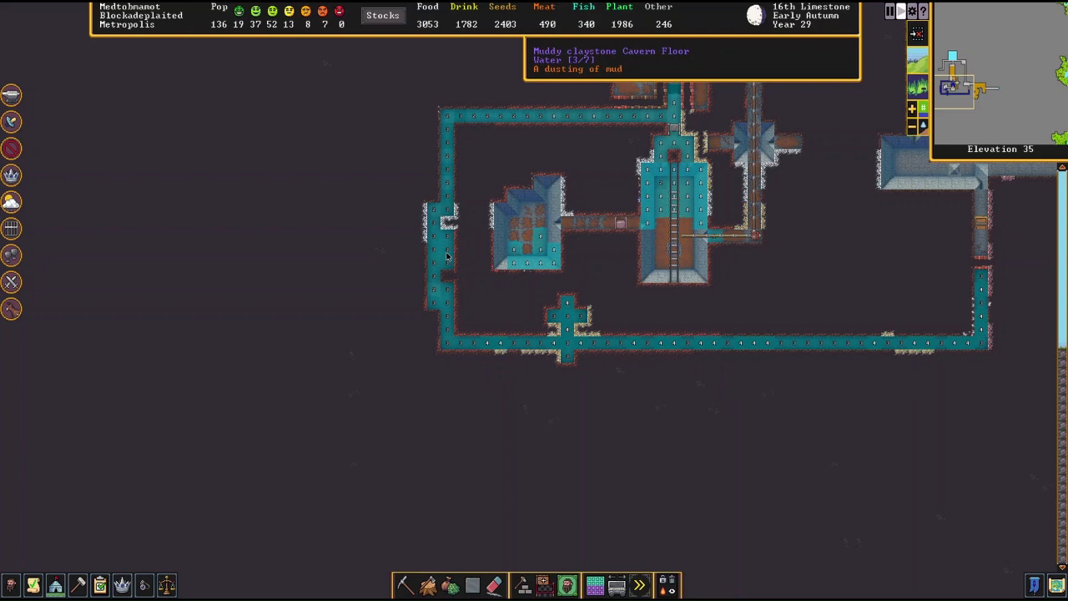
pyautogui.moveTo(565, 283)
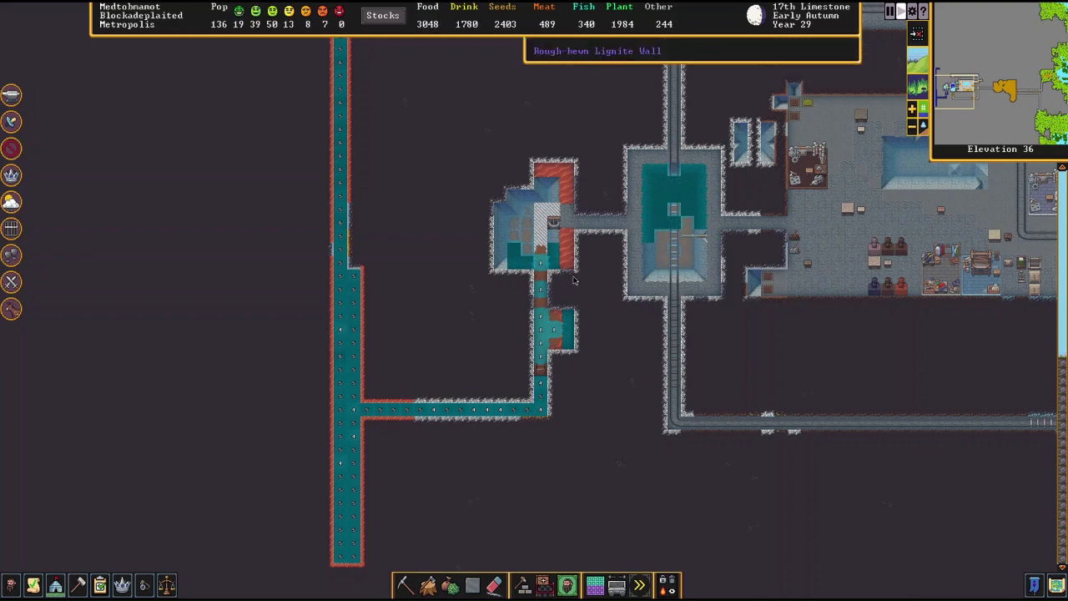
# Step: Start placing a wall, then switch to placing a door beside the water loop
pyautogui.click(523, 584)
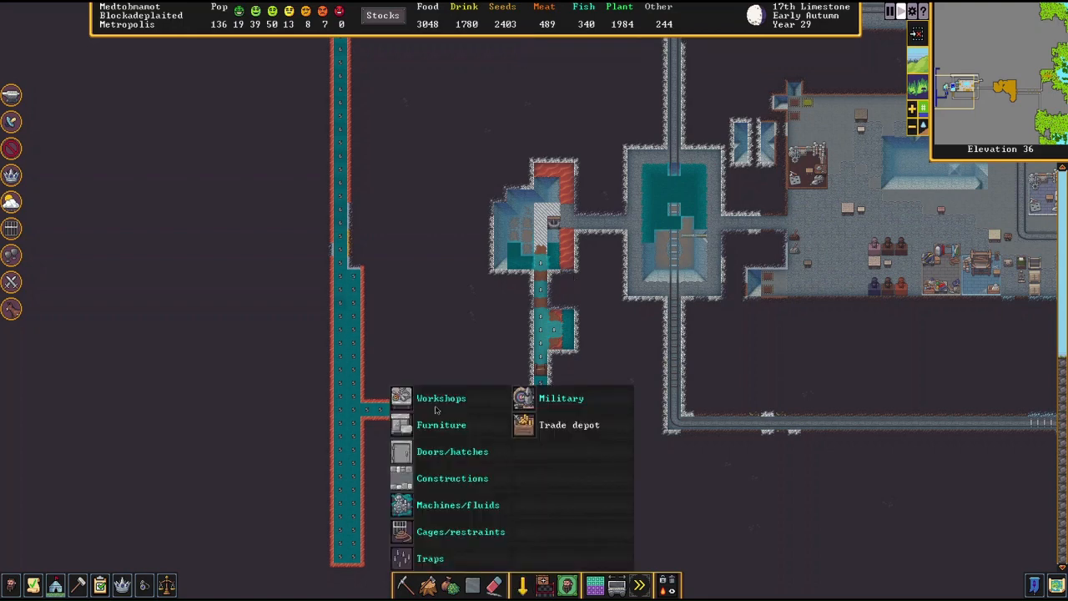
pyautogui.click(452, 477)
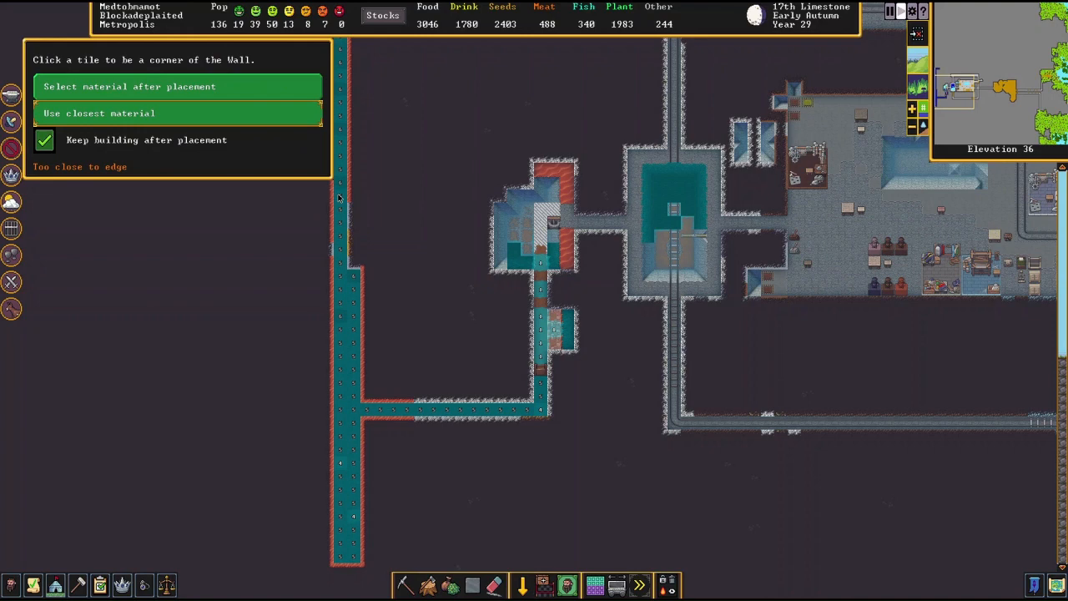
pyautogui.moveTo(701, 449)
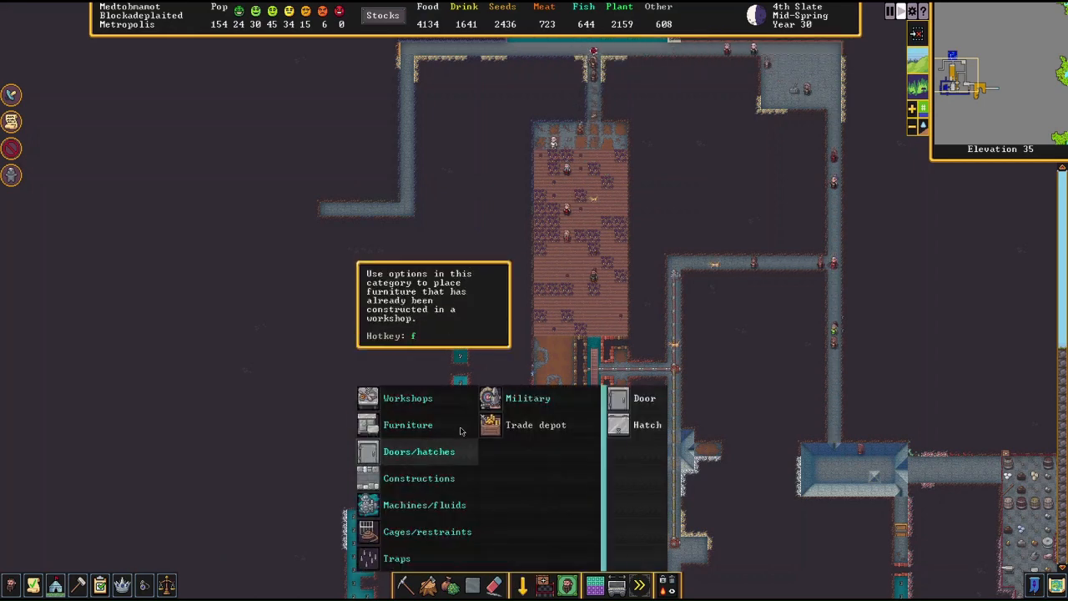
pyautogui.click(644, 398)
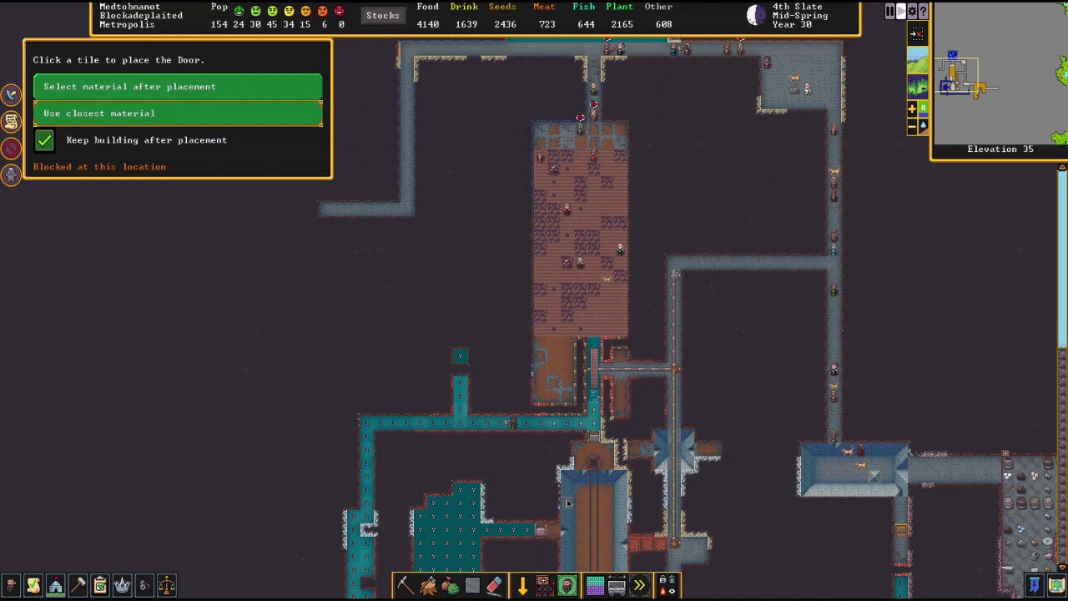
pyautogui.moveTo(478, 442)
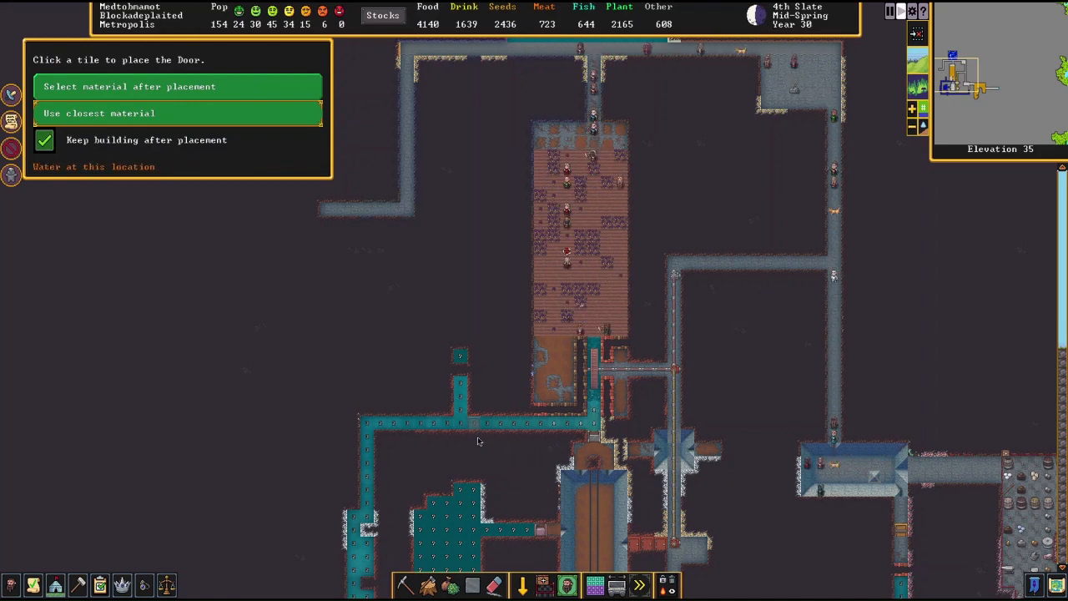
pyautogui.moveTo(576, 544)
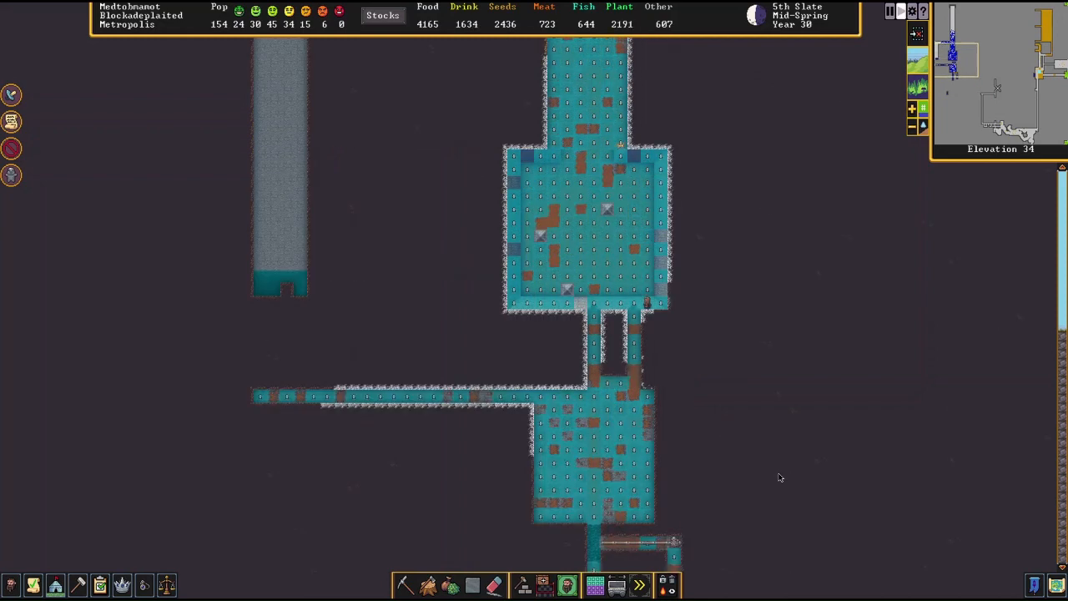
# Step: Review the bed work order, dismiss the cat and kitten announcements, and close work orders
pyautogui.scroll(3)
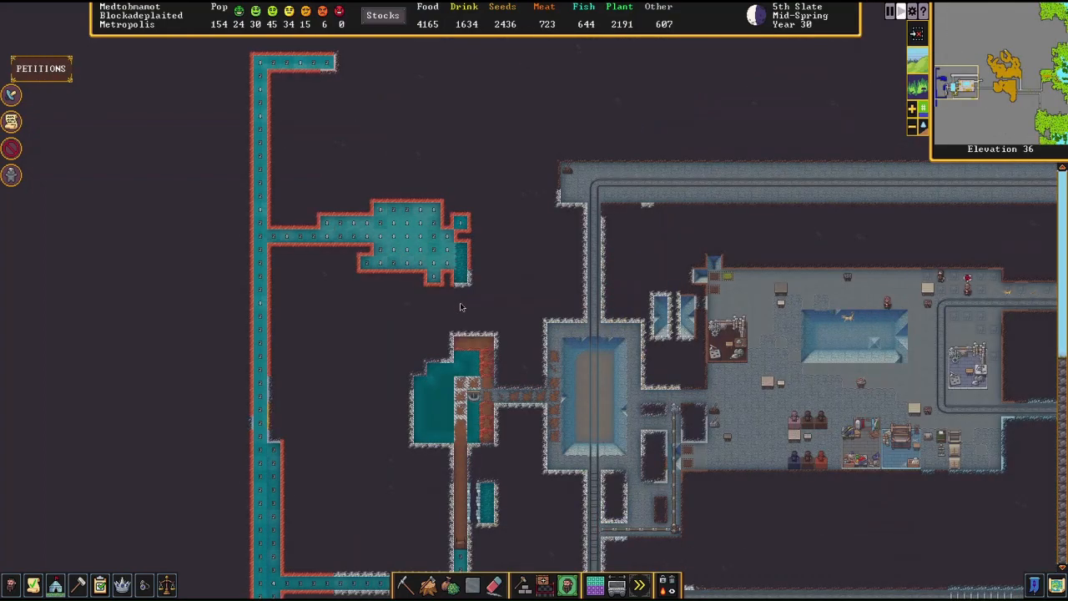
pyautogui.scroll(-3)
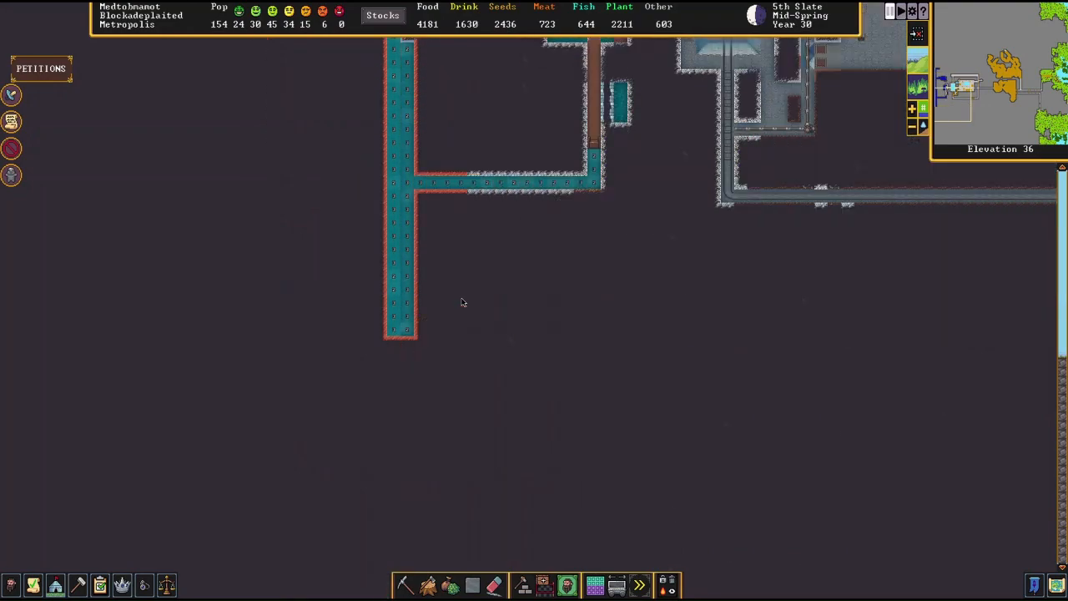
pyautogui.scroll(-3)
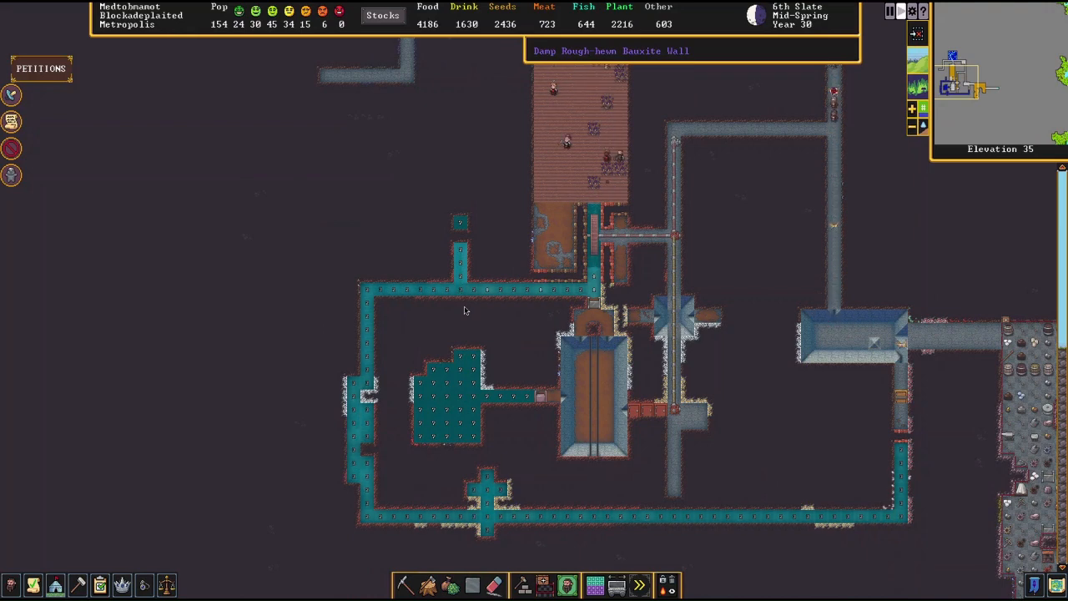
pyautogui.moveTo(563, 299)
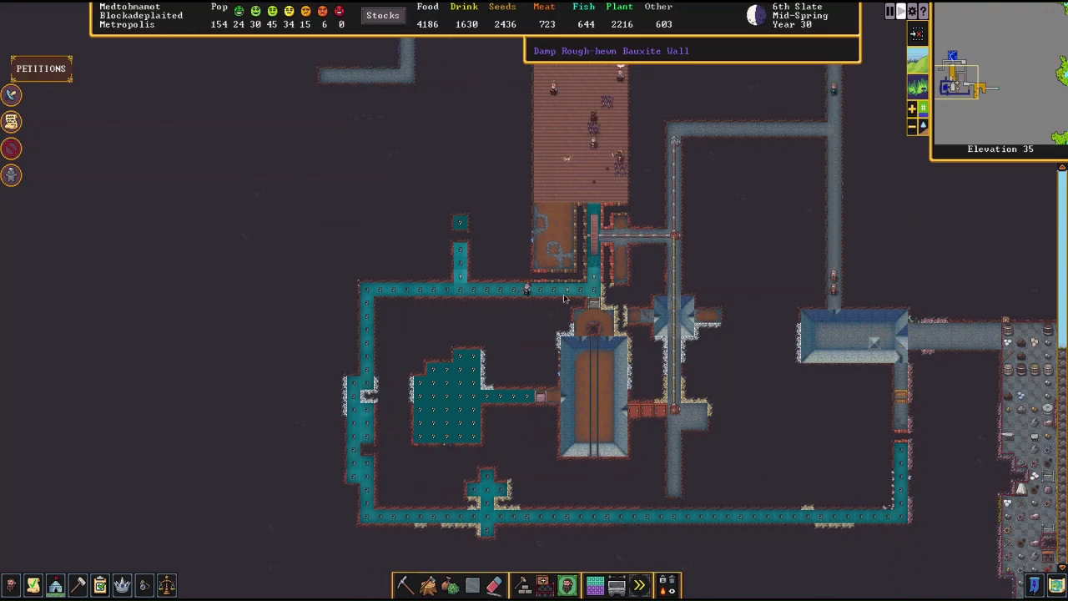
pyautogui.moveTo(674, 308)
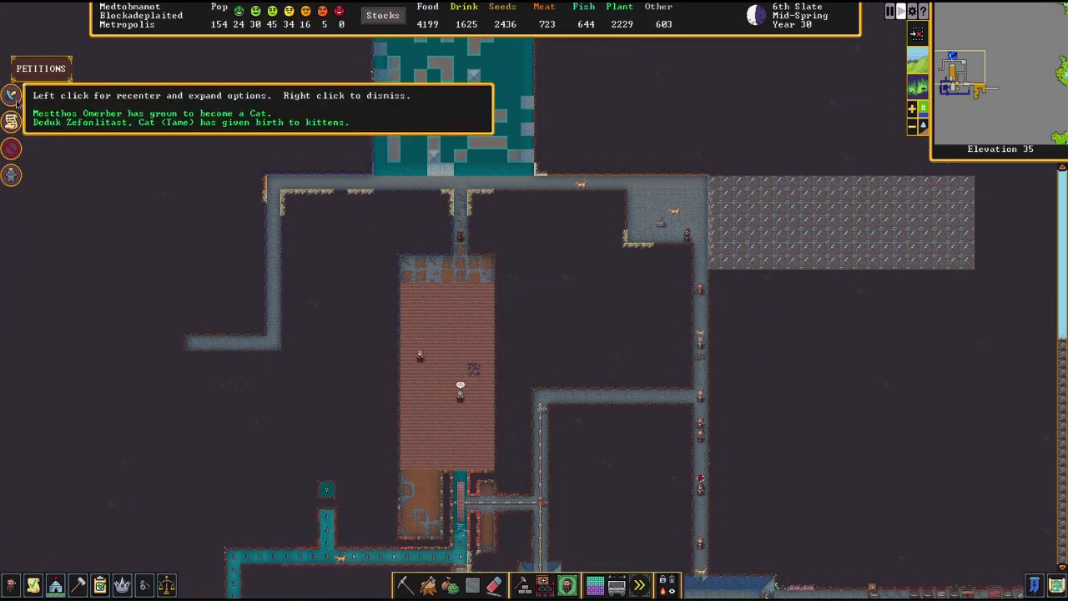
pyautogui.rightClick(250, 109)
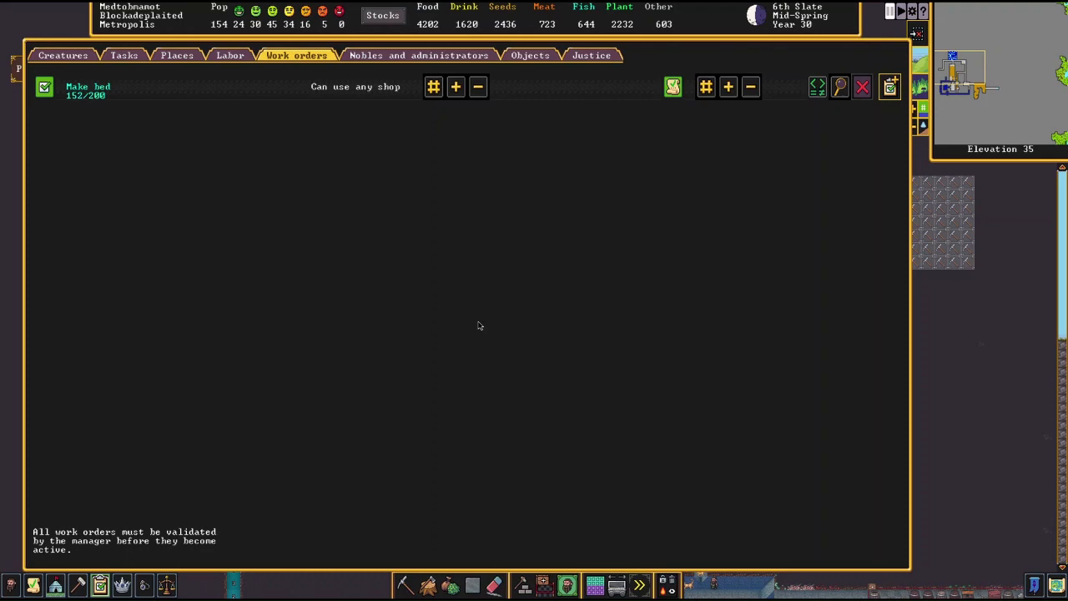
pyautogui.press('Escape')
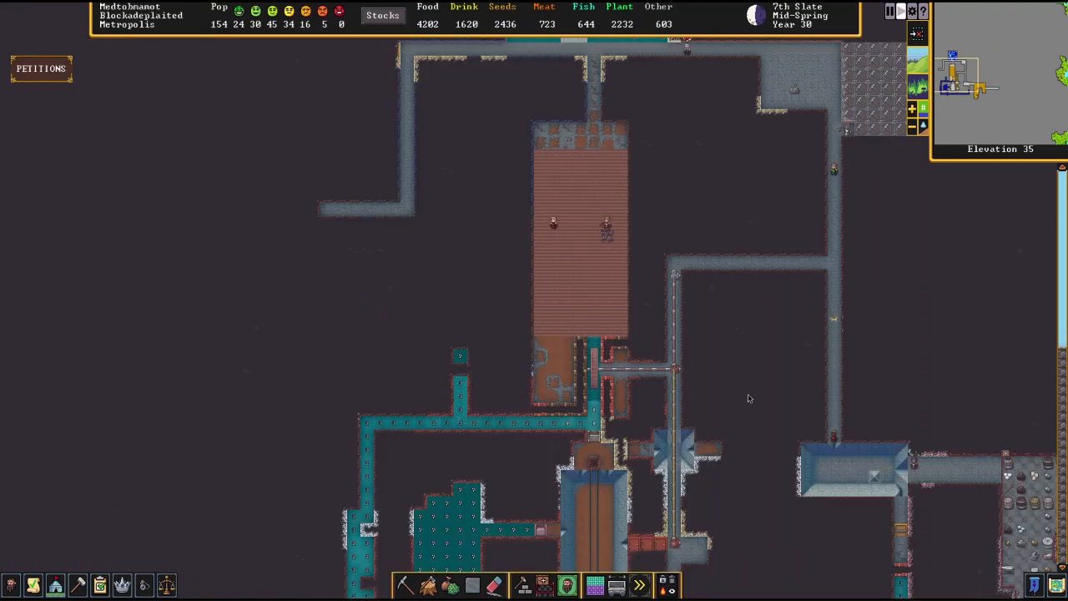
# Step: Pan around the fortress and view The Hall of Vegetation's herbalist guildhall petition
pyautogui.scroll(-3)
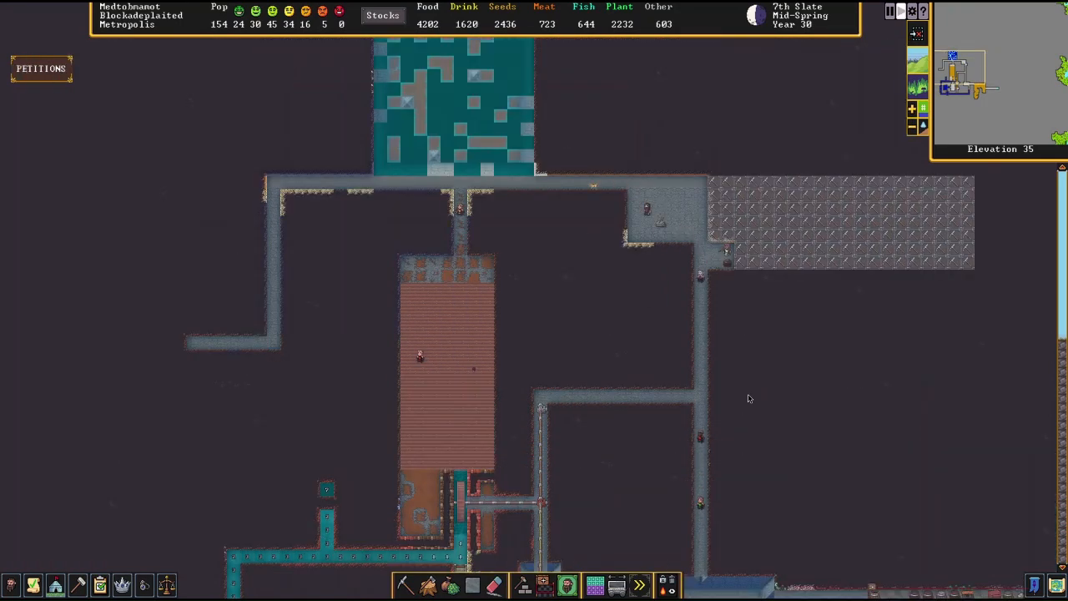
pyautogui.hscroll(-3)
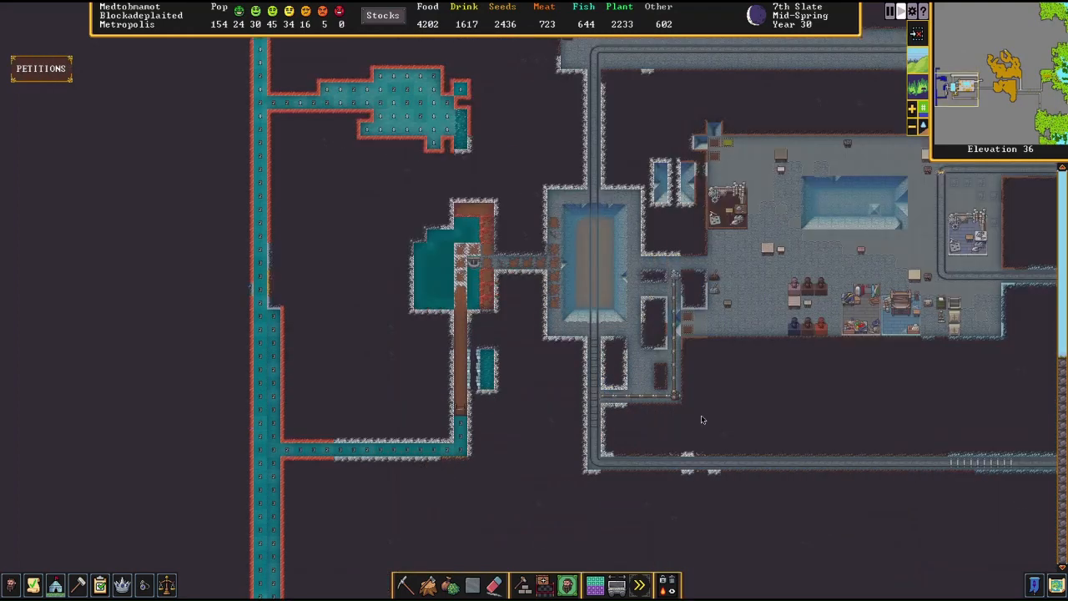
pyautogui.moveTo(593, 407)
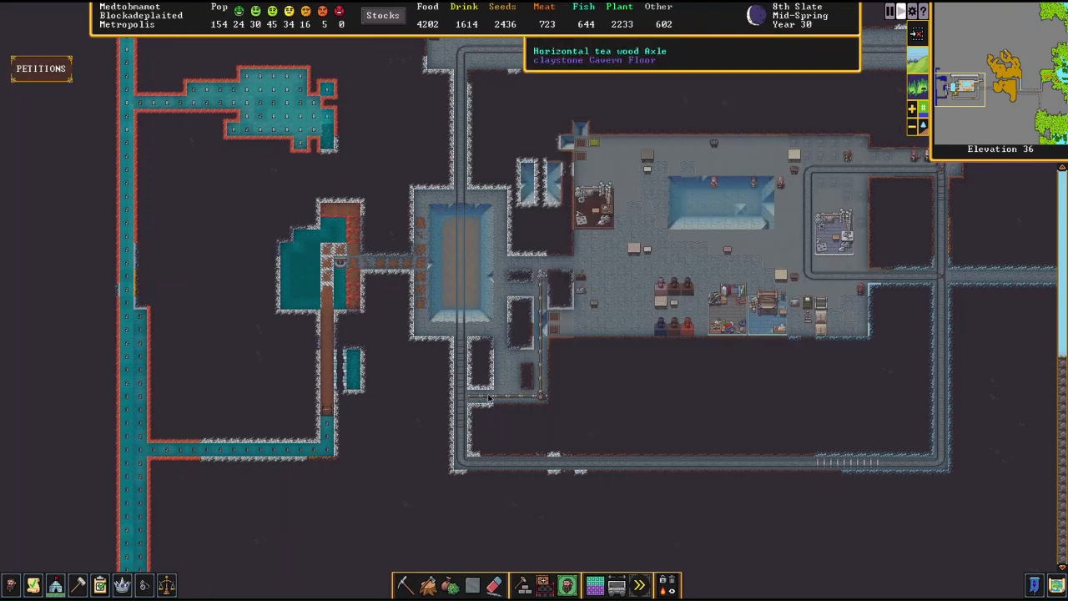
pyautogui.click(41, 68)
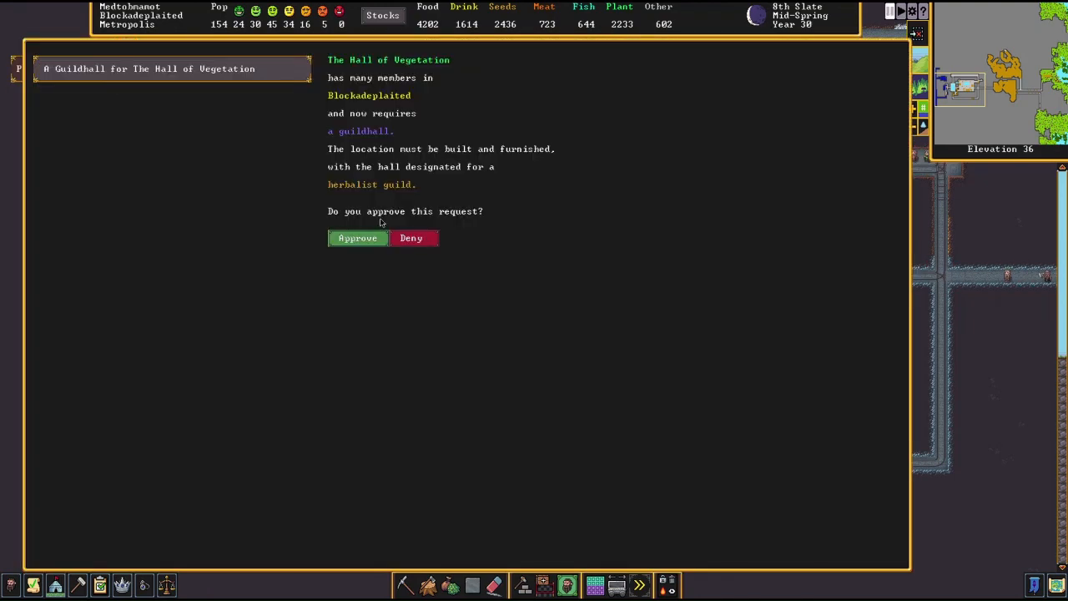
# Step: Answer the guildhall petition and paint a meeting area zone over the stone room
pyautogui.click(357, 238)
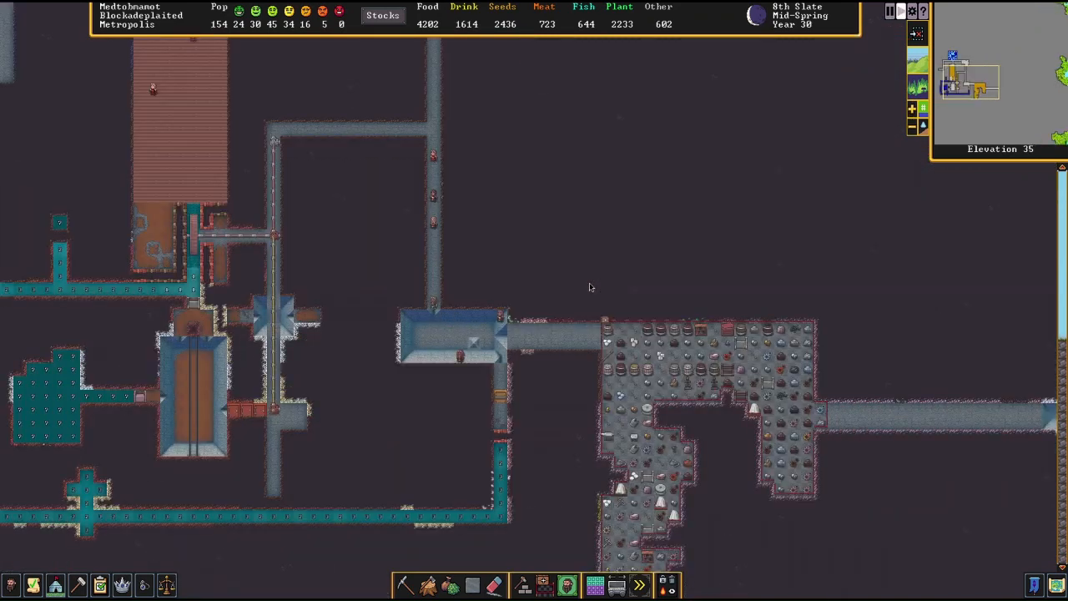
pyautogui.click(544, 584)
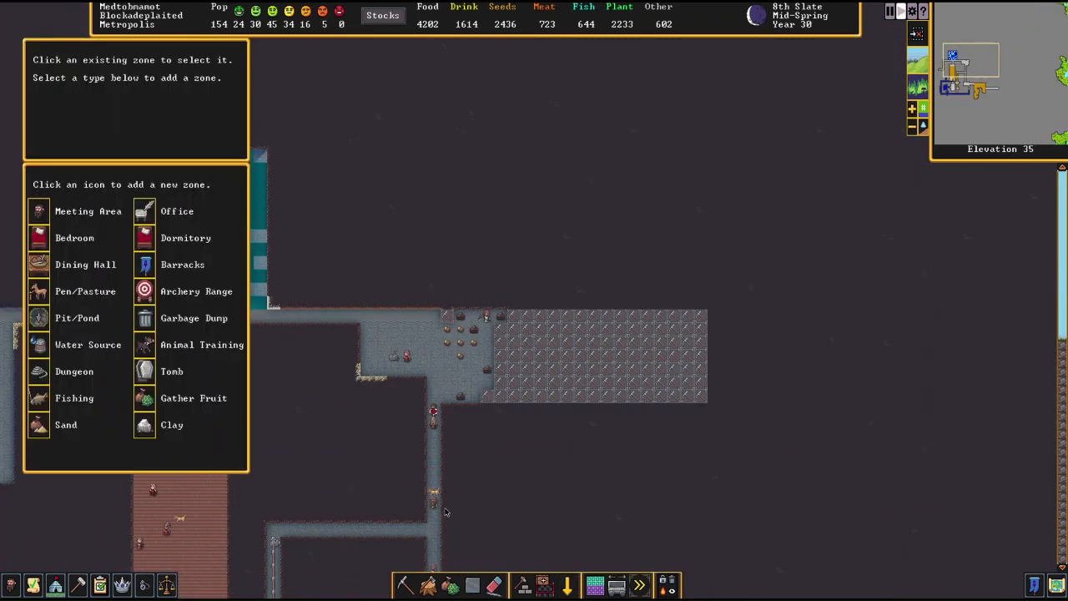
pyautogui.moveTo(39, 264)
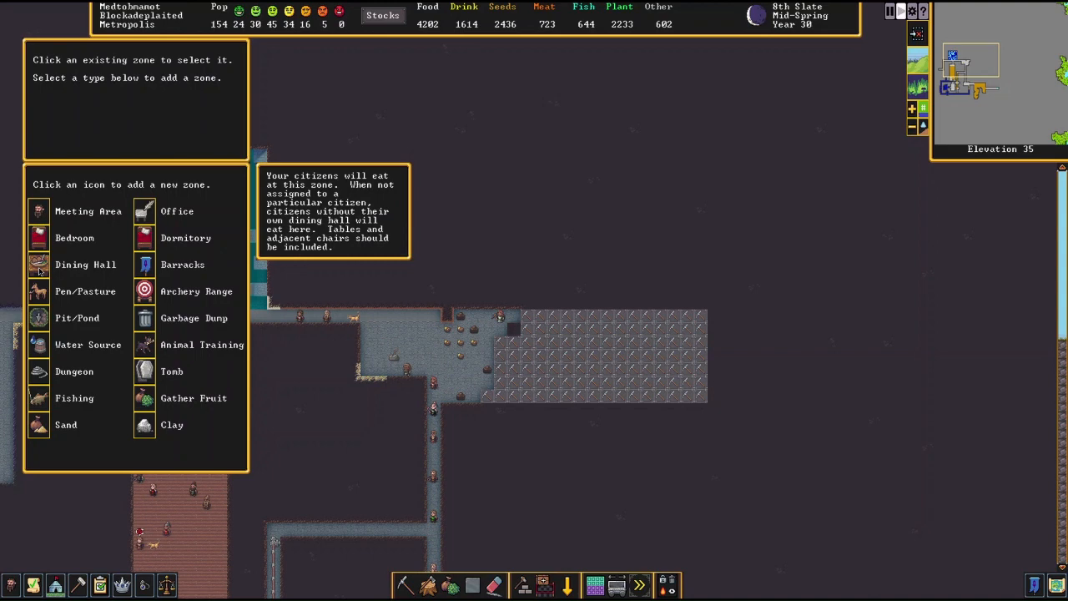
pyautogui.click(38, 211)
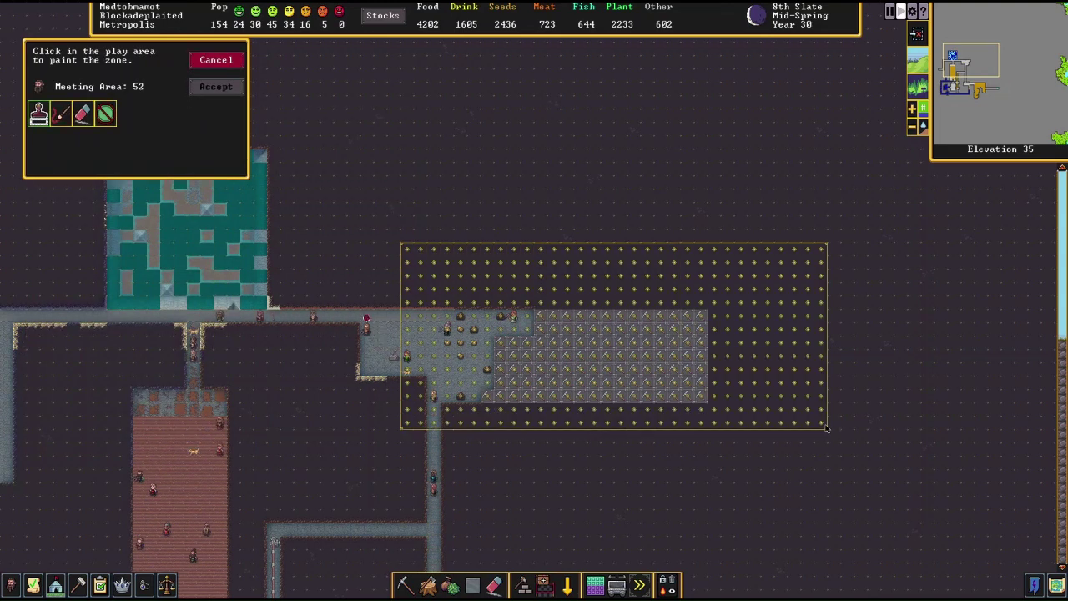
pyautogui.click(215, 86)
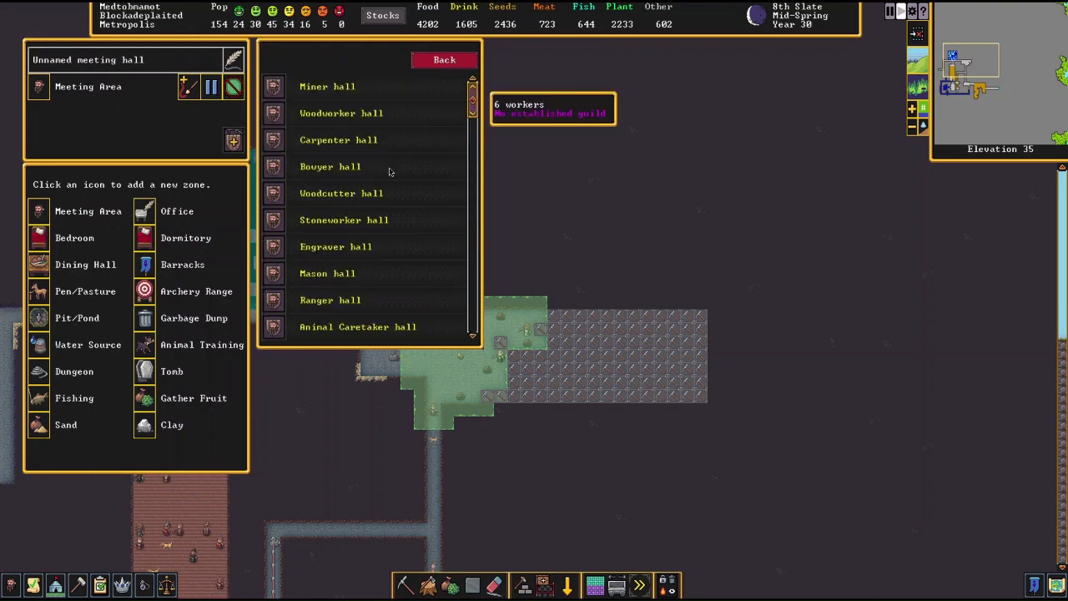
pyautogui.scroll(-3)
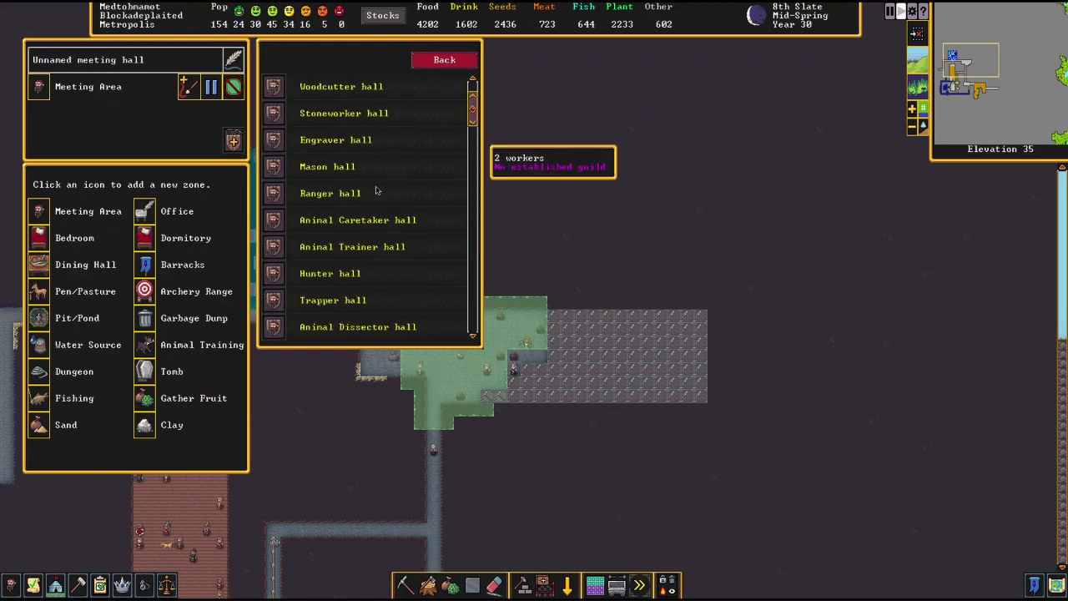
pyautogui.scroll(-3)
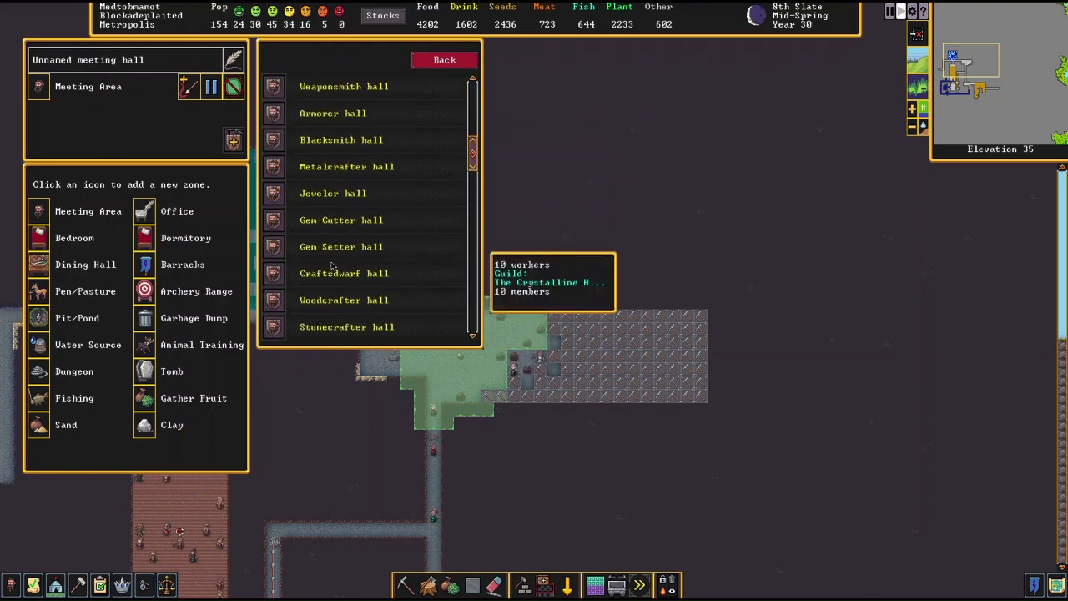
pyautogui.scroll(-3)
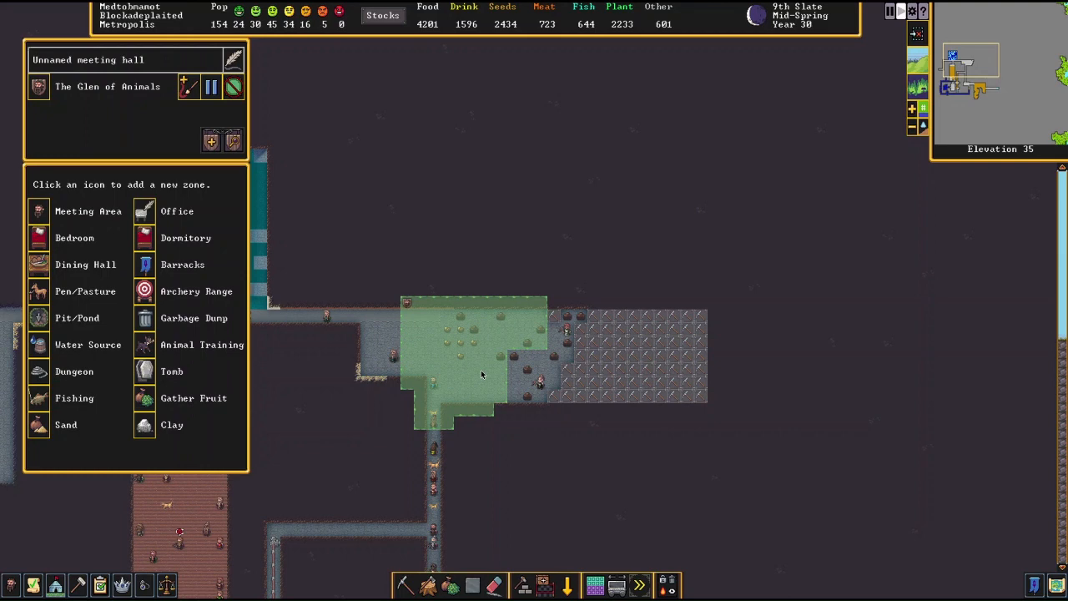
# Step: Browse the placeable furniture, then list the fortress zones and locations
pyautogui.click(566, 585)
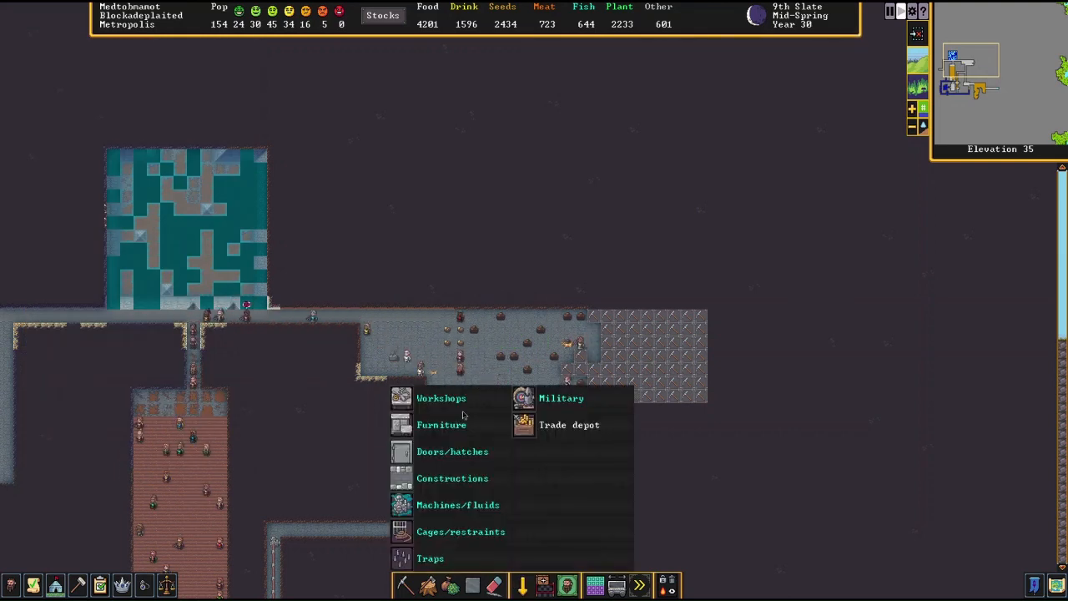
pyautogui.click(441, 425)
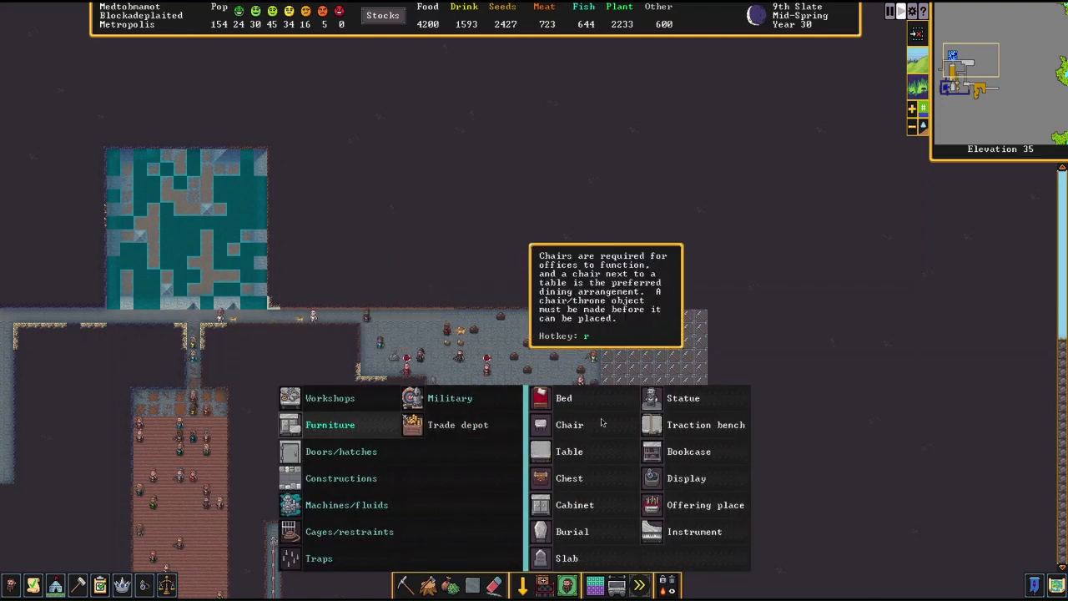
pyautogui.click(683, 398)
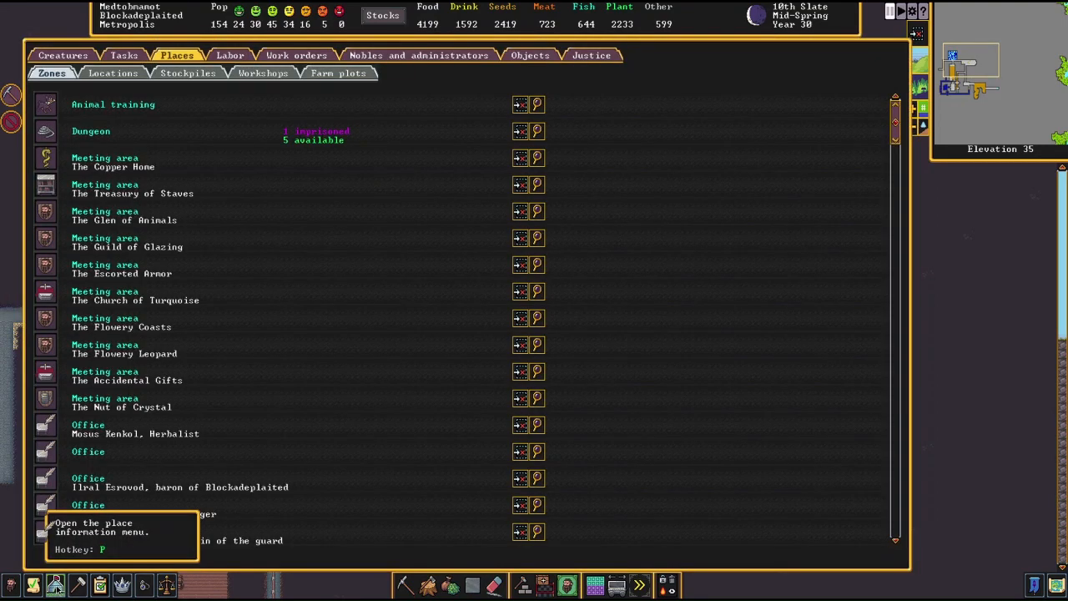
# Step: Close the zones list and scroll between levels to survey the map
pyautogui.click(112, 72)
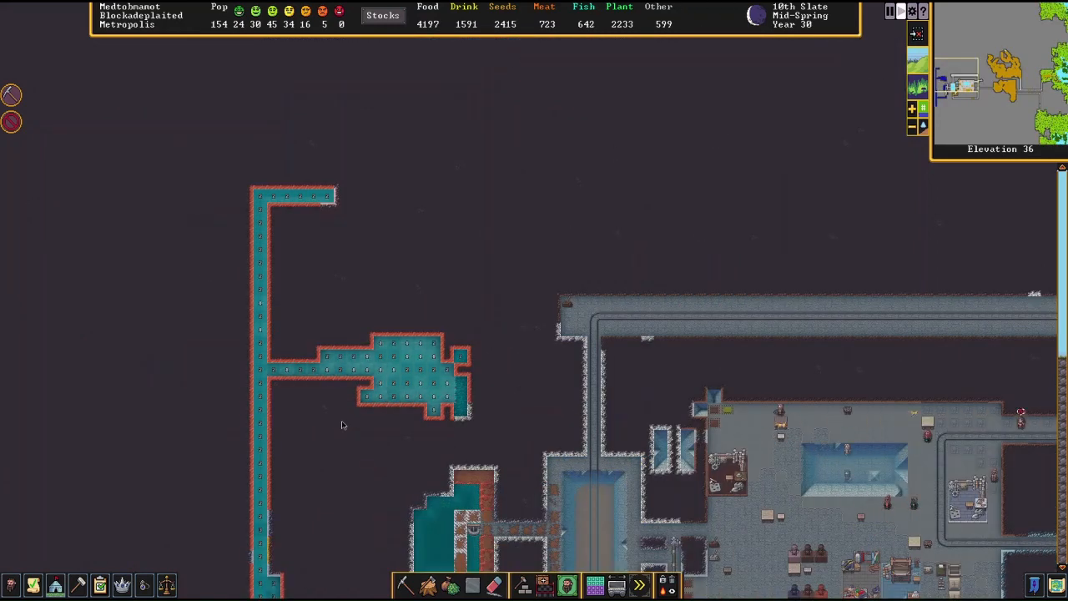
pyautogui.scroll(3)
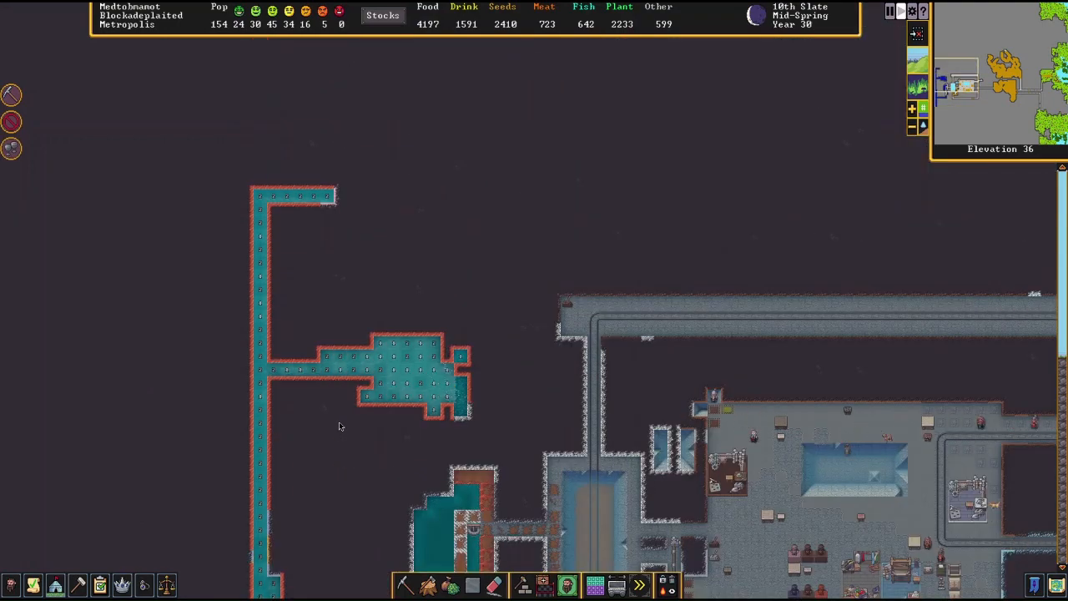
pyautogui.scroll(-3)
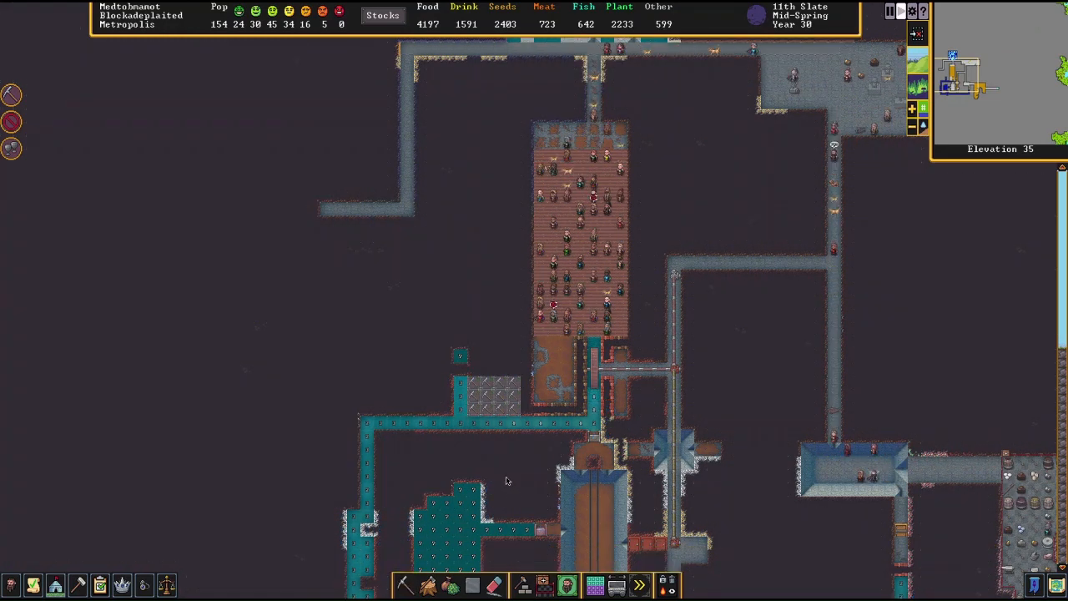
pyautogui.moveTo(442, 429)
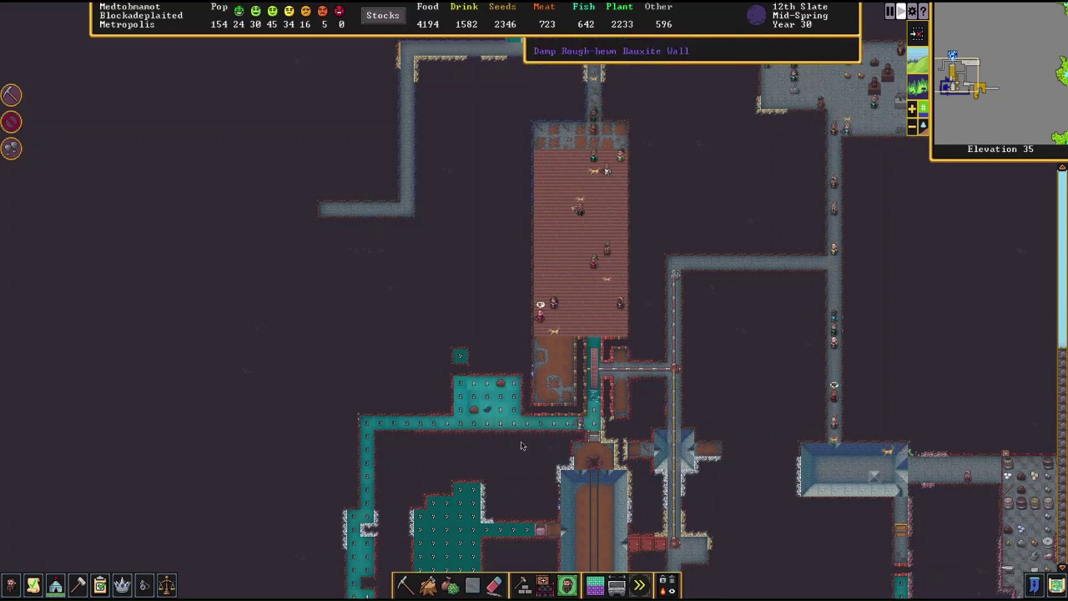
pyautogui.moveTo(458, 434)
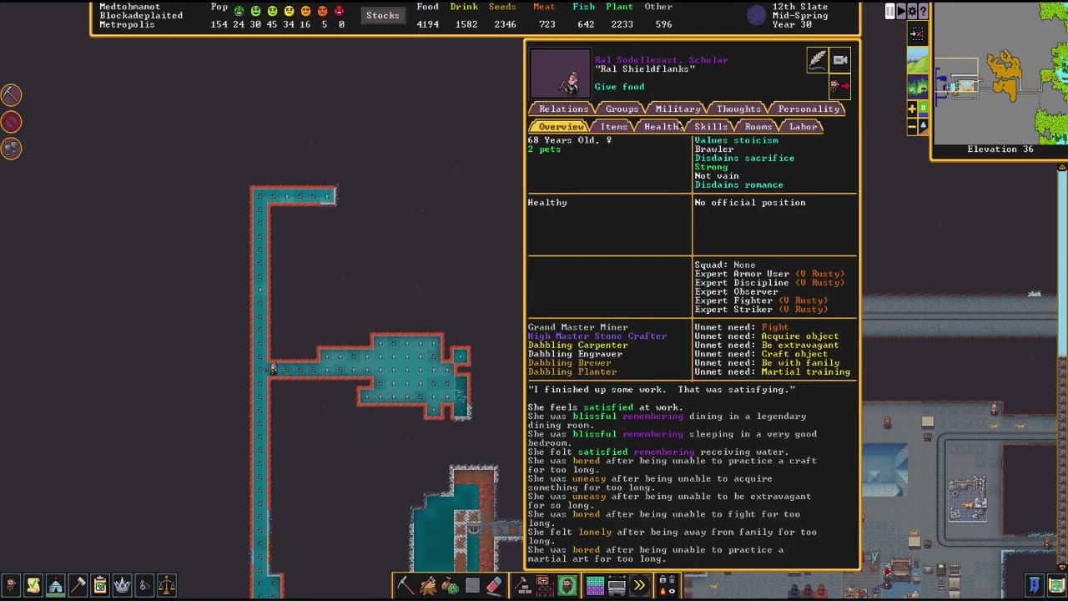
# Step: Browse the scholar's Labor, Combat, Social, Other and Knowledge skills, including Grand Master Miner
pyautogui.click(711, 126)
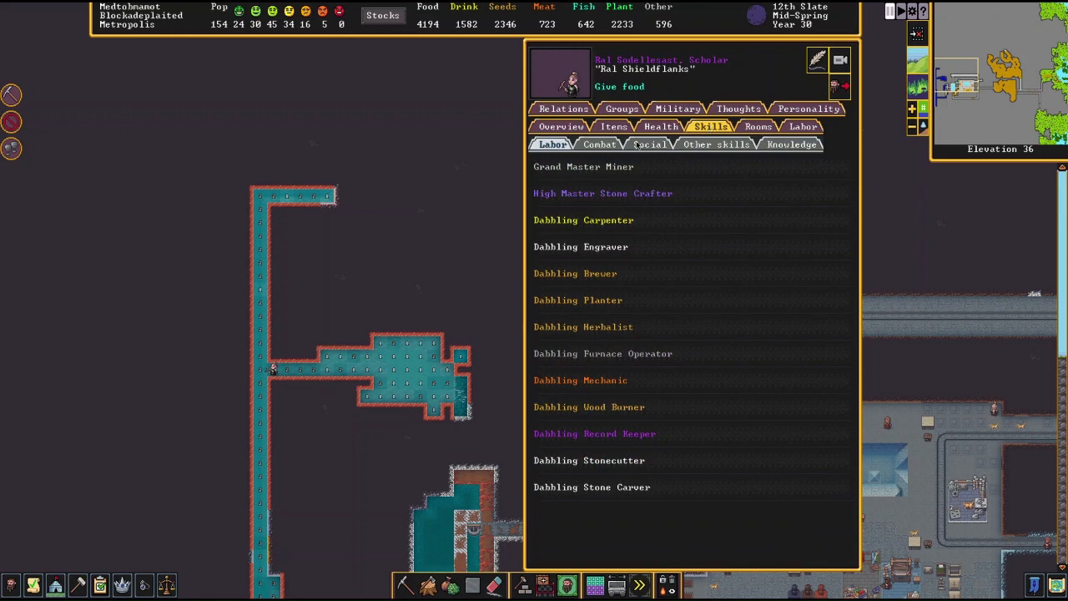
pyautogui.moveTo(639, 362)
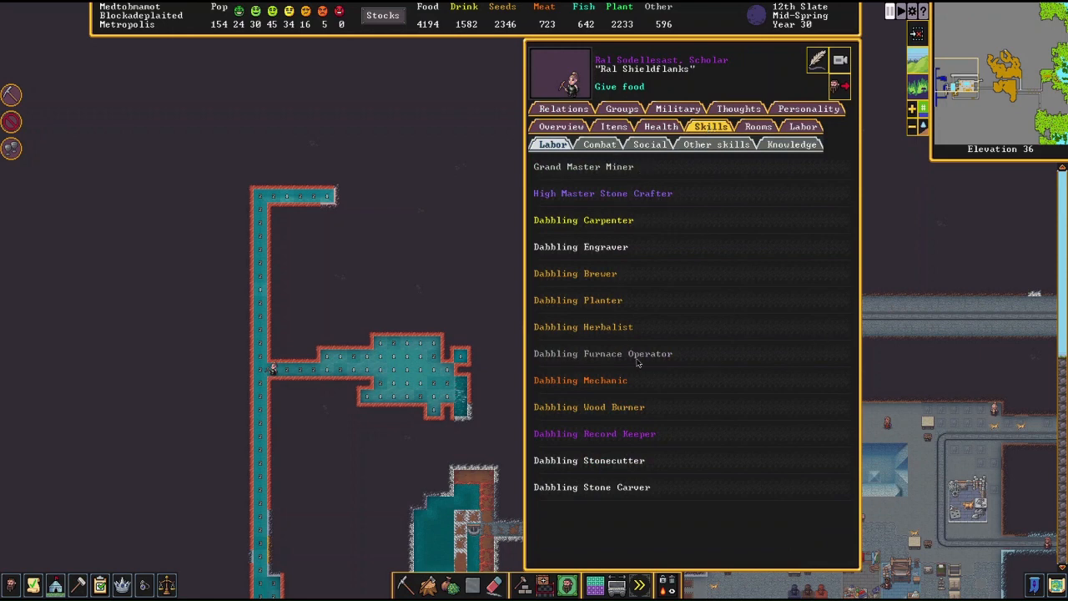
pyautogui.click(600, 143)
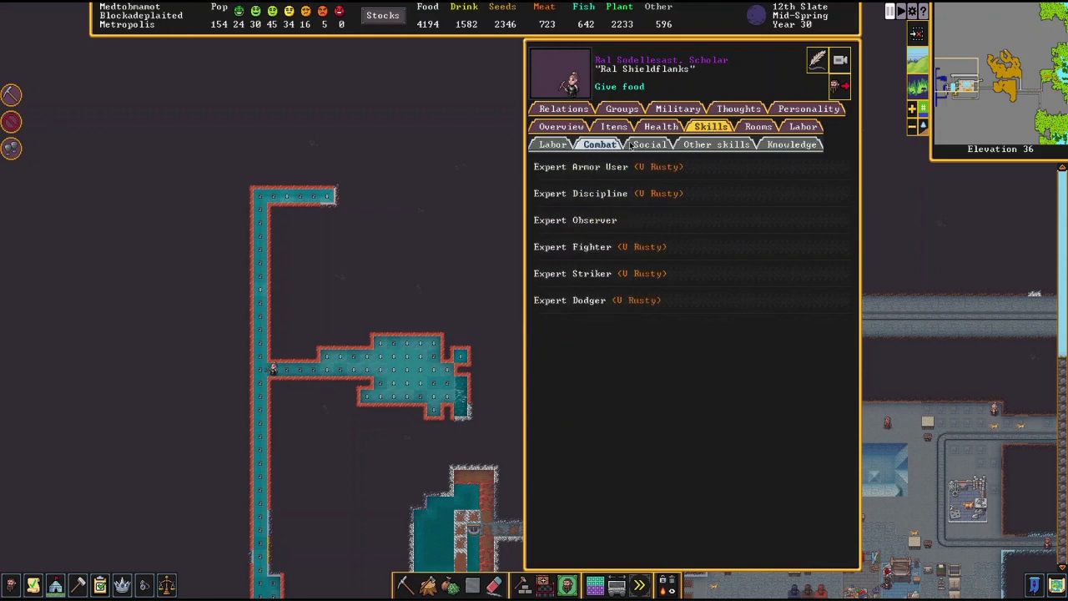
pyautogui.click(650, 144)
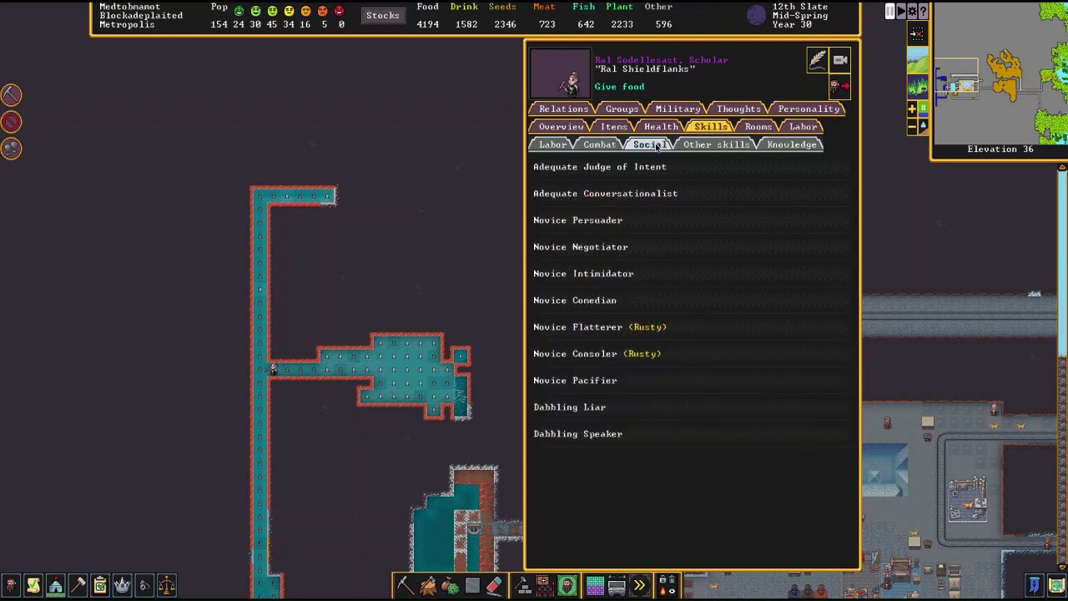
pyautogui.click(715, 144)
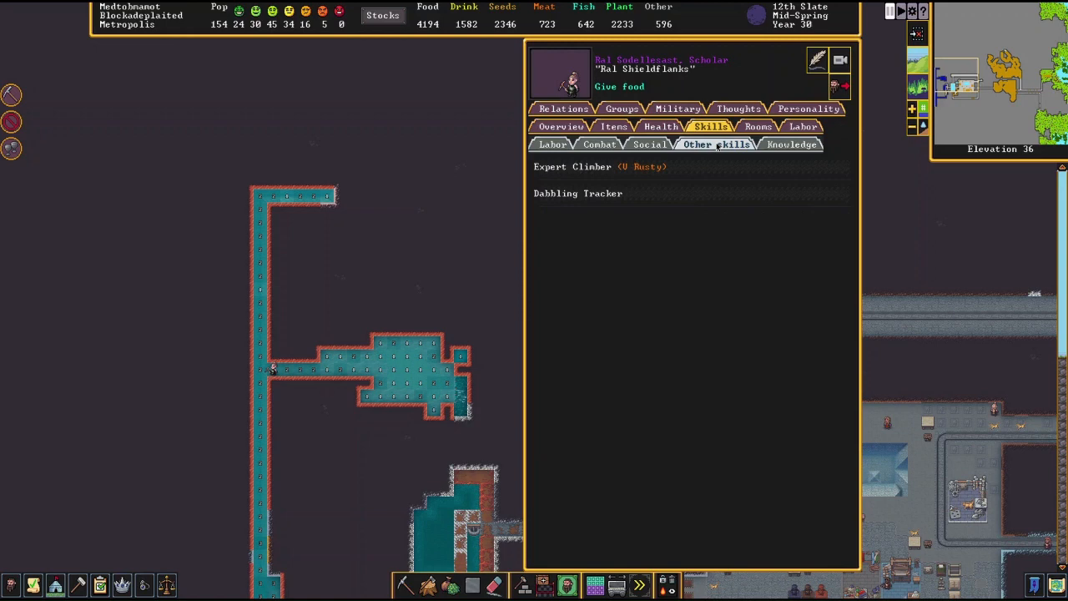
pyautogui.click(791, 145)
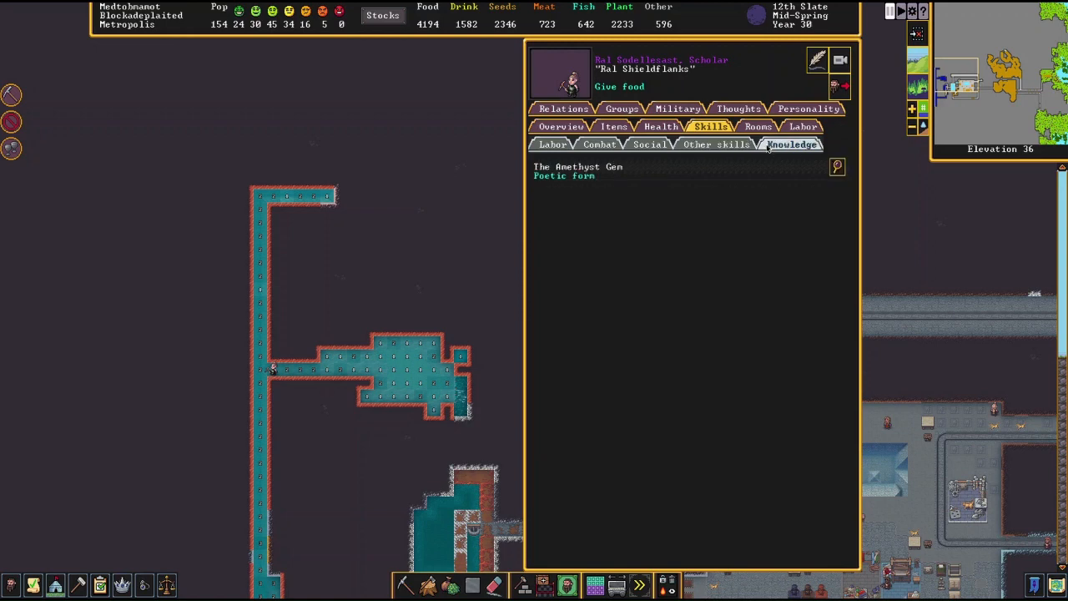
pyautogui.click(599, 144)
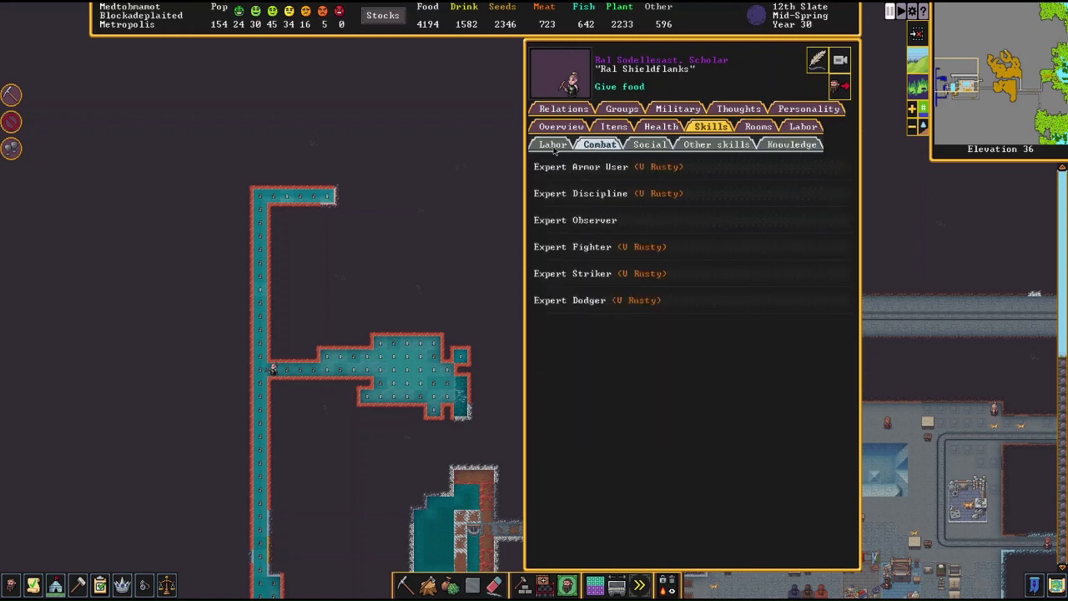
pyautogui.click(553, 144)
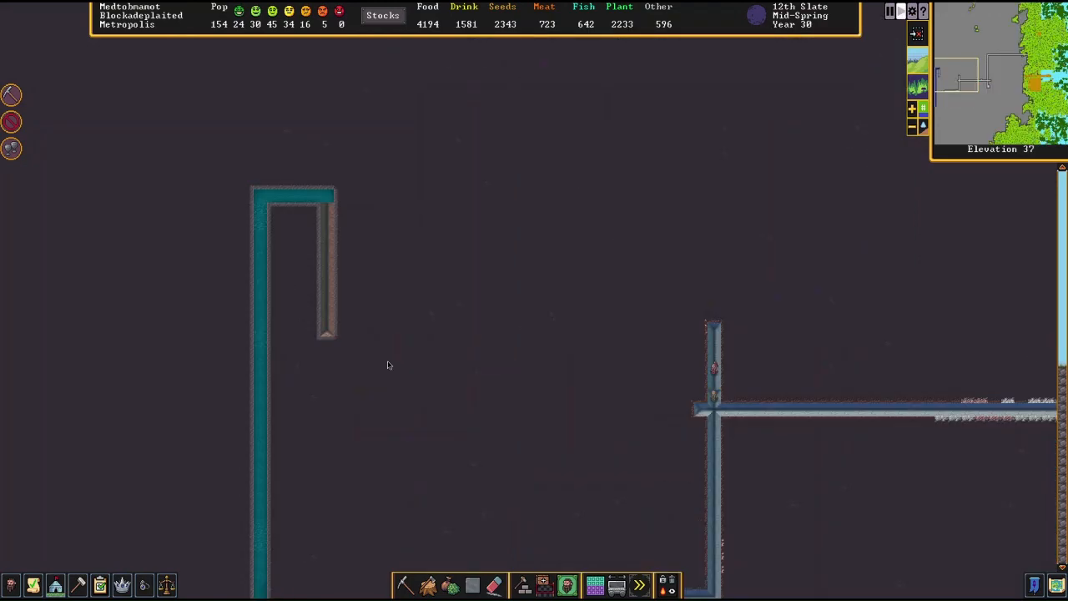
pyautogui.scroll(-3)
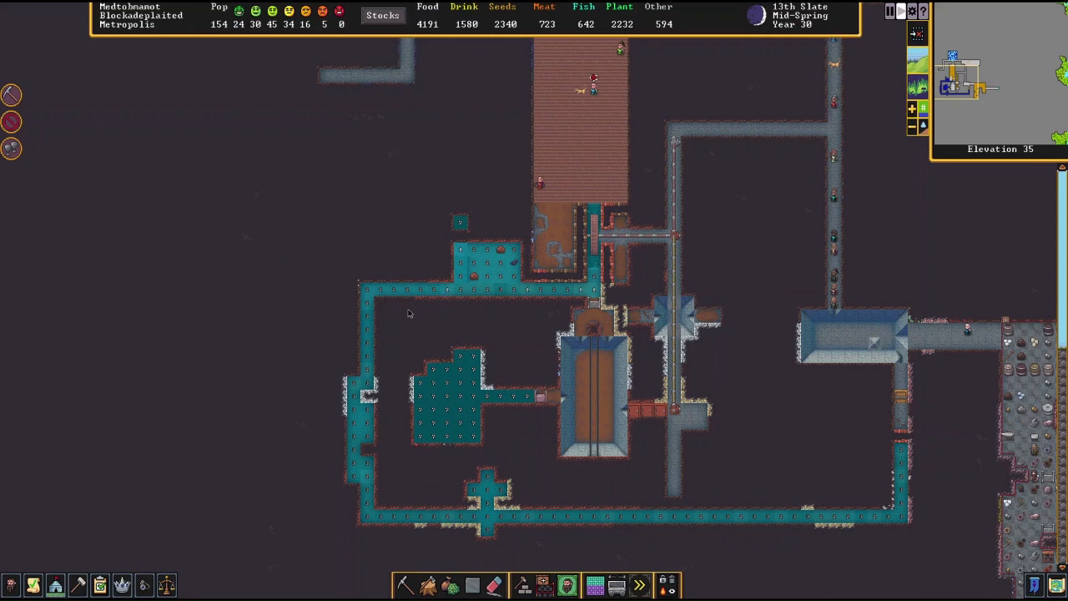
pyautogui.moveTo(532, 301)
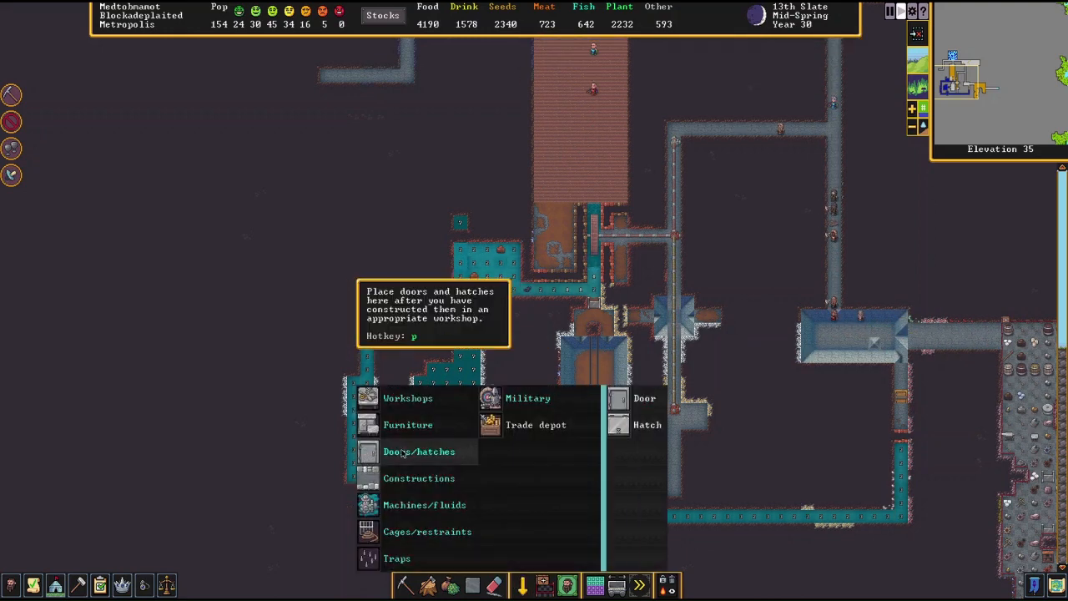
# Step: Start placing a door beside the teal swim loop
pyautogui.click(644, 398)
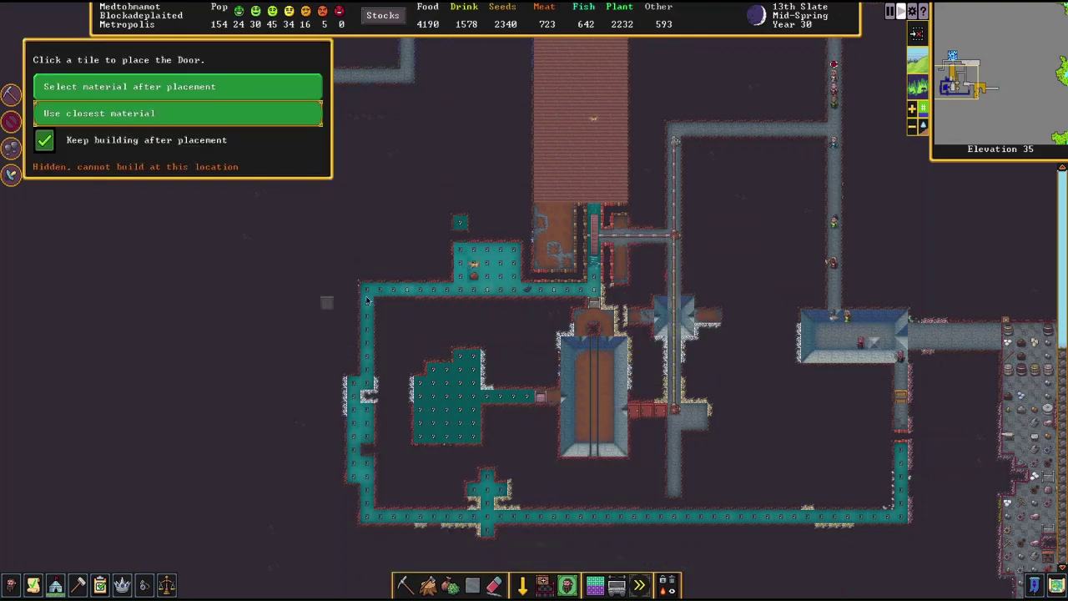
pyautogui.moveTo(434, 292)
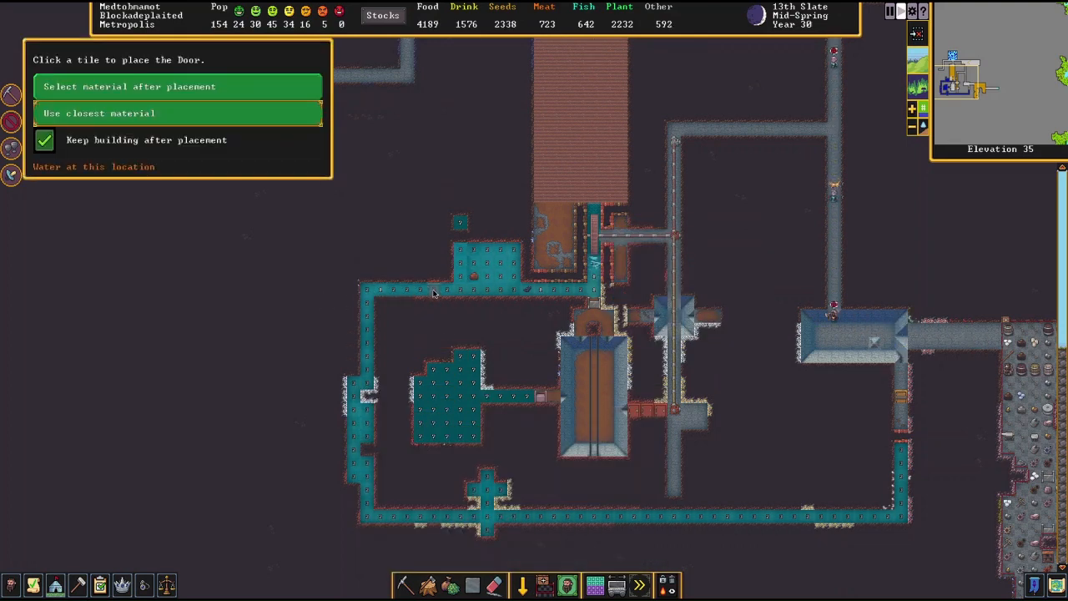
pyautogui.moveTo(455, 482)
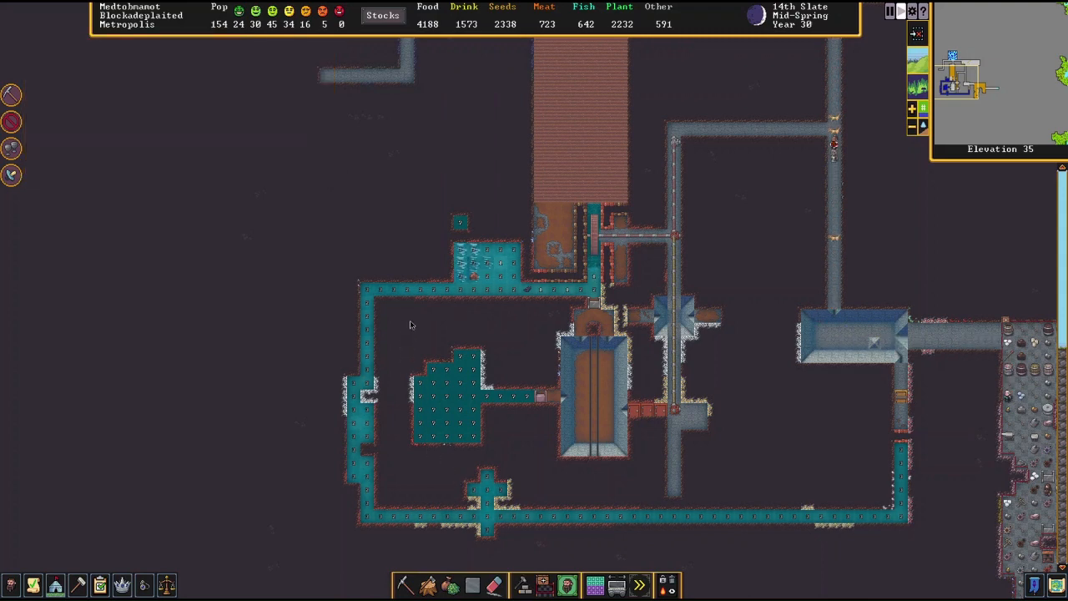
pyautogui.moveTo(488, 396)
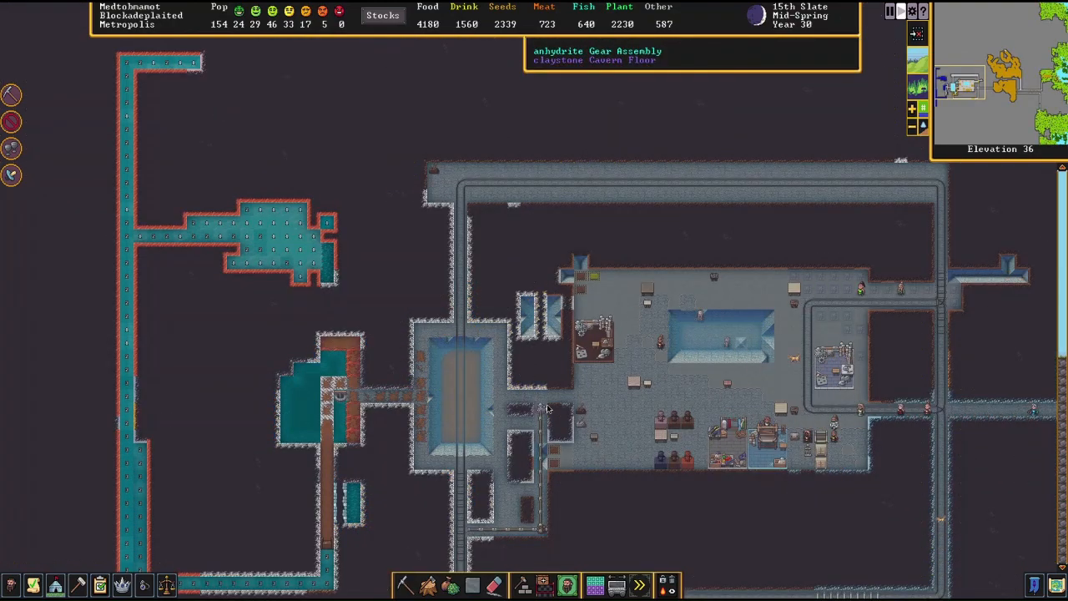
# Step: Watch water flood the central swim chamber, then bring up the hauling routes list
pyautogui.scroll(-3)
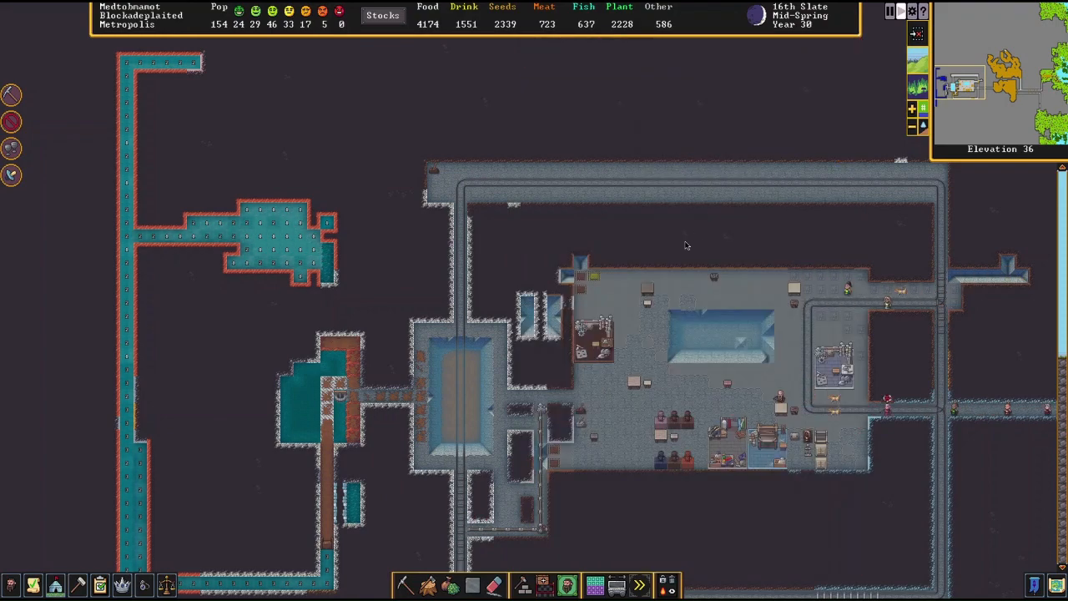
pyautogui.moveTo(486, 392)
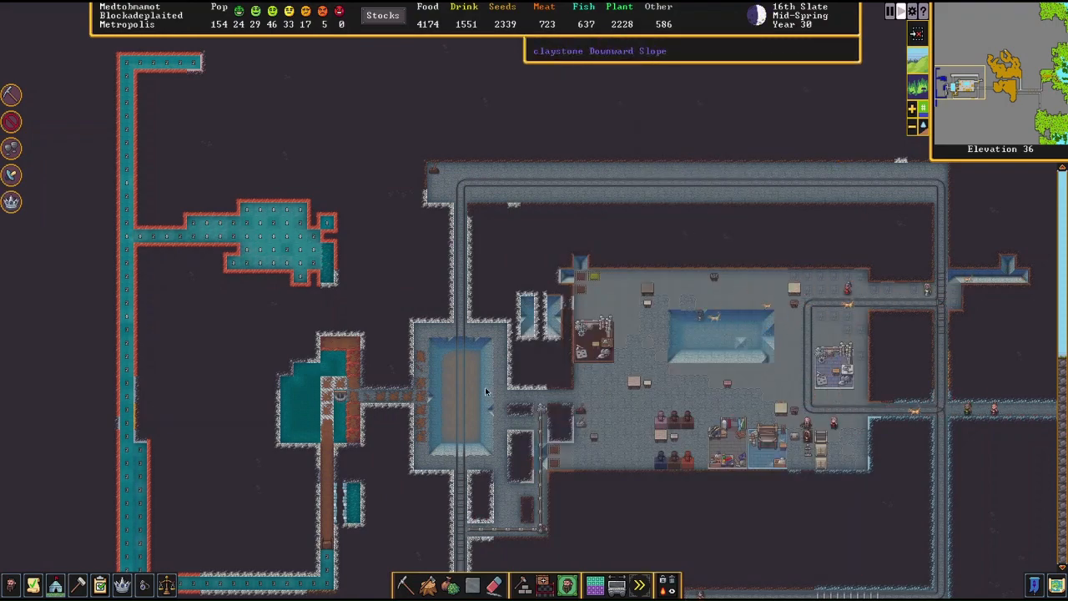
pyautogui.scroll(-3)
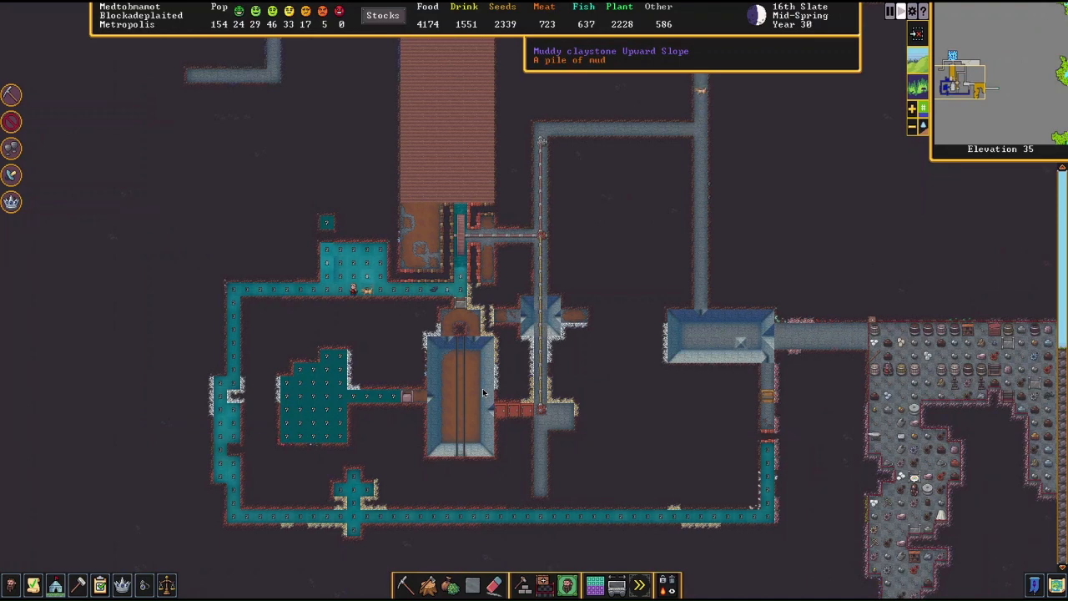
pyautogui.moveTo(459, 236)
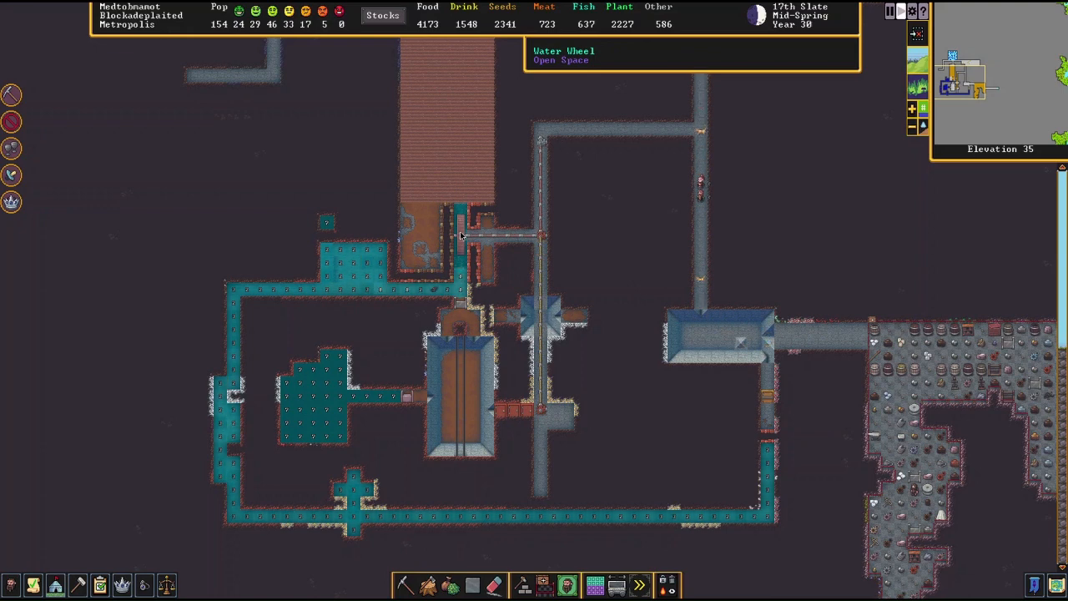
pyautogui.moveTo(538, 326)
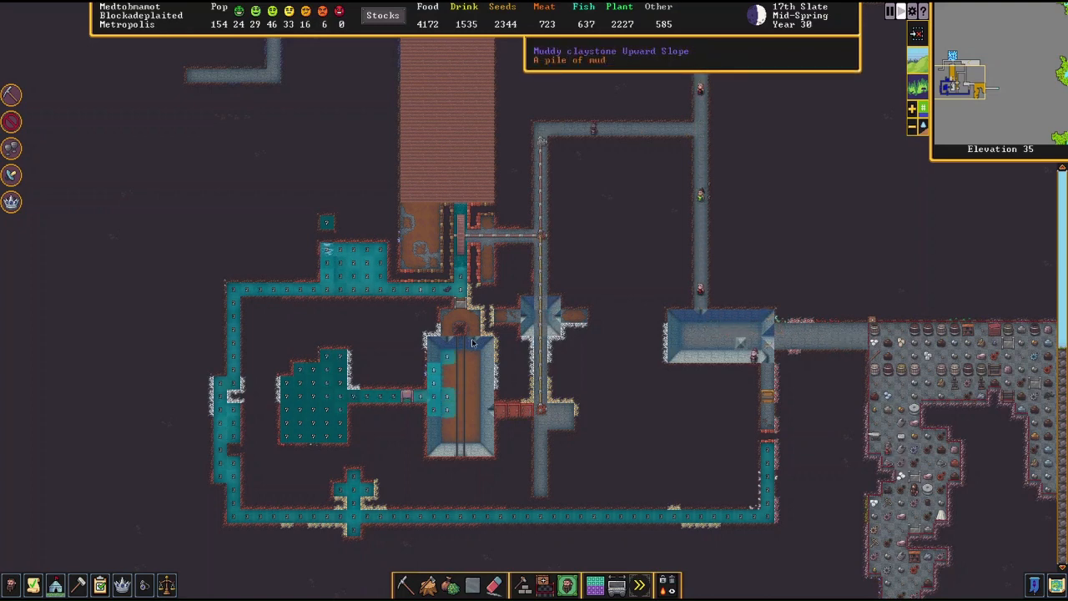
pyautogui.moveTo(504, 361)
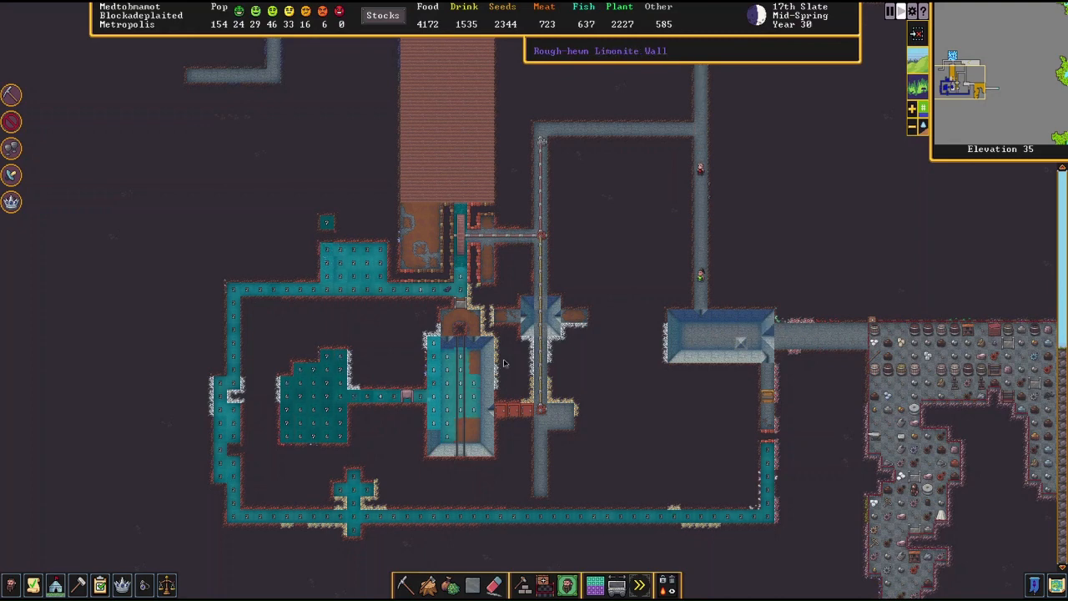
pyautogui.moveTo(491, 246)
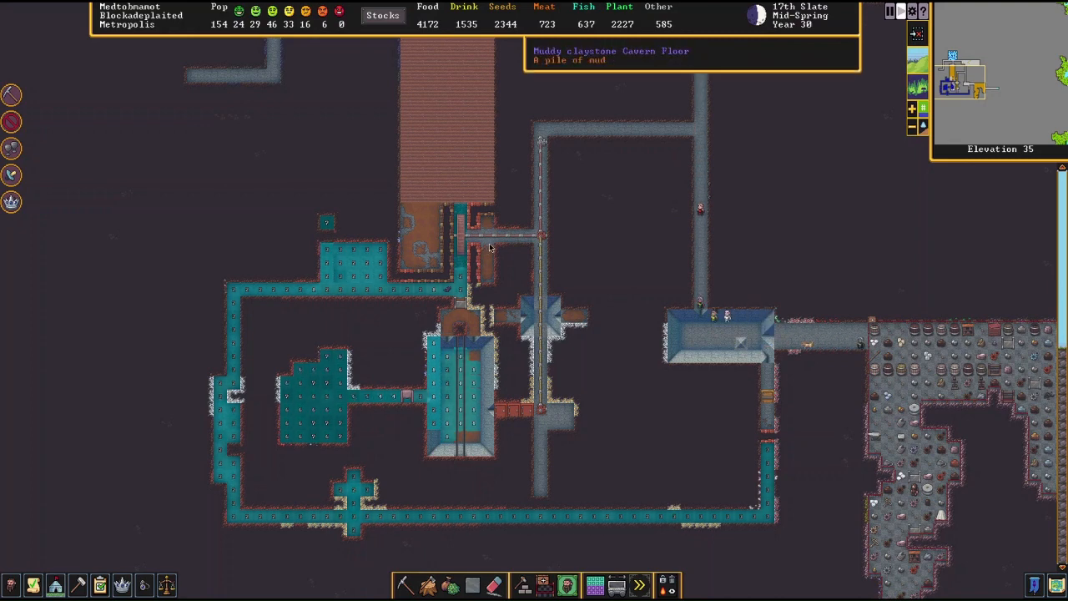
pyautogui.click(489, 246)
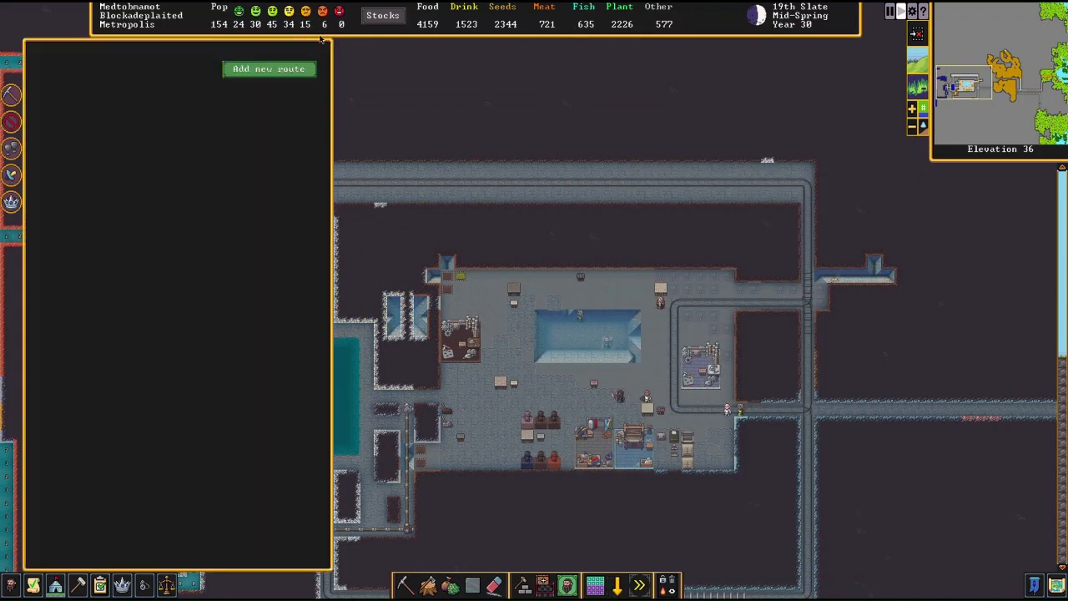
# Step: Add Route 5 with stops and set Stop 1 to ride, removing timed conditions
pyautogui.click(269, 68)
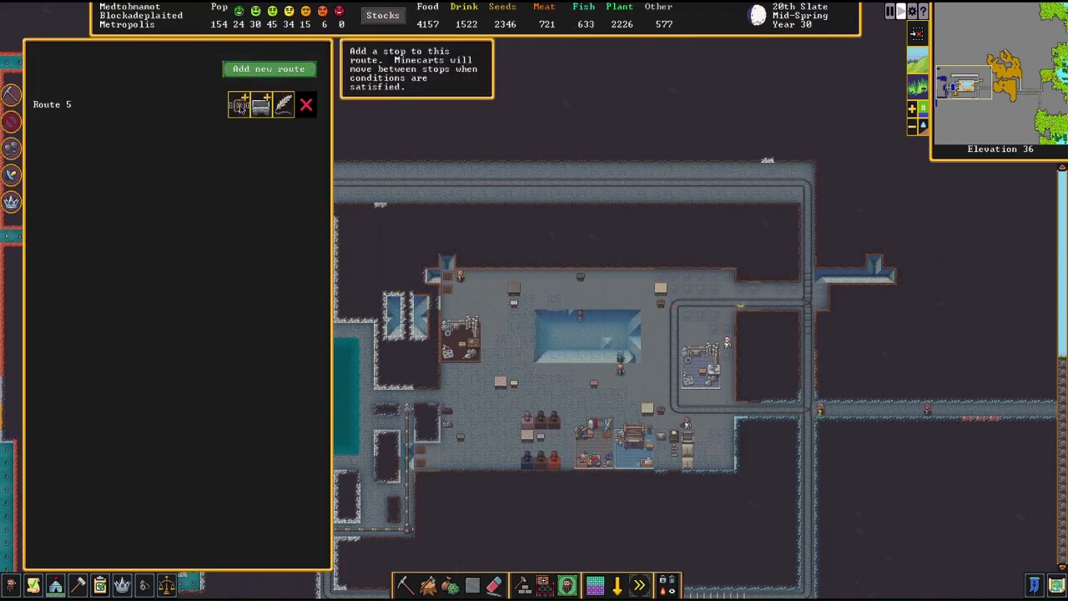
pyautogui.click(268, 68)
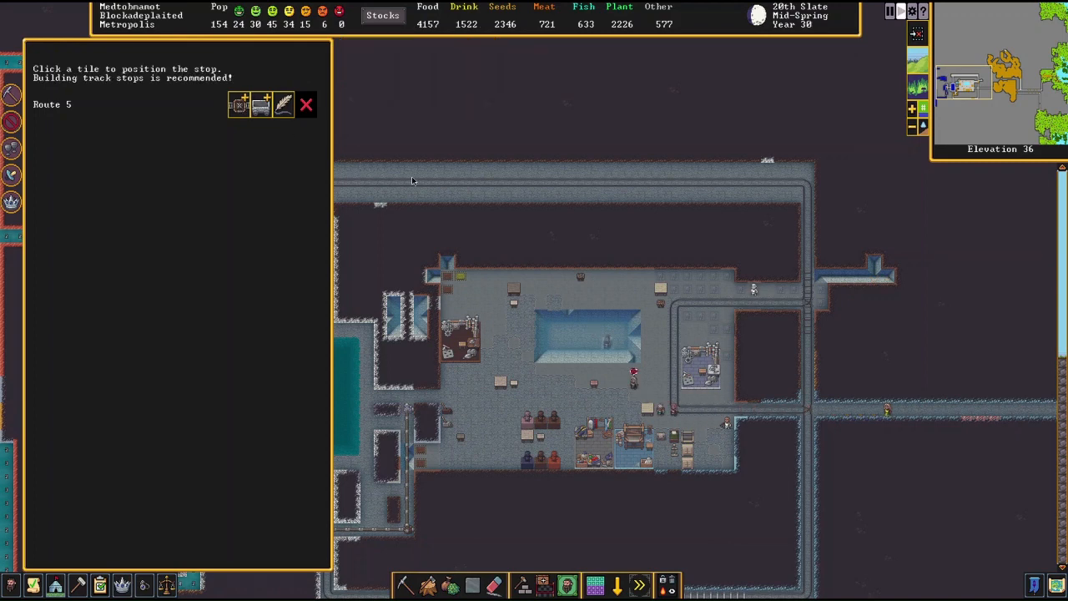
pyautogui.moveTo(261, 104)
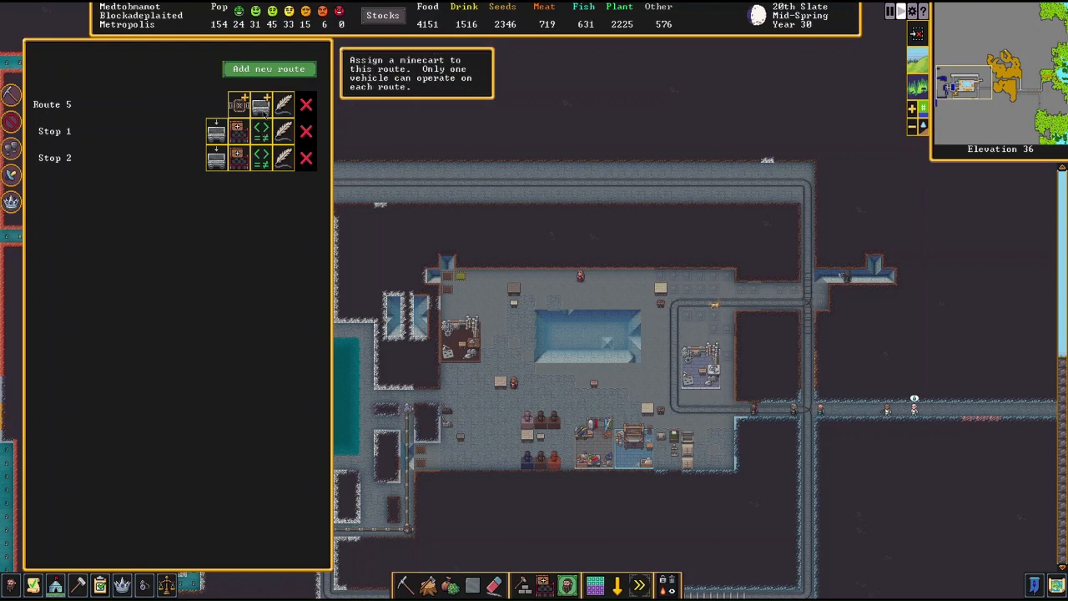
pyautogui.click(261, 131)
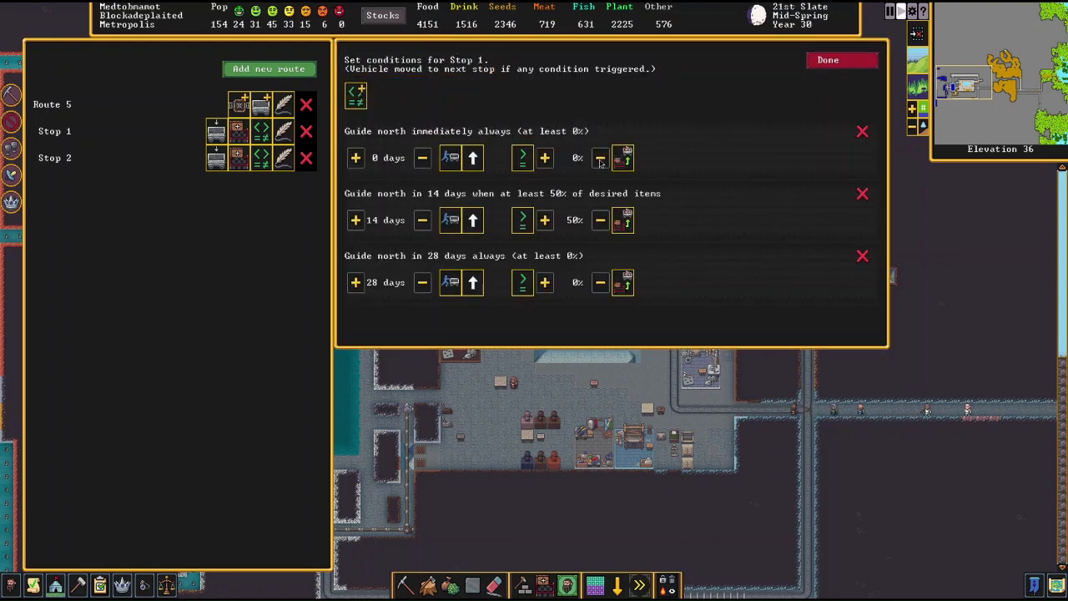
pyautogui.click(450, 157)
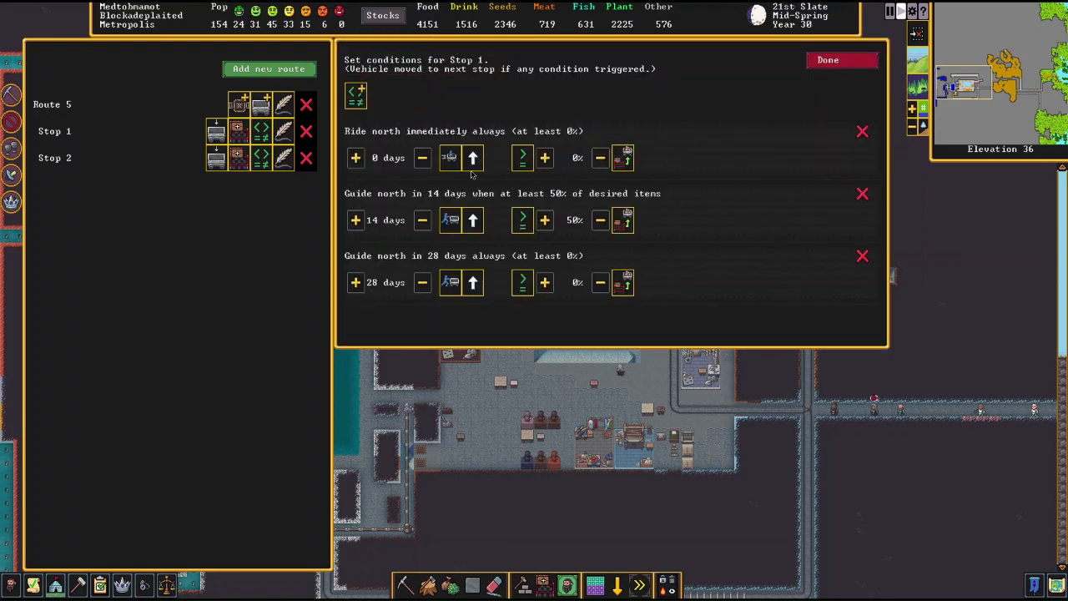
pyautogui.click(451, 220)
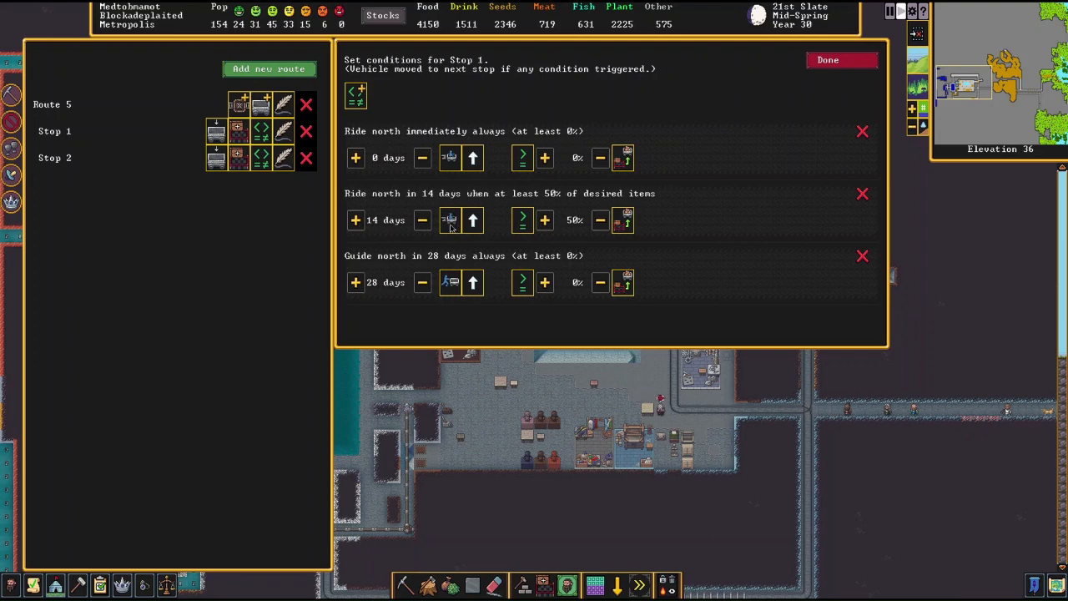
pyautogui.click(862, 193)
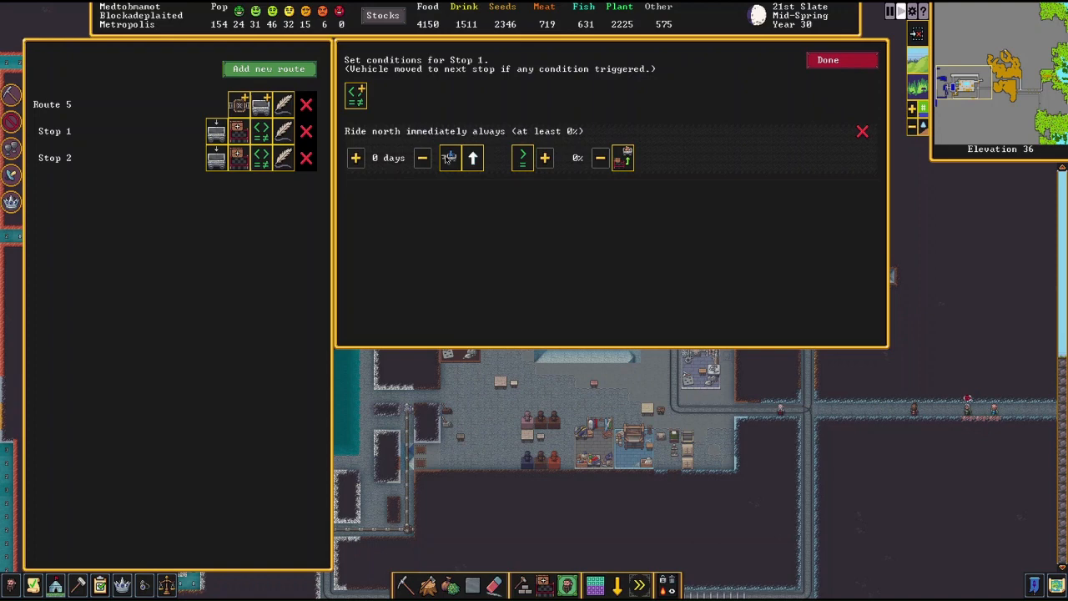
pyautogui.click(827, 60)
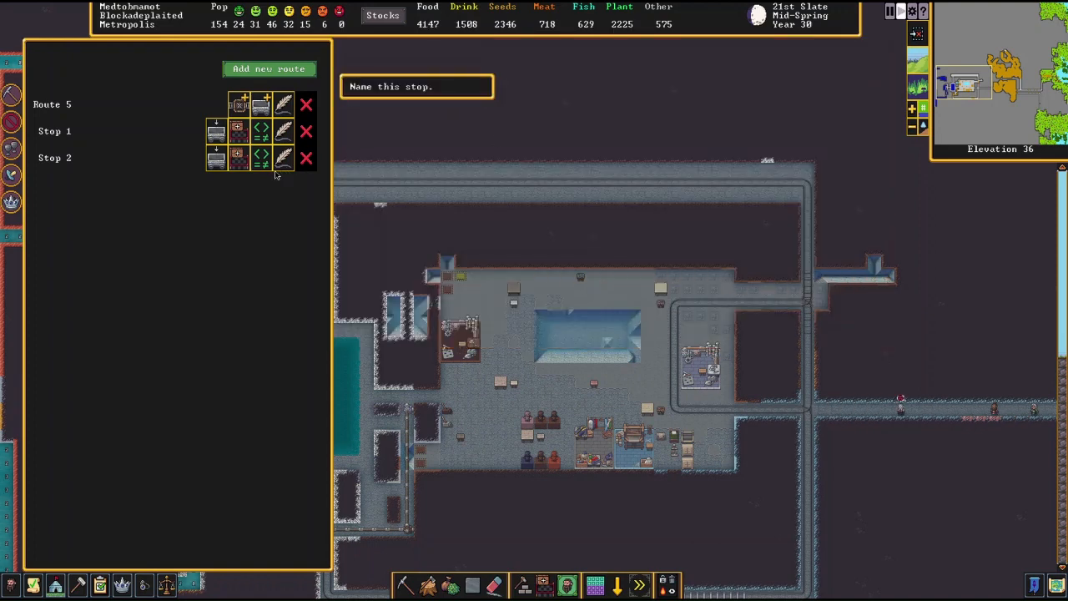
# Step: Set Stop 2's departure condition to ride west immediately
pyautogui.click(262, 158)
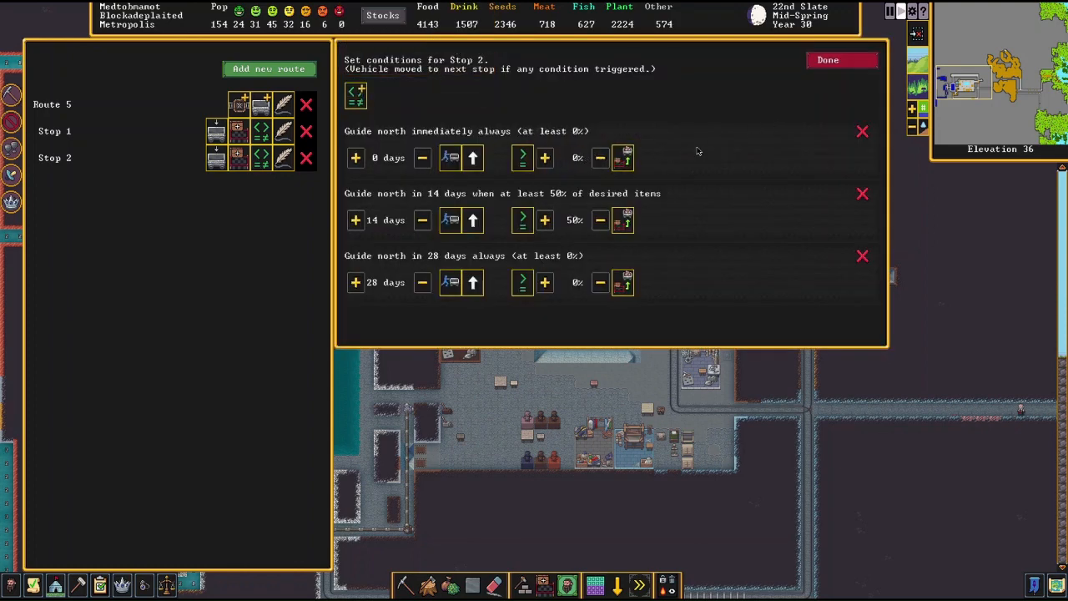
pyautogui.click(450, 158)
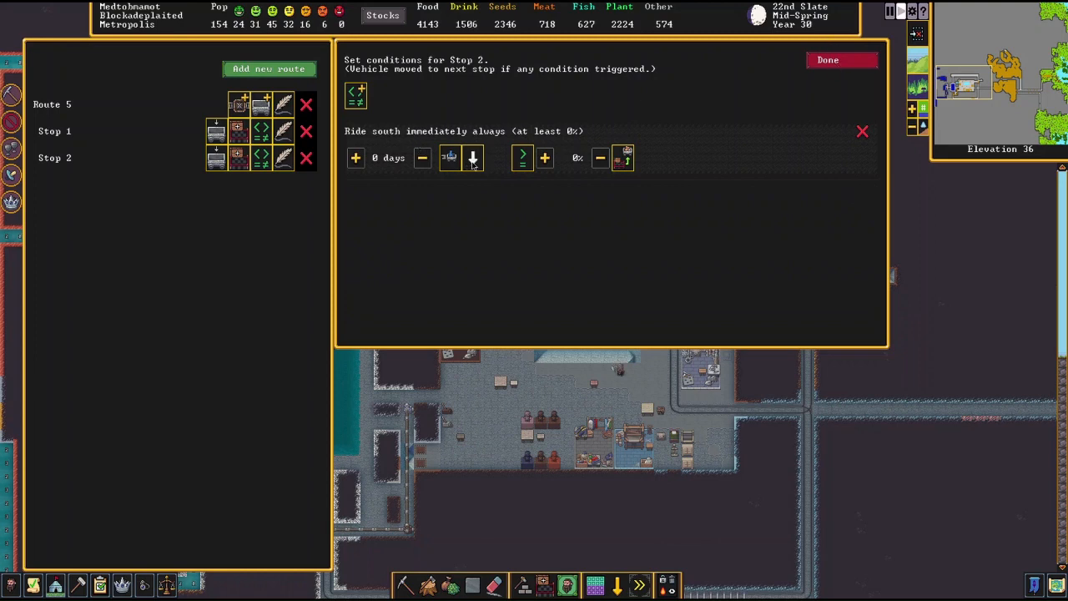
pyautogui.click(473, 157)
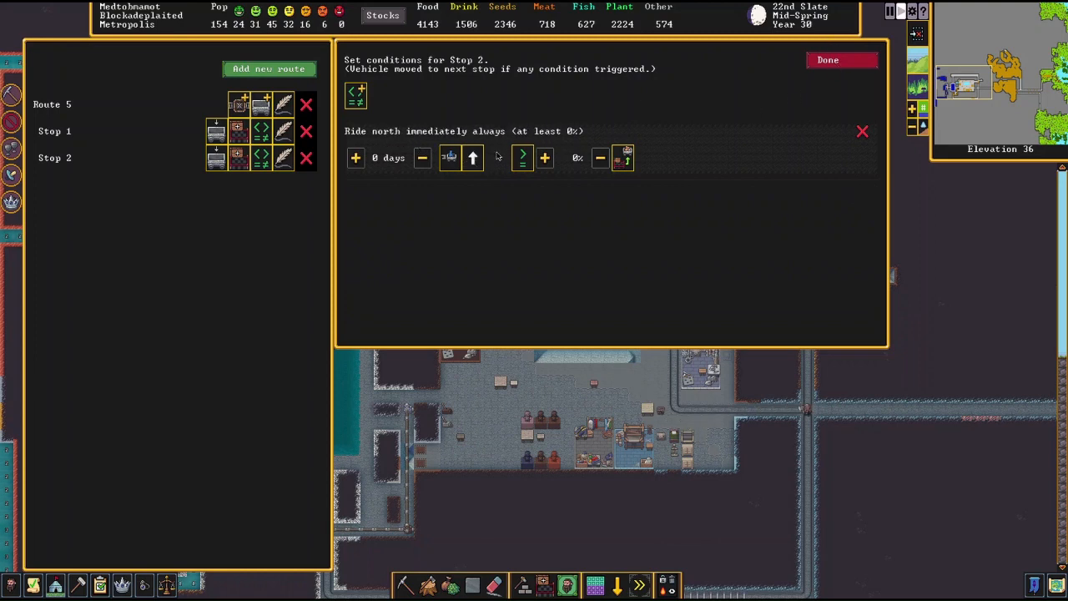
pyautogui.click(472, 158)
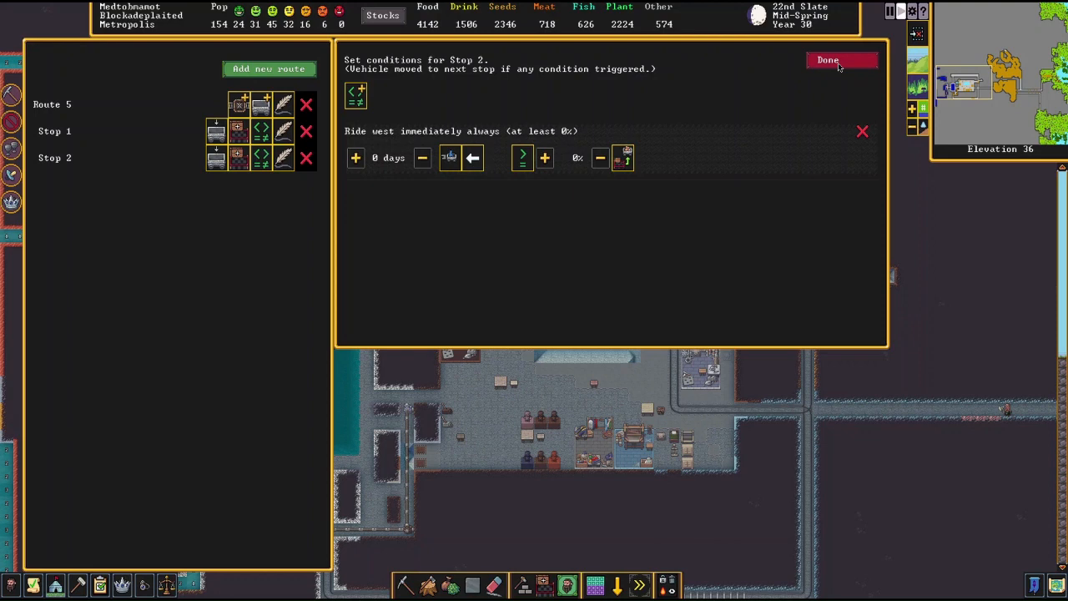
pyautogui.click(827, 59)
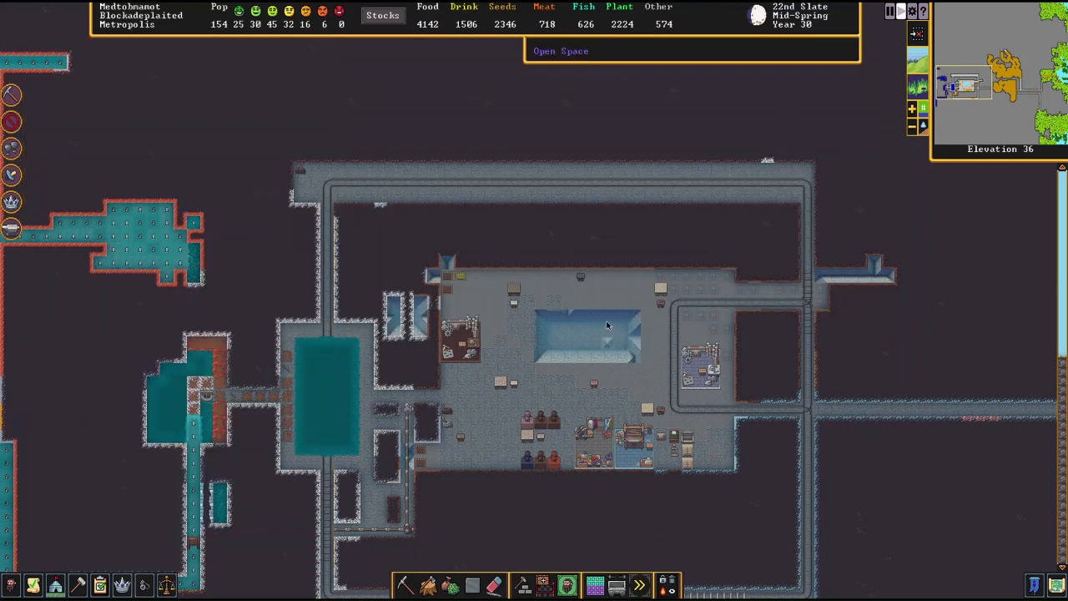
pyautogui.moveTo(547, 188)
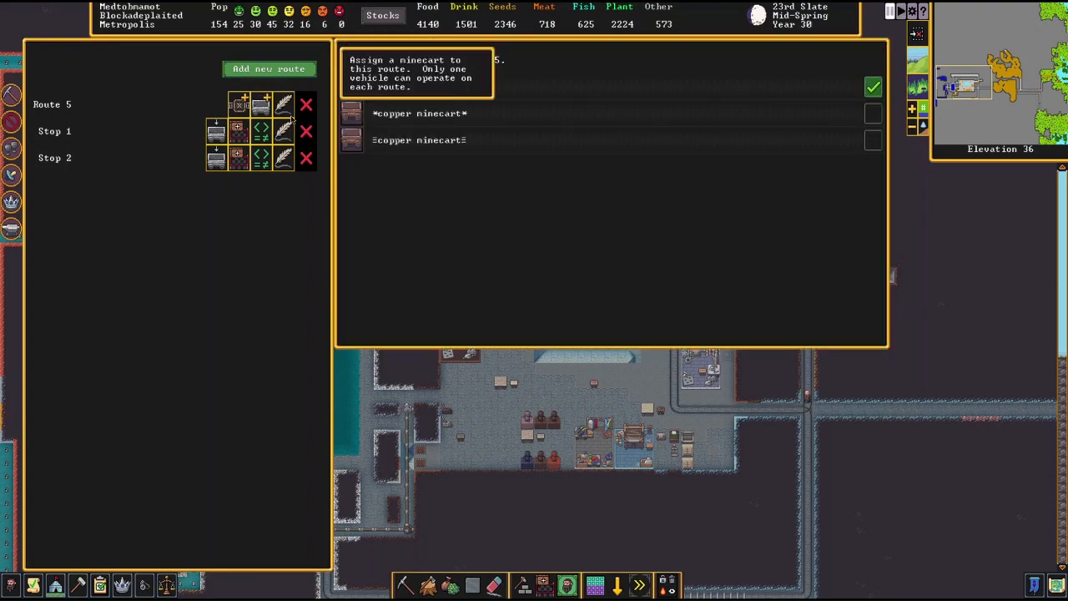
# Step: Open Route 5's minecart assignment list offering two copper minecarts
pyautogui.click(873, 86)
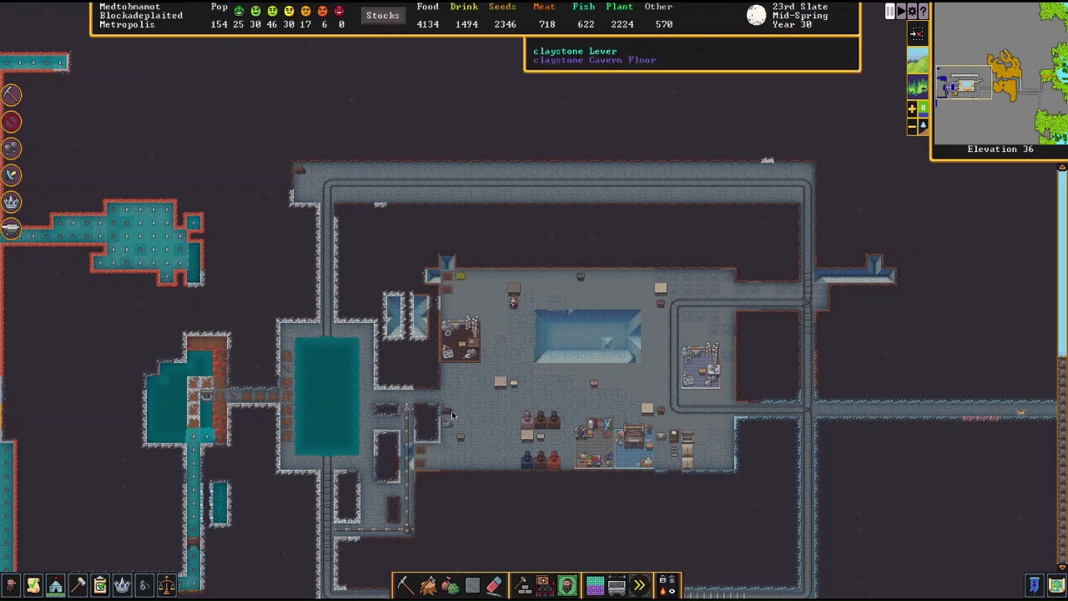
# Step: Inspect power on the mudstone rollers and carambola wood axle across elevations 35 and 36
pyautogui.scroll(-3)
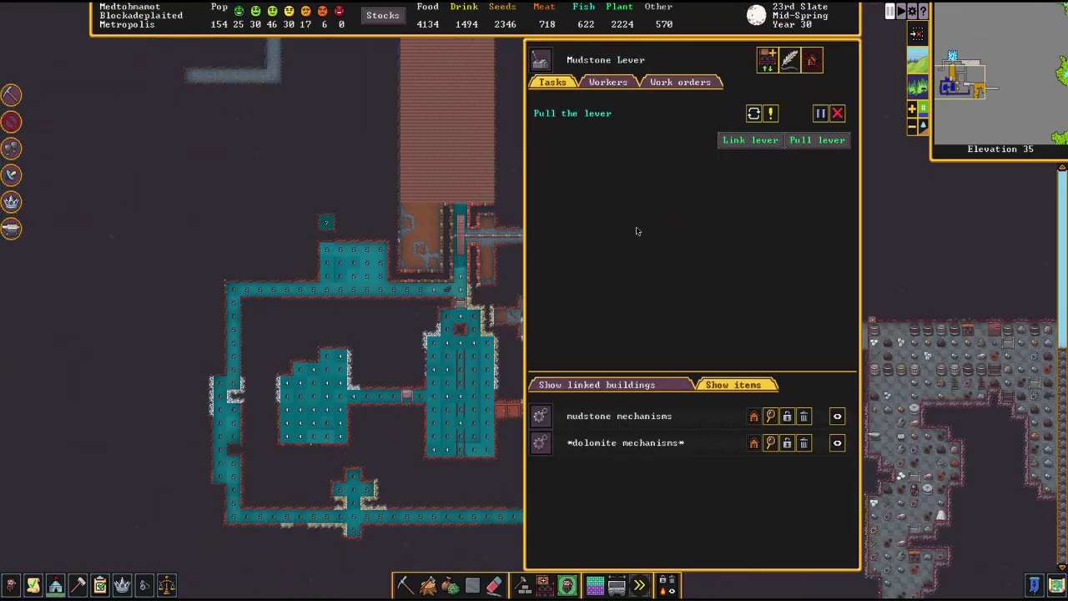
pyautogui.click(837, 113)
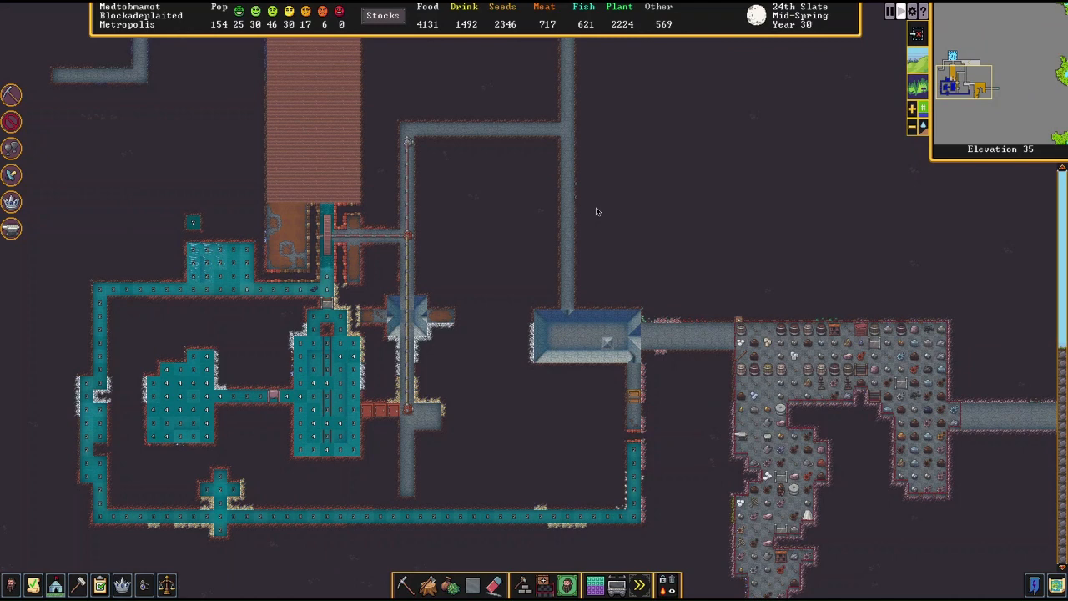
pyautogui.moveTo(543, 305)
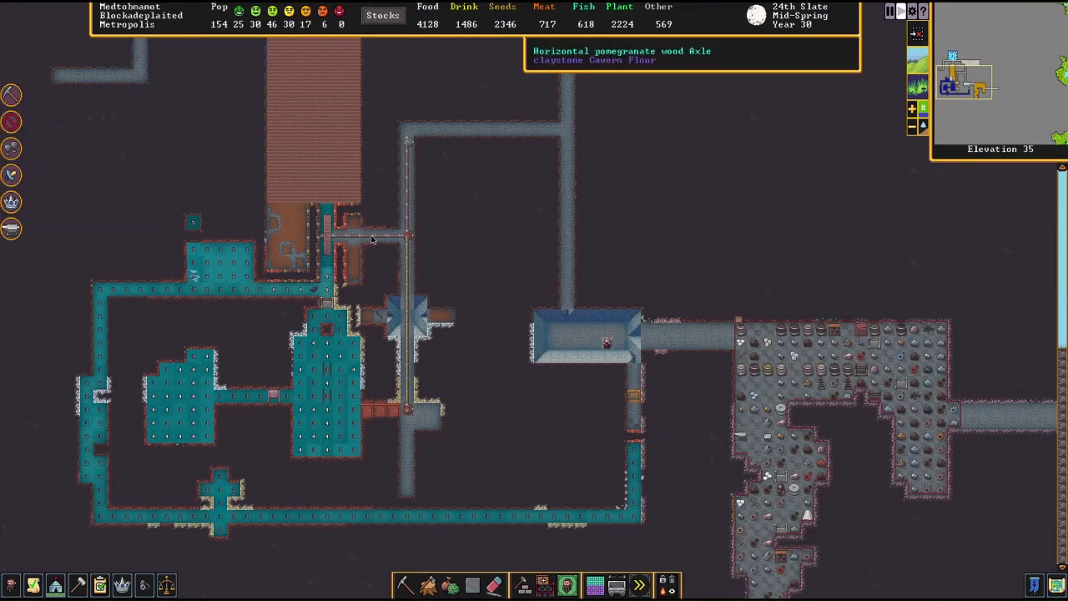
pyautogui.click(396, 238)
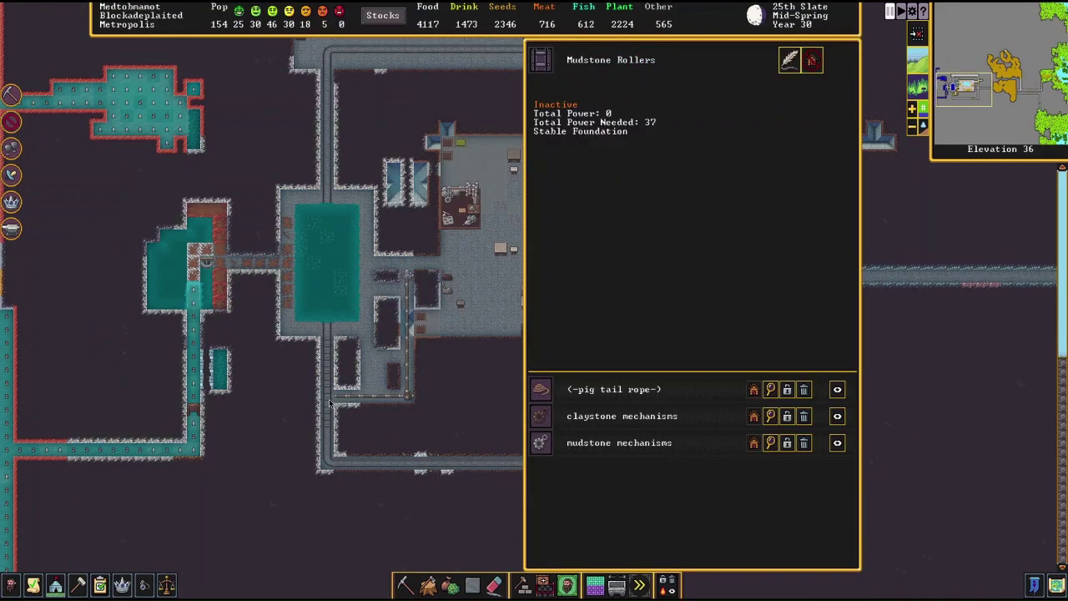
pyautogui.scroll(-3)
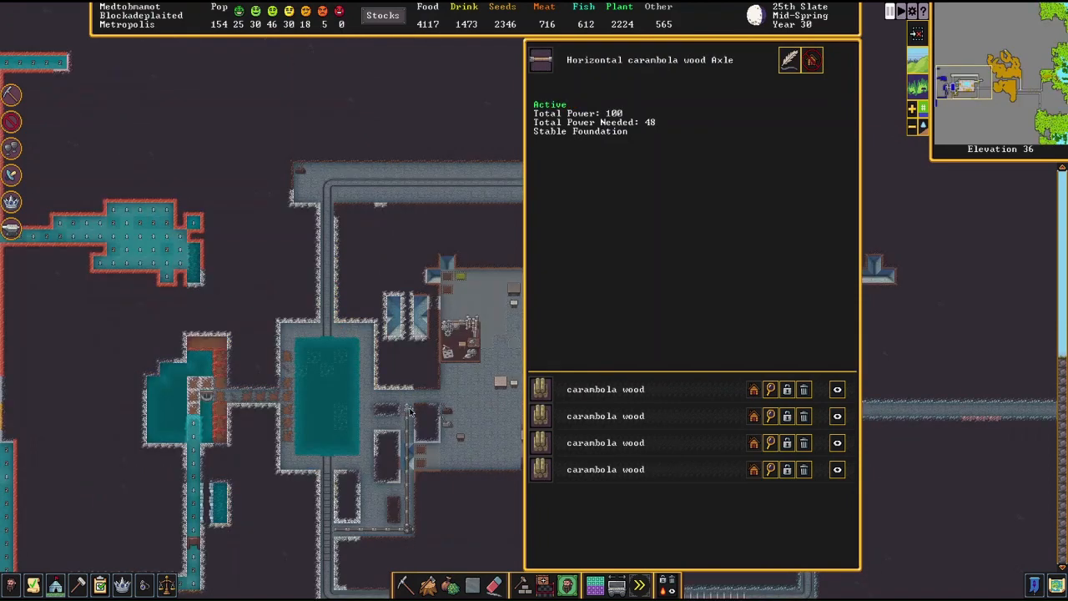
pyautogui.scroll(-3)
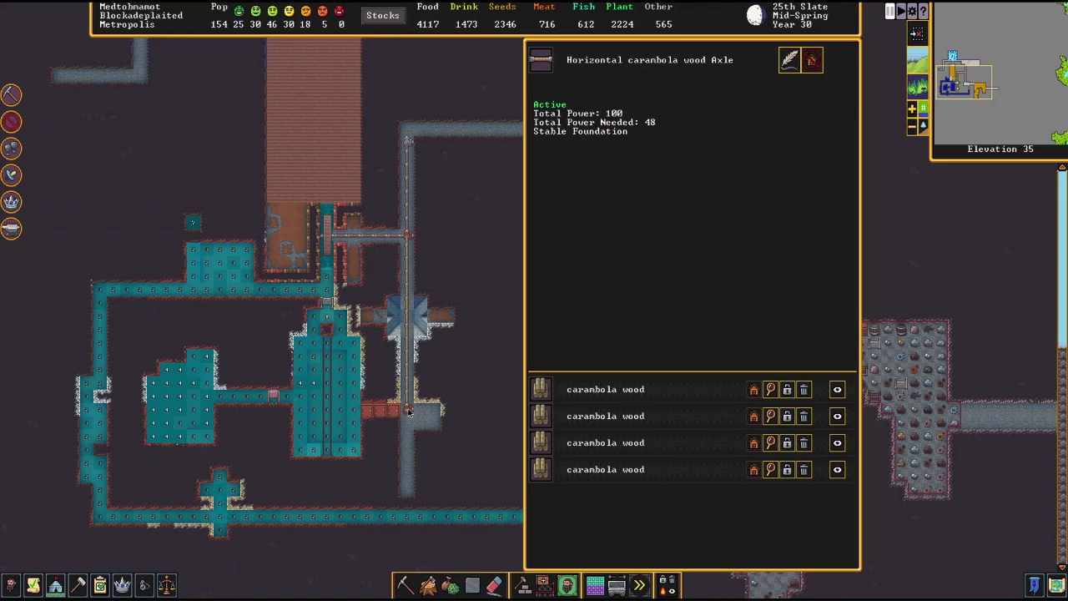
pyautogui.press('>')
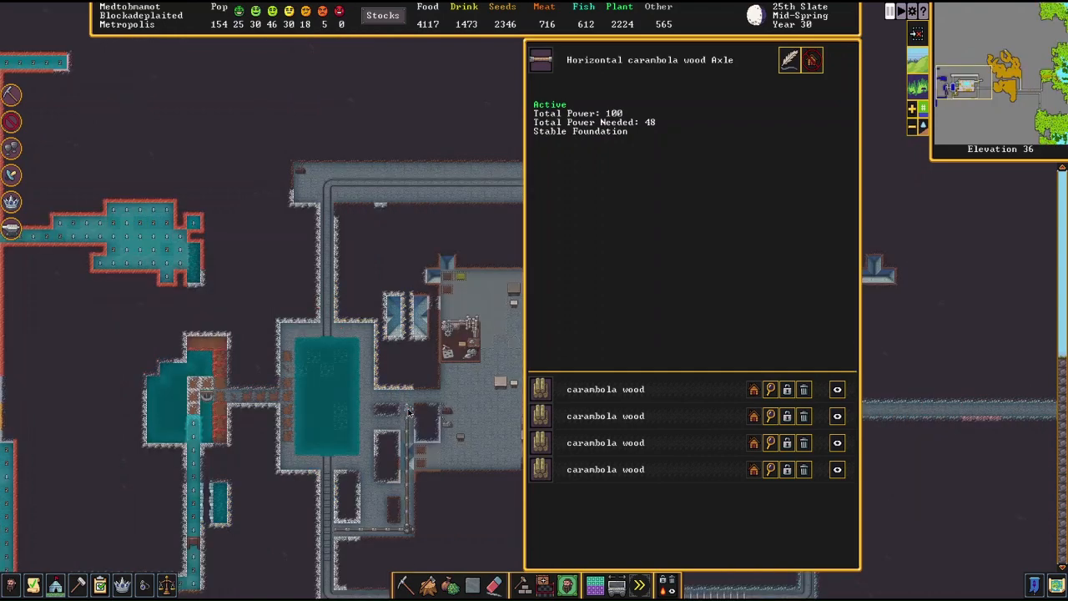
pyautogui.scroll(-3)
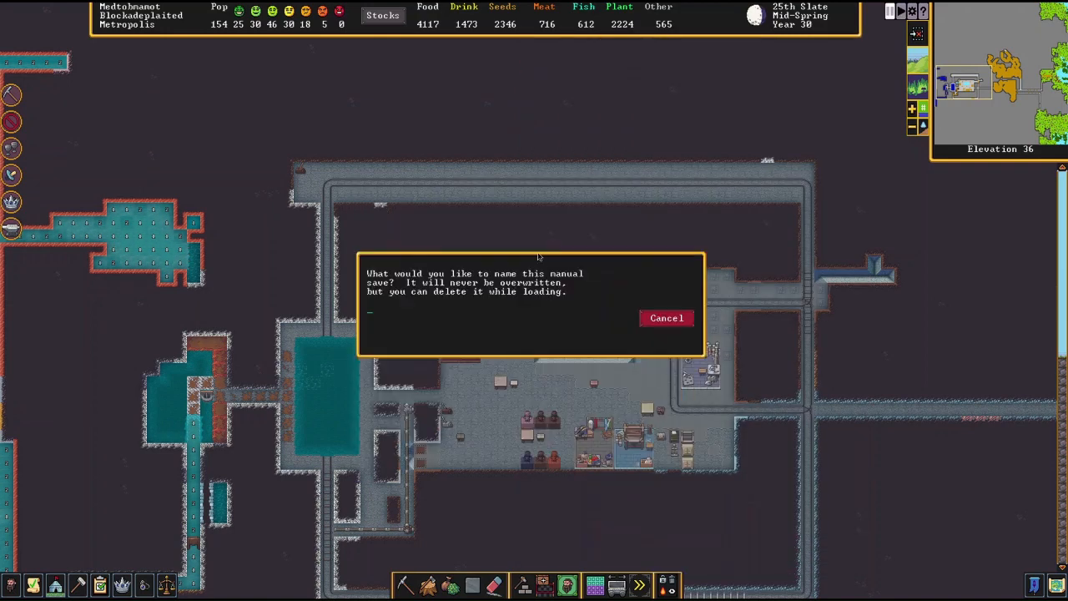
# Step: Enter 'still troubles' as the manual save name and start saving
pyautogui.write('still troubles')
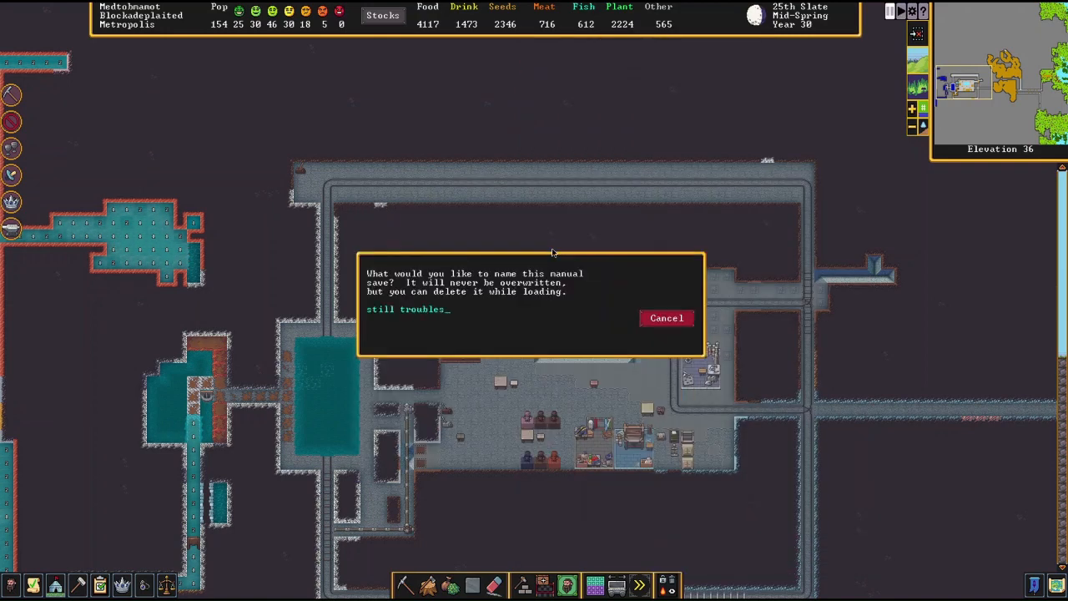
pyautogui.press('Return')
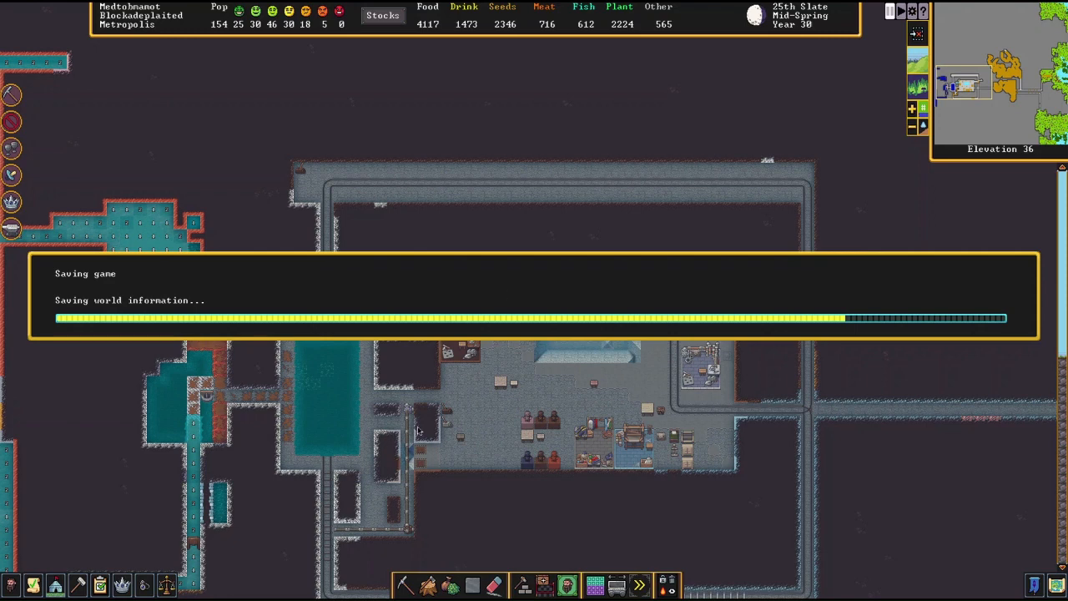
pyautogui.moveTo(416, 423)
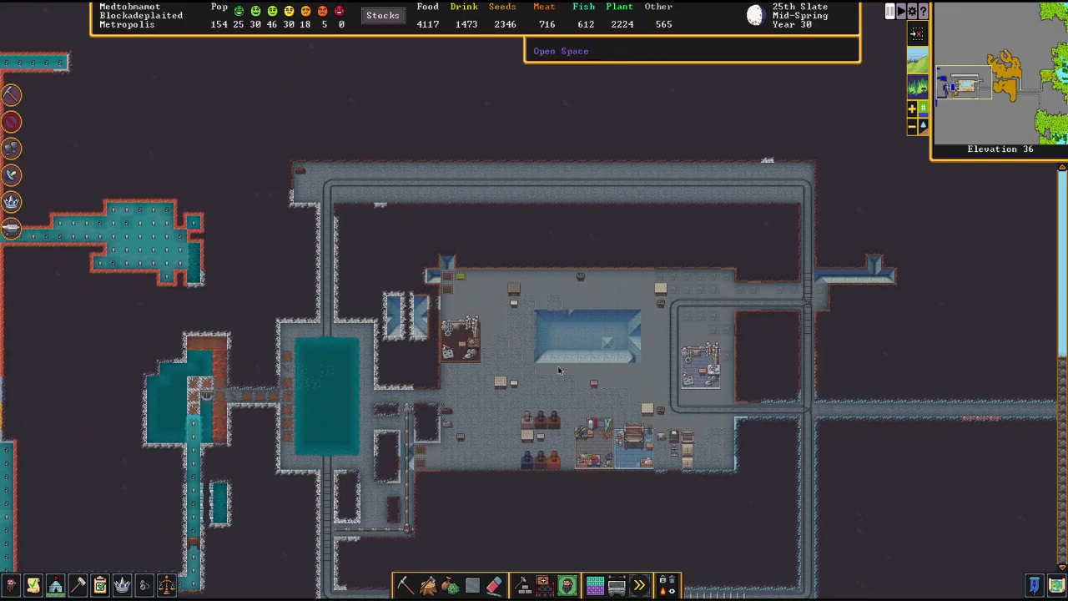
pyautogui.moveTo(424, 429)
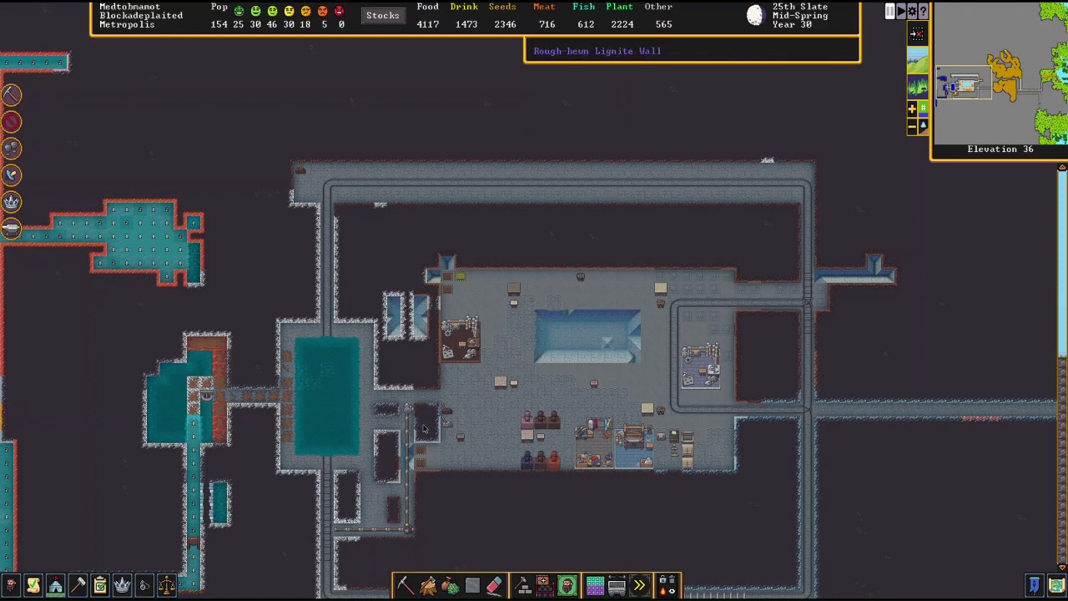
pyautogui.moveTo(422, 420)
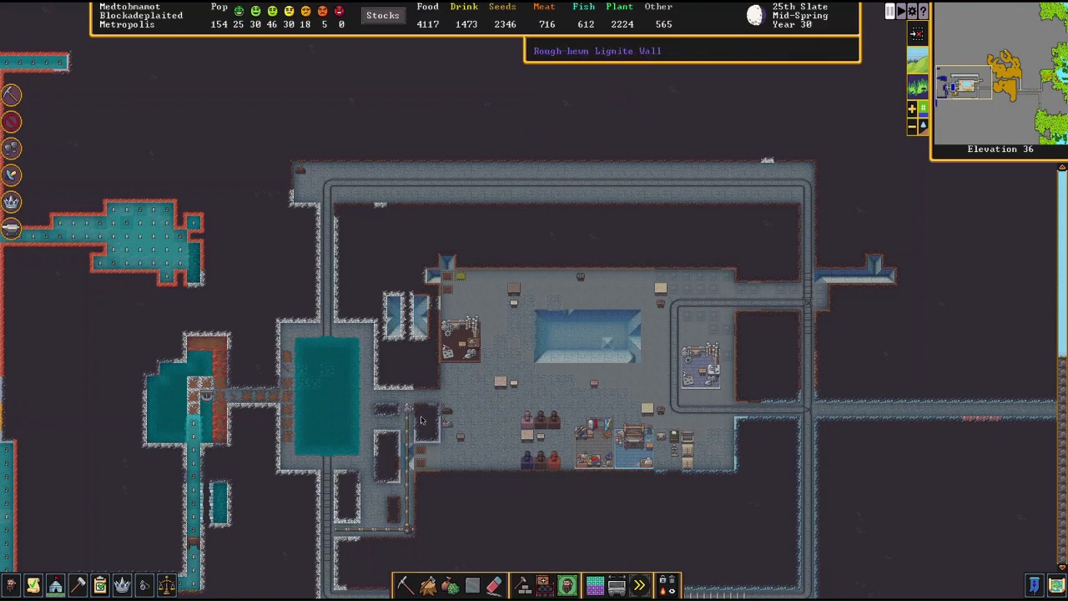
pyautogui.moveTo(426, 436)
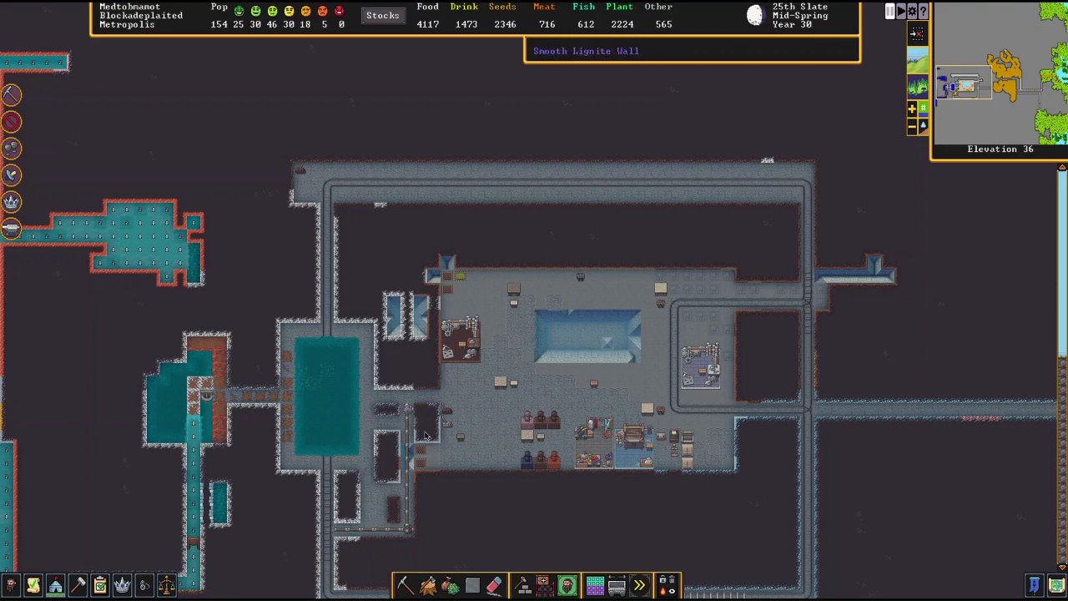
# Step: Let time run to 27th Slate while scrolling levels and inspecting a hall tile
pyautogui.scroll(-3)
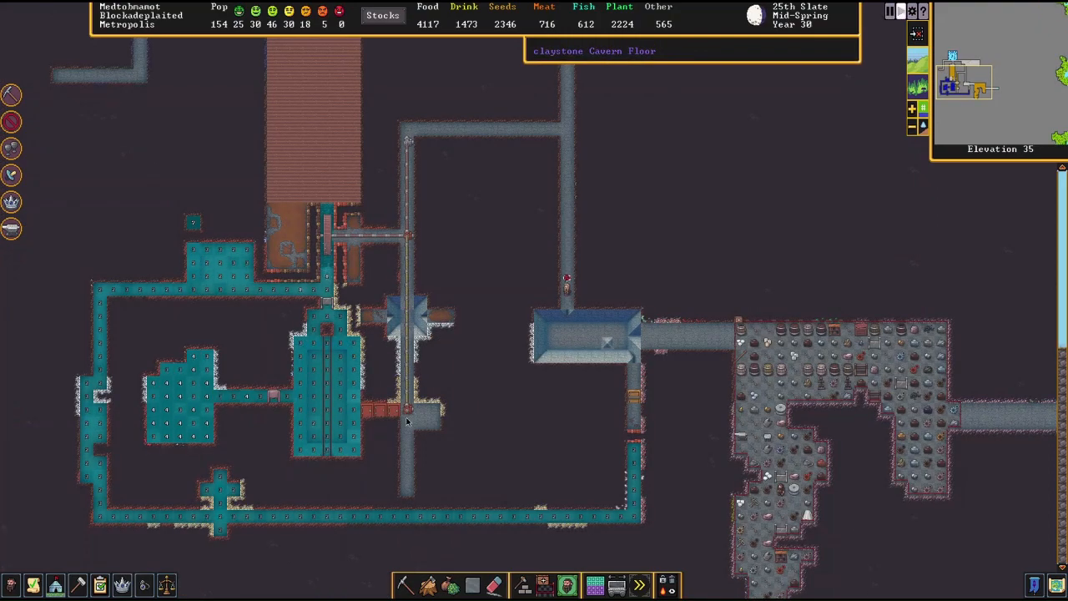
pyautogui.moveTo(371, 237)
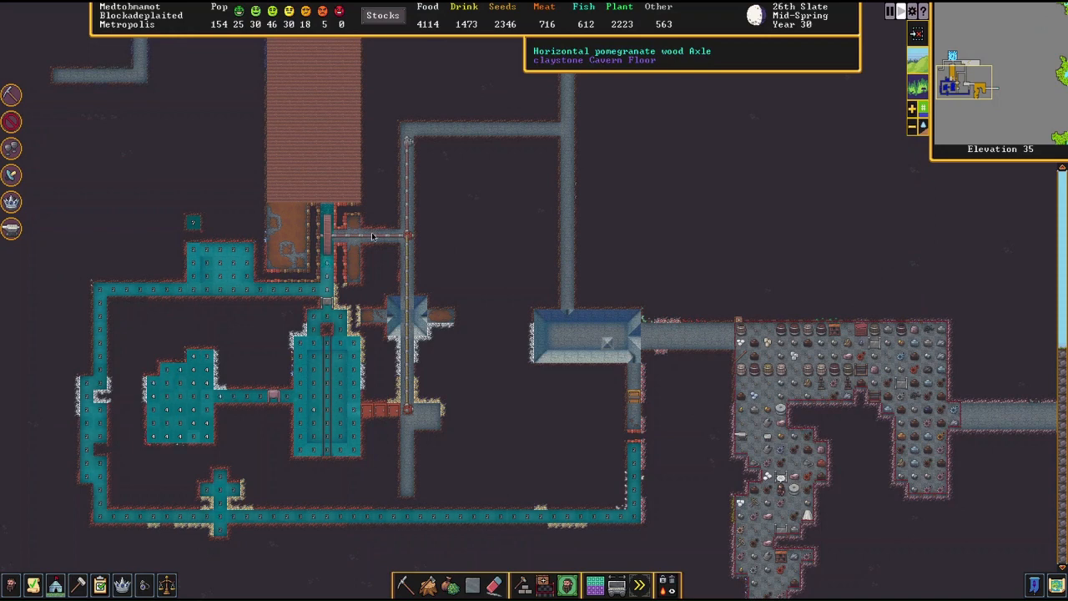
pyautogui.click(405, 238)
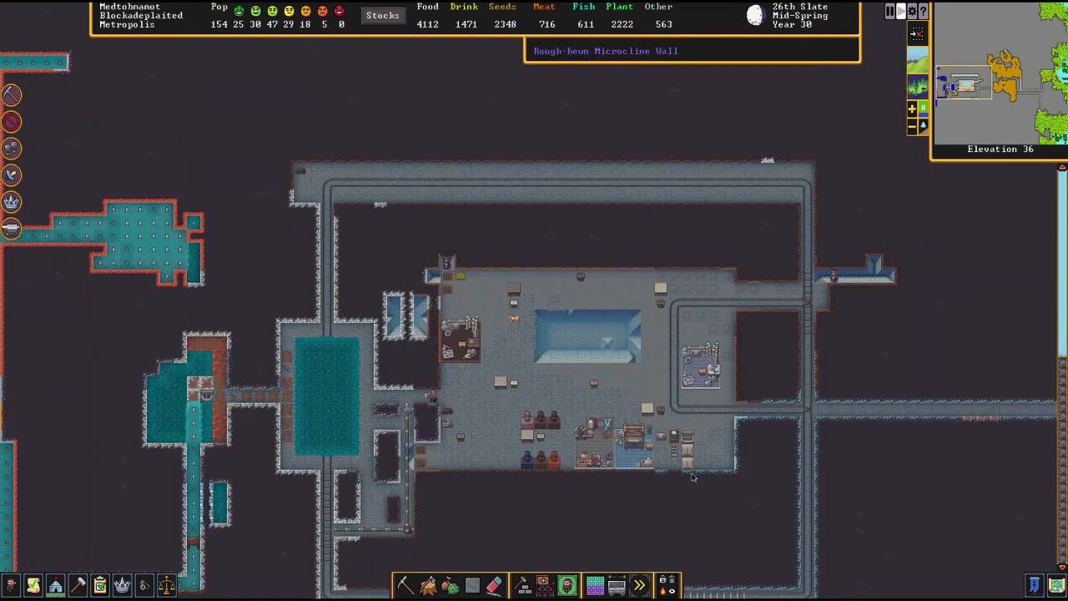
pyautogui.moveTo(381, 406)
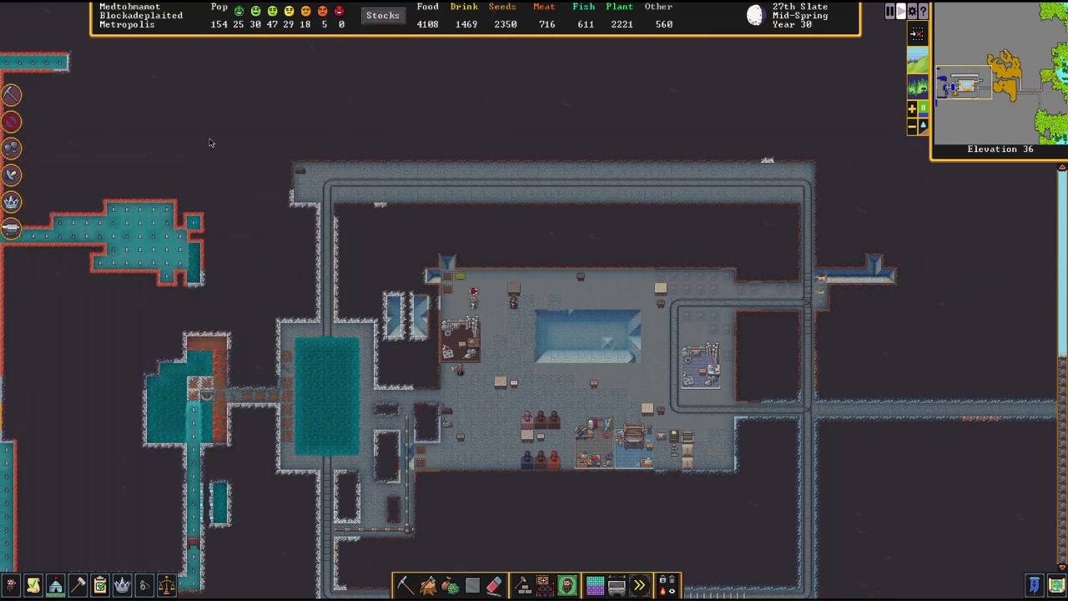
pyautogui.moveTo(315, 299)
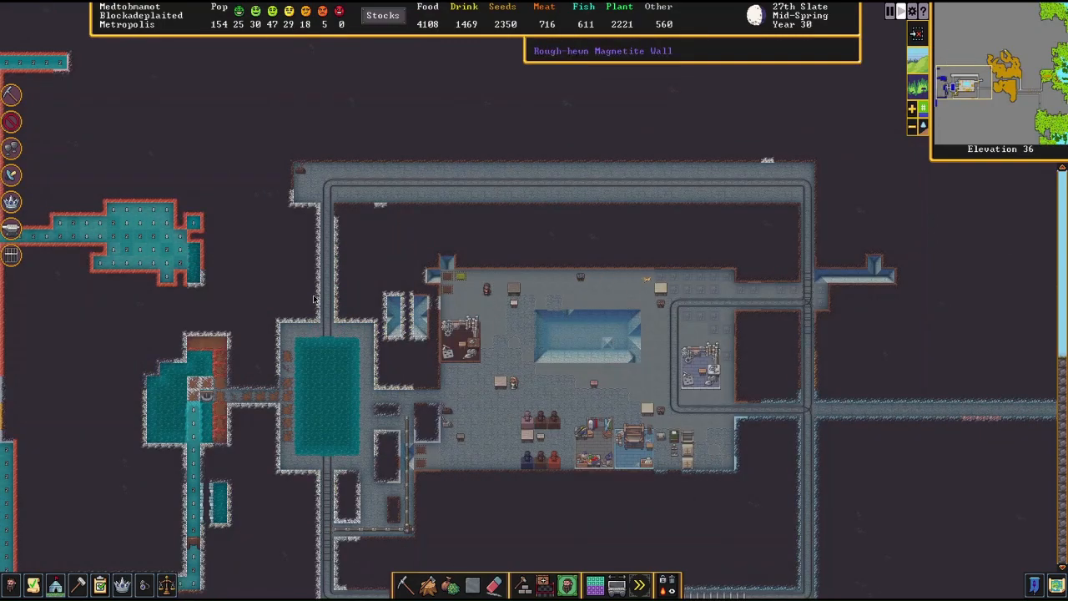
pyautogui.scroll(-3)
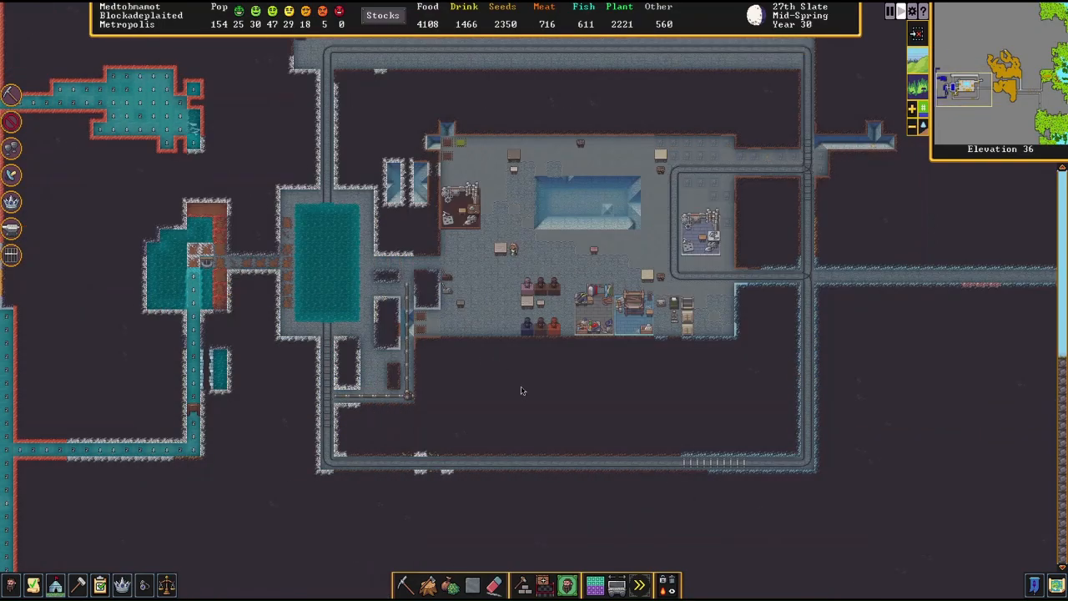
pyautogui.moveTo(420, 319)
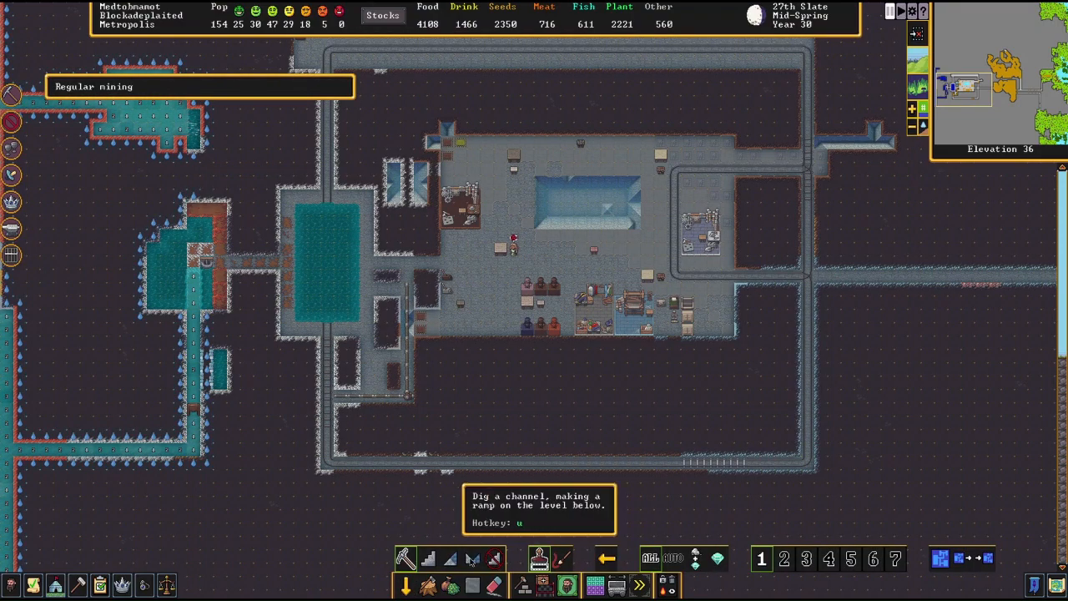
# Step: Select Channel digging and scroll across both levels to inspect the aquifer loop
pyautogui.click(472, 558)
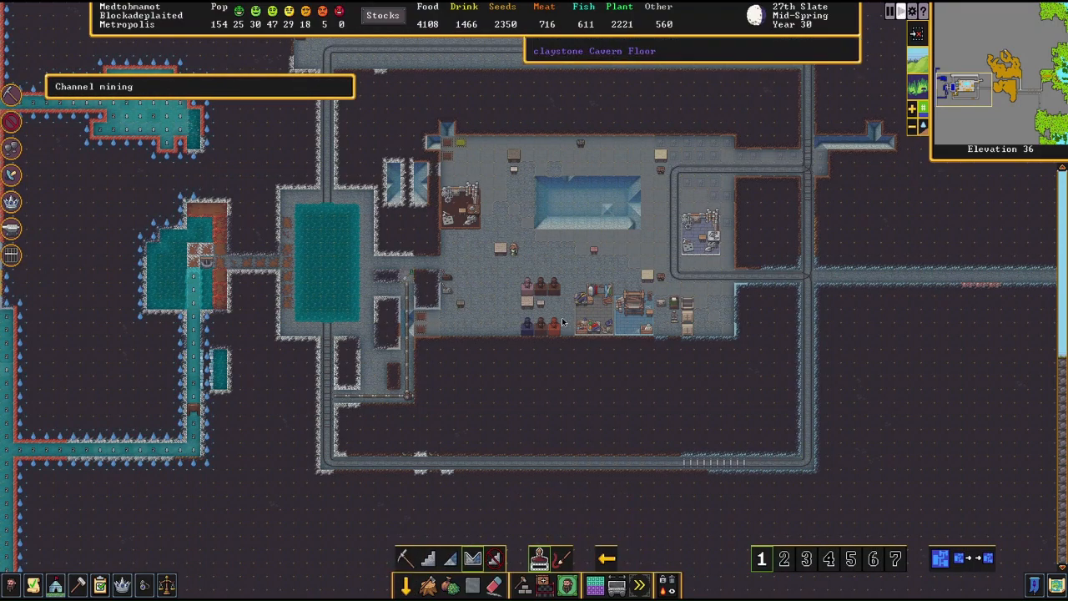
pyautogui.scroll(-3)
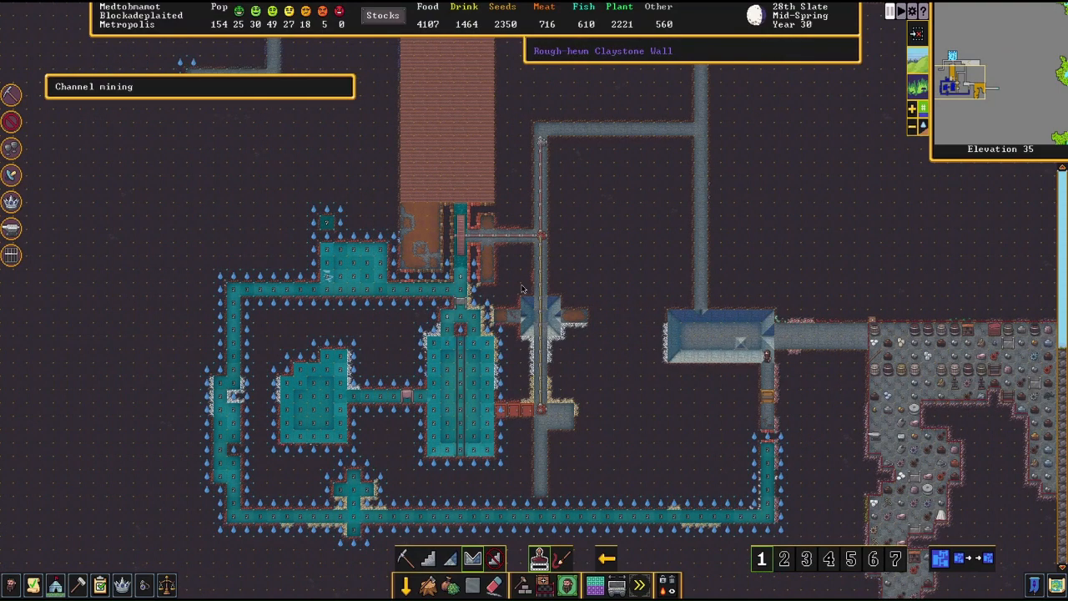
pyautogui.scroll(-3)
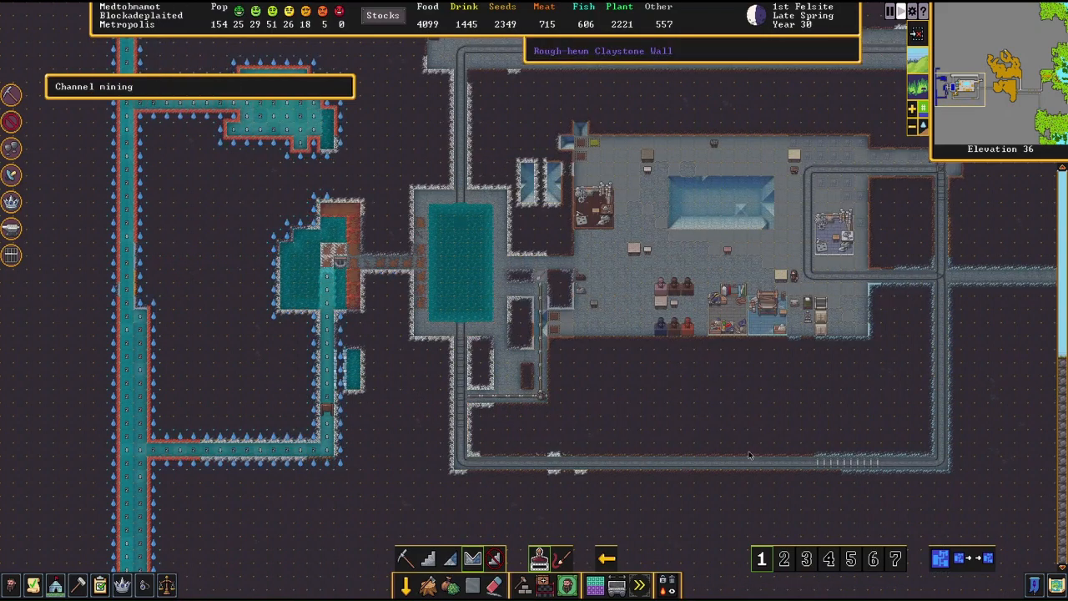
pyautogui.hscroll(3)
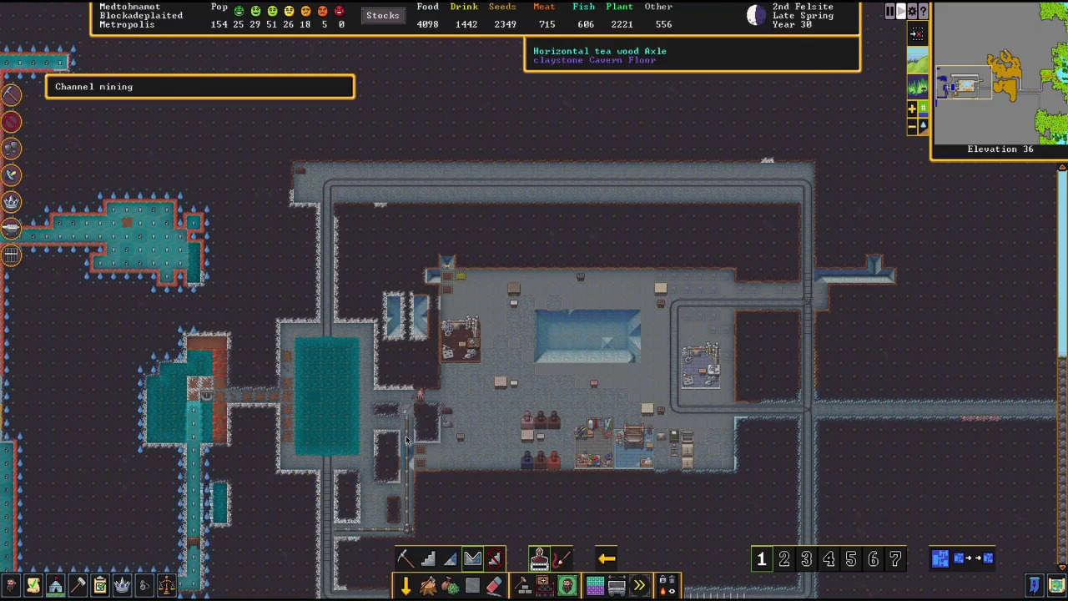
pyautogui.moveTo(432, 458)
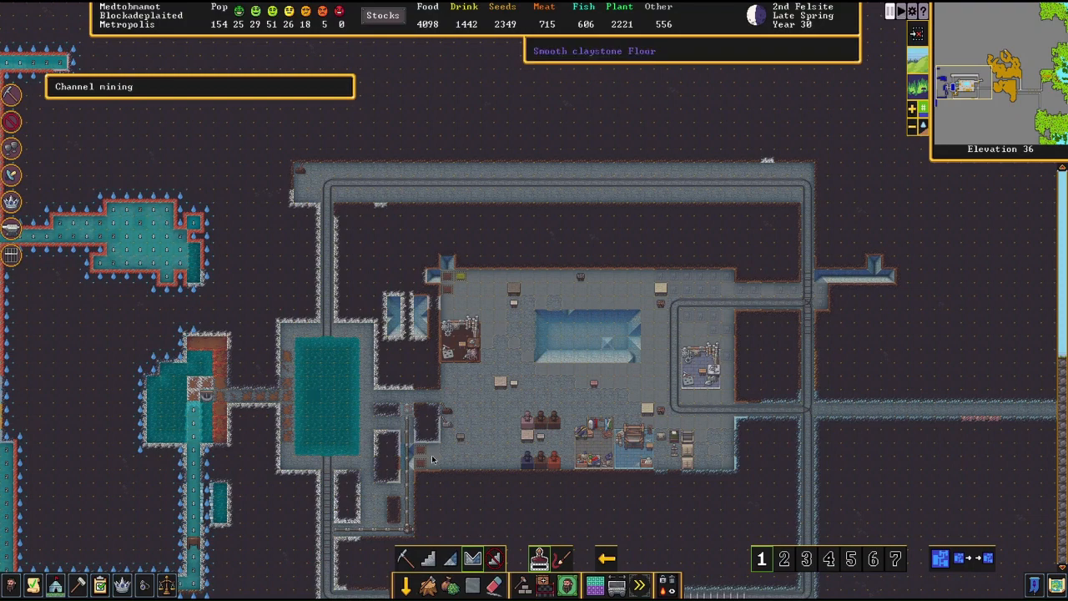
# Step: Begin placing a gear assembly from the Machines/fluids build category
pyautogui.click(405, 585)
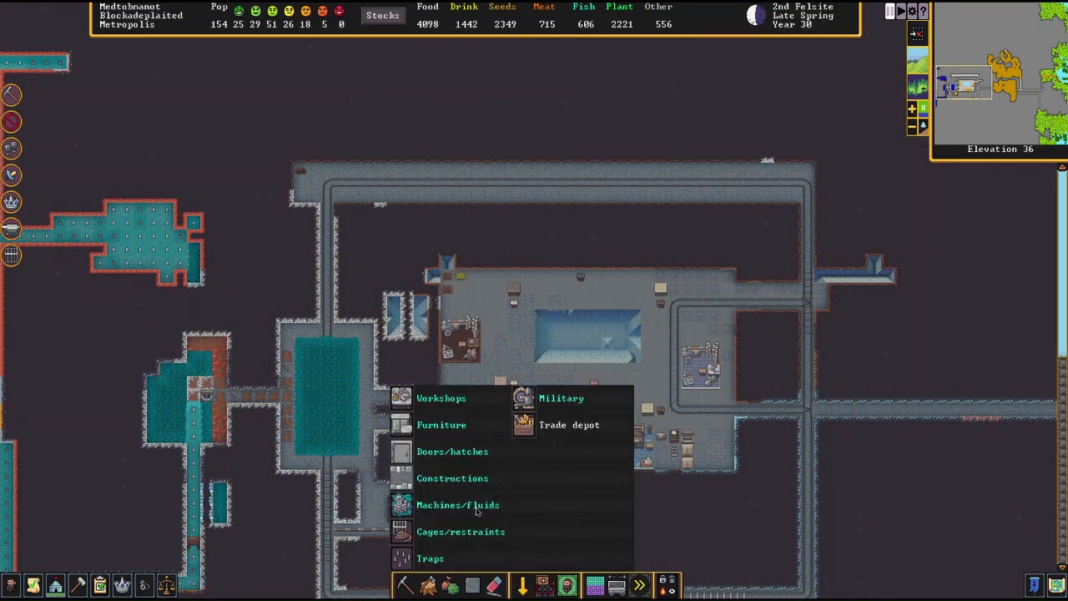
pyautogui.click(457, 504)
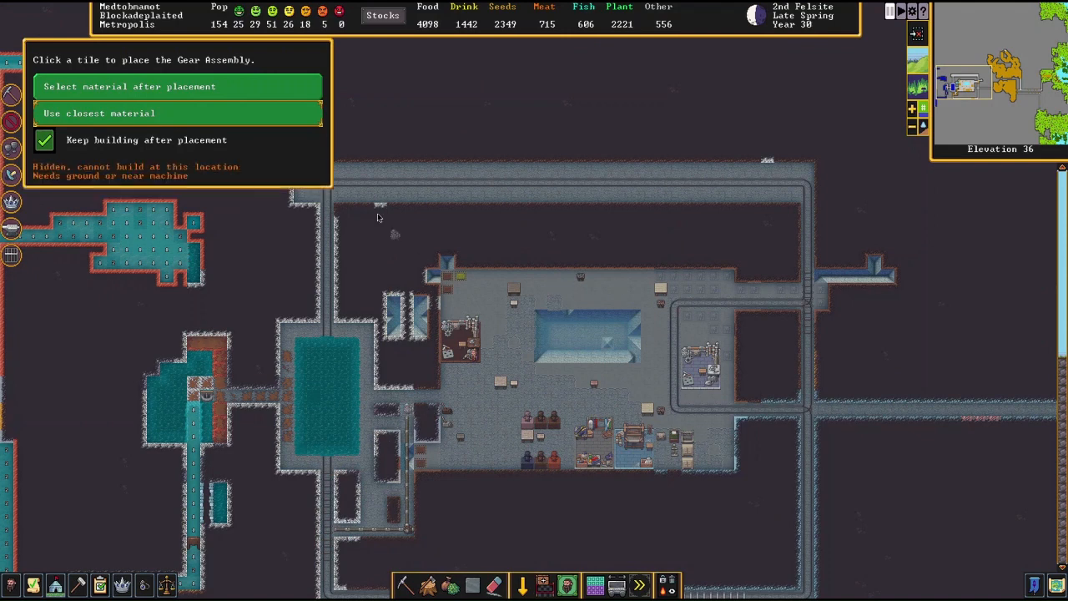
pyautogui.moveTo(409, 409)
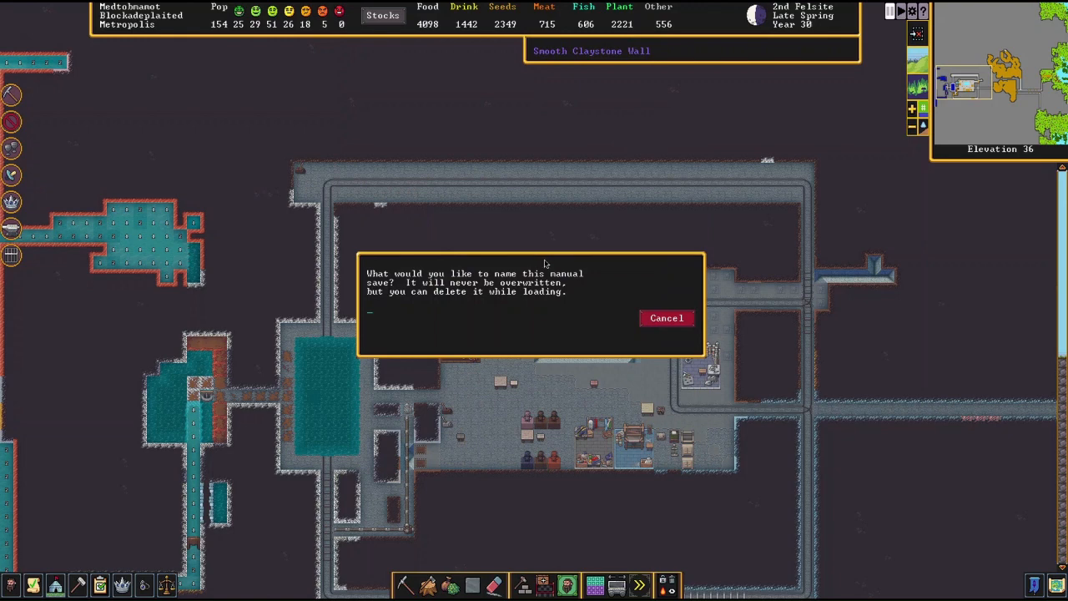
# Step: Name the manual save 'FINALLY SHOULD WO'
pyautogui.write('FINALLY SHOULD WO')
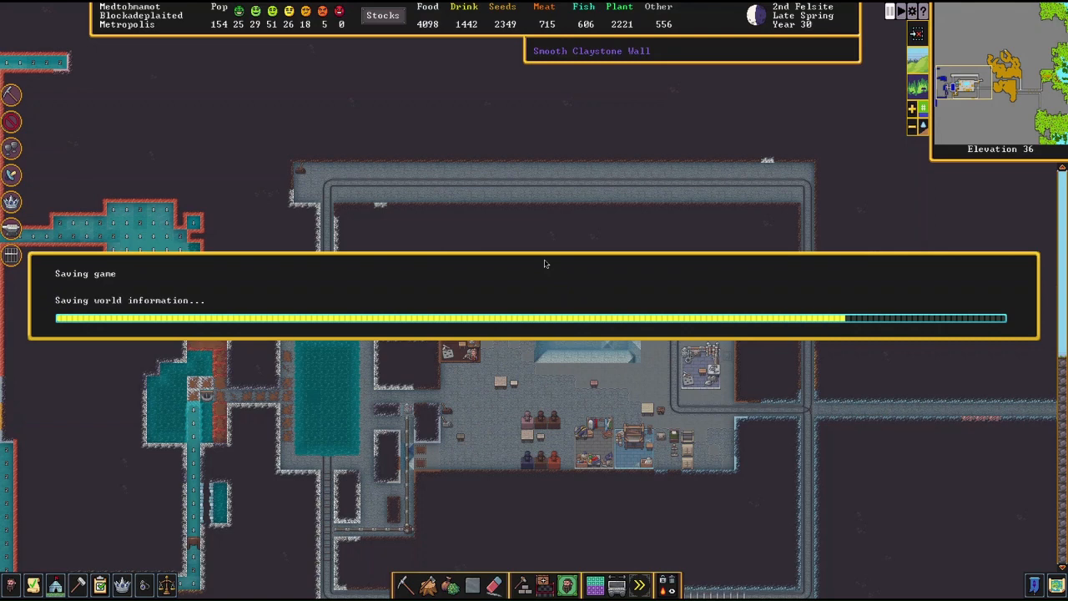
pyautogui.moveTo(486, 173)
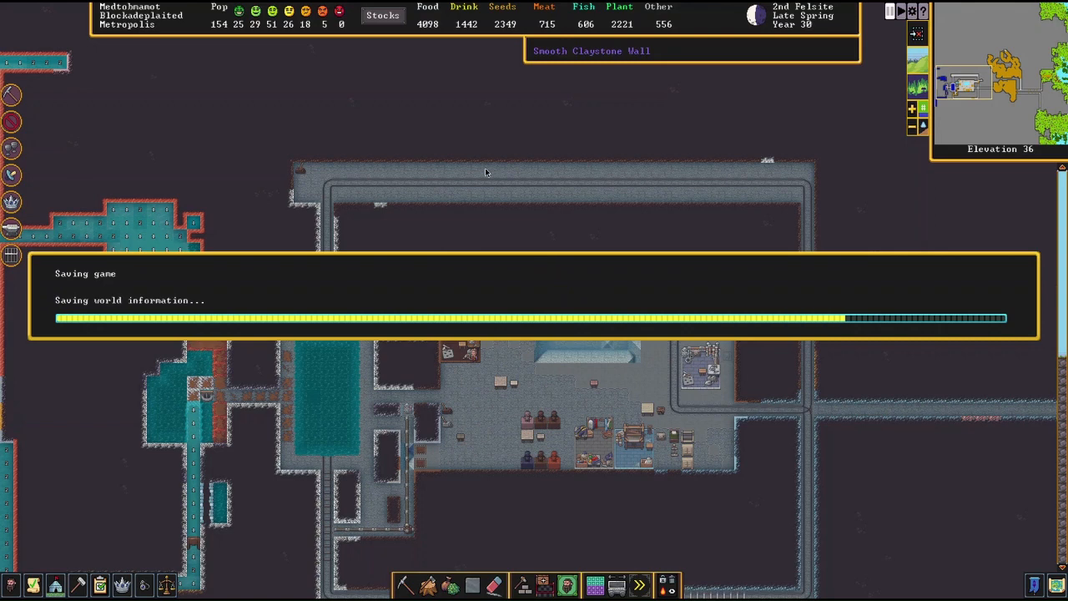
pyautogui.moveTo(661, 308)
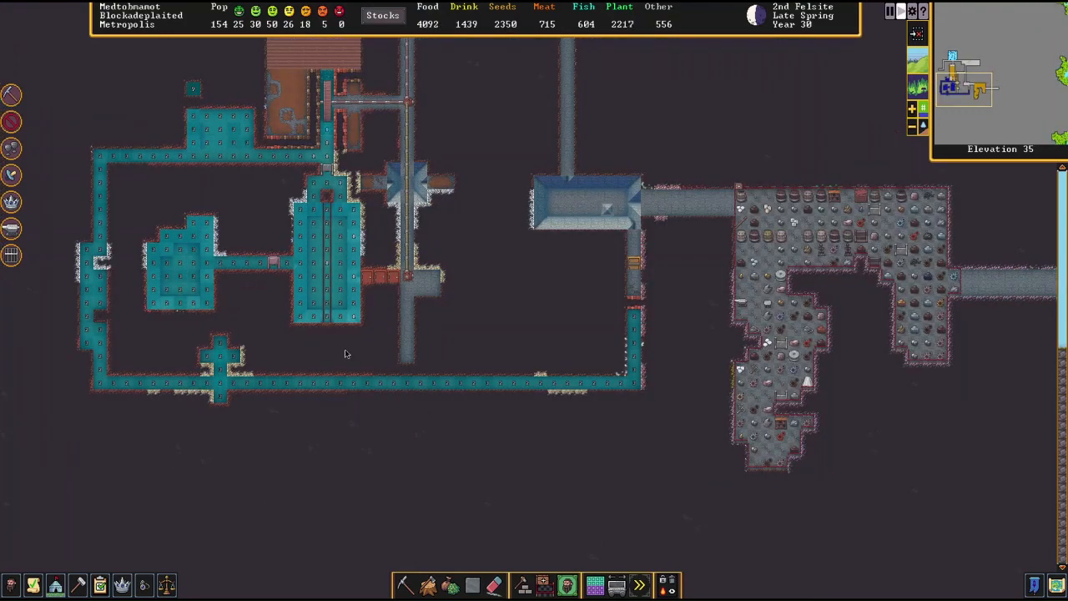
pyautogui.moveTo(362, 354)
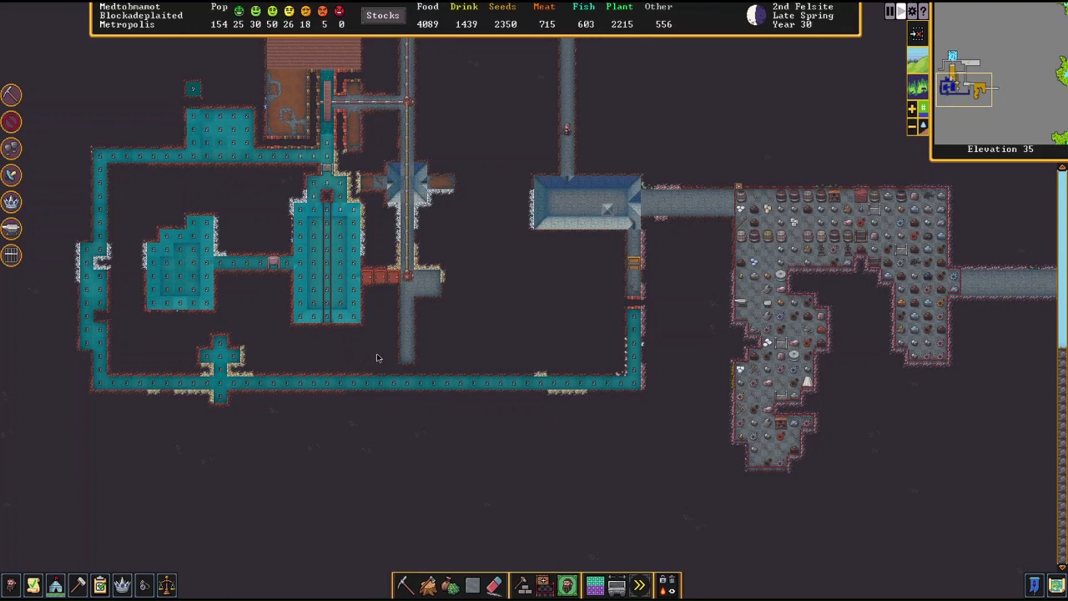
pyautogui.moveTo(236, 358)
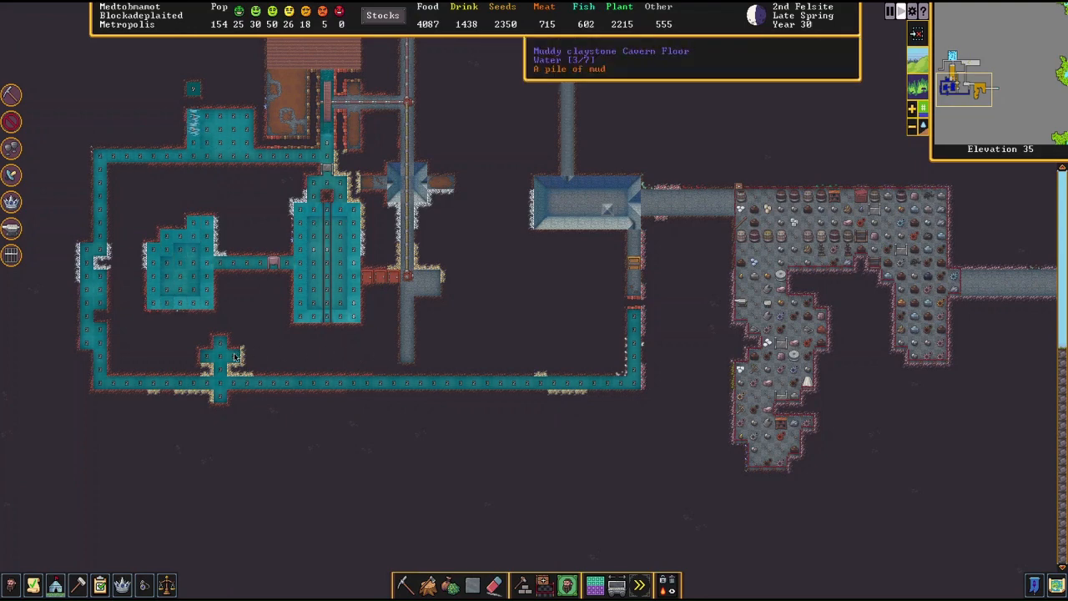